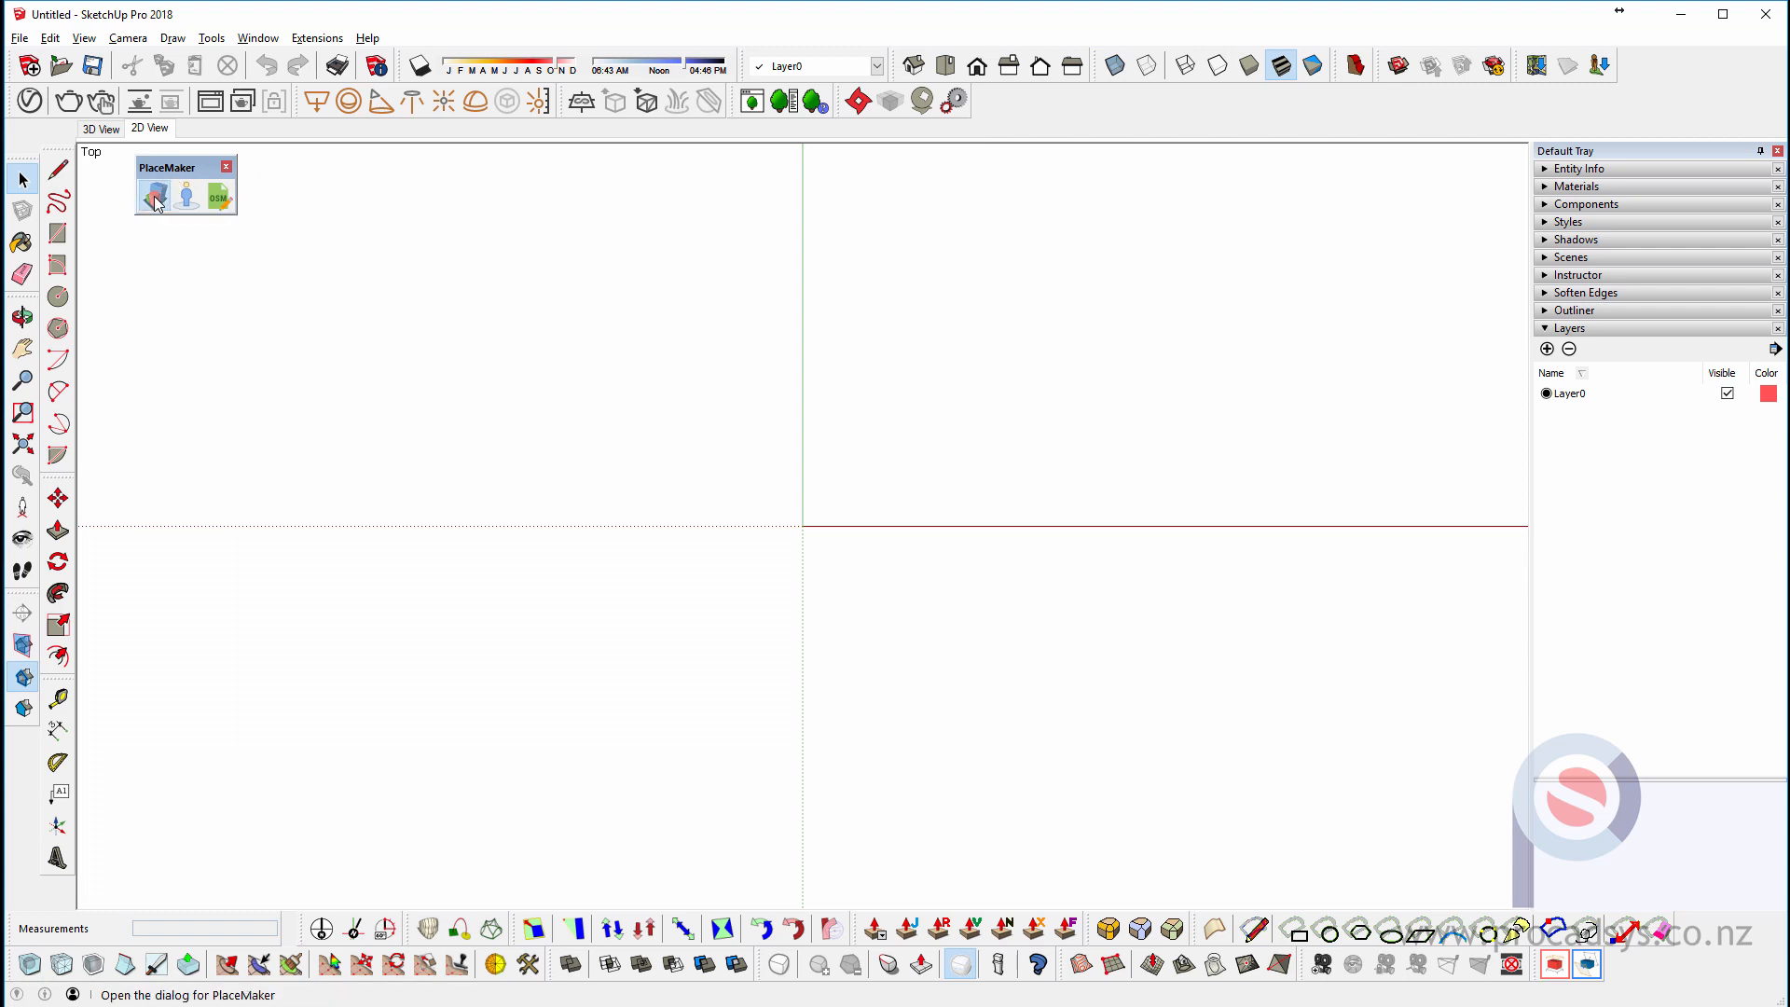
- Search PlaceMaker's map for 'auckland, new zealand' and centre it on the downtown CBD blocks
left_click(155, 194)
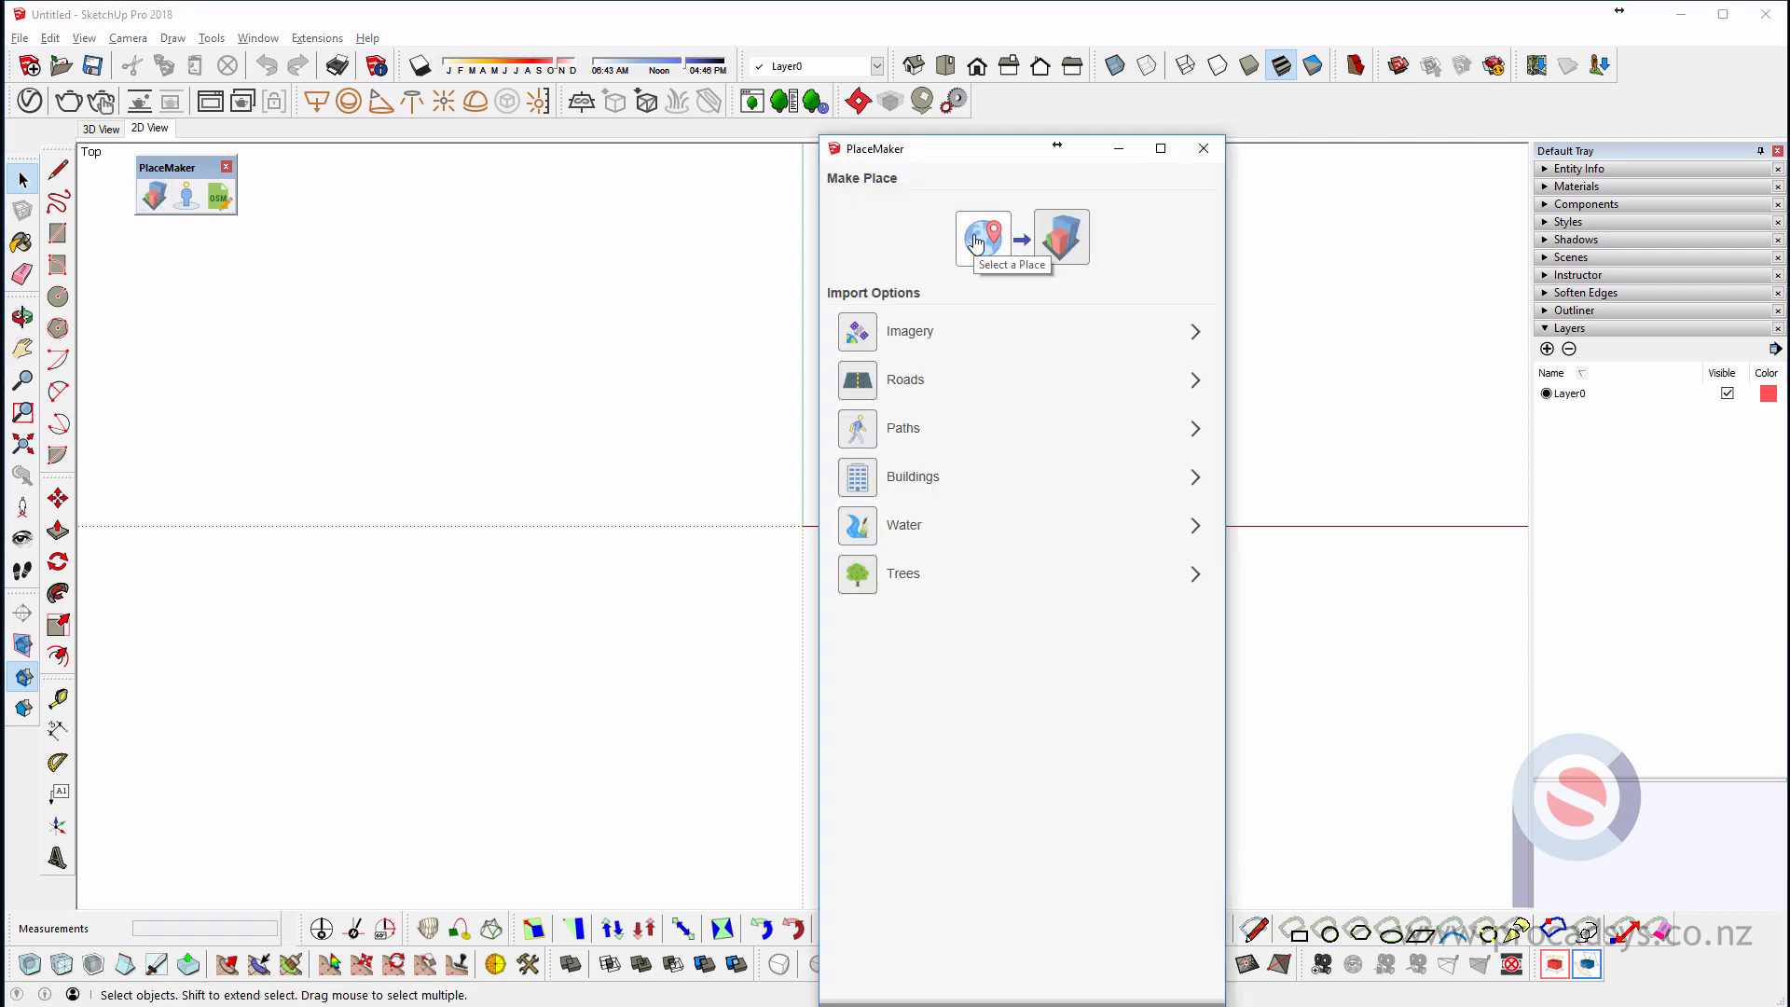
left_click(981, 237)
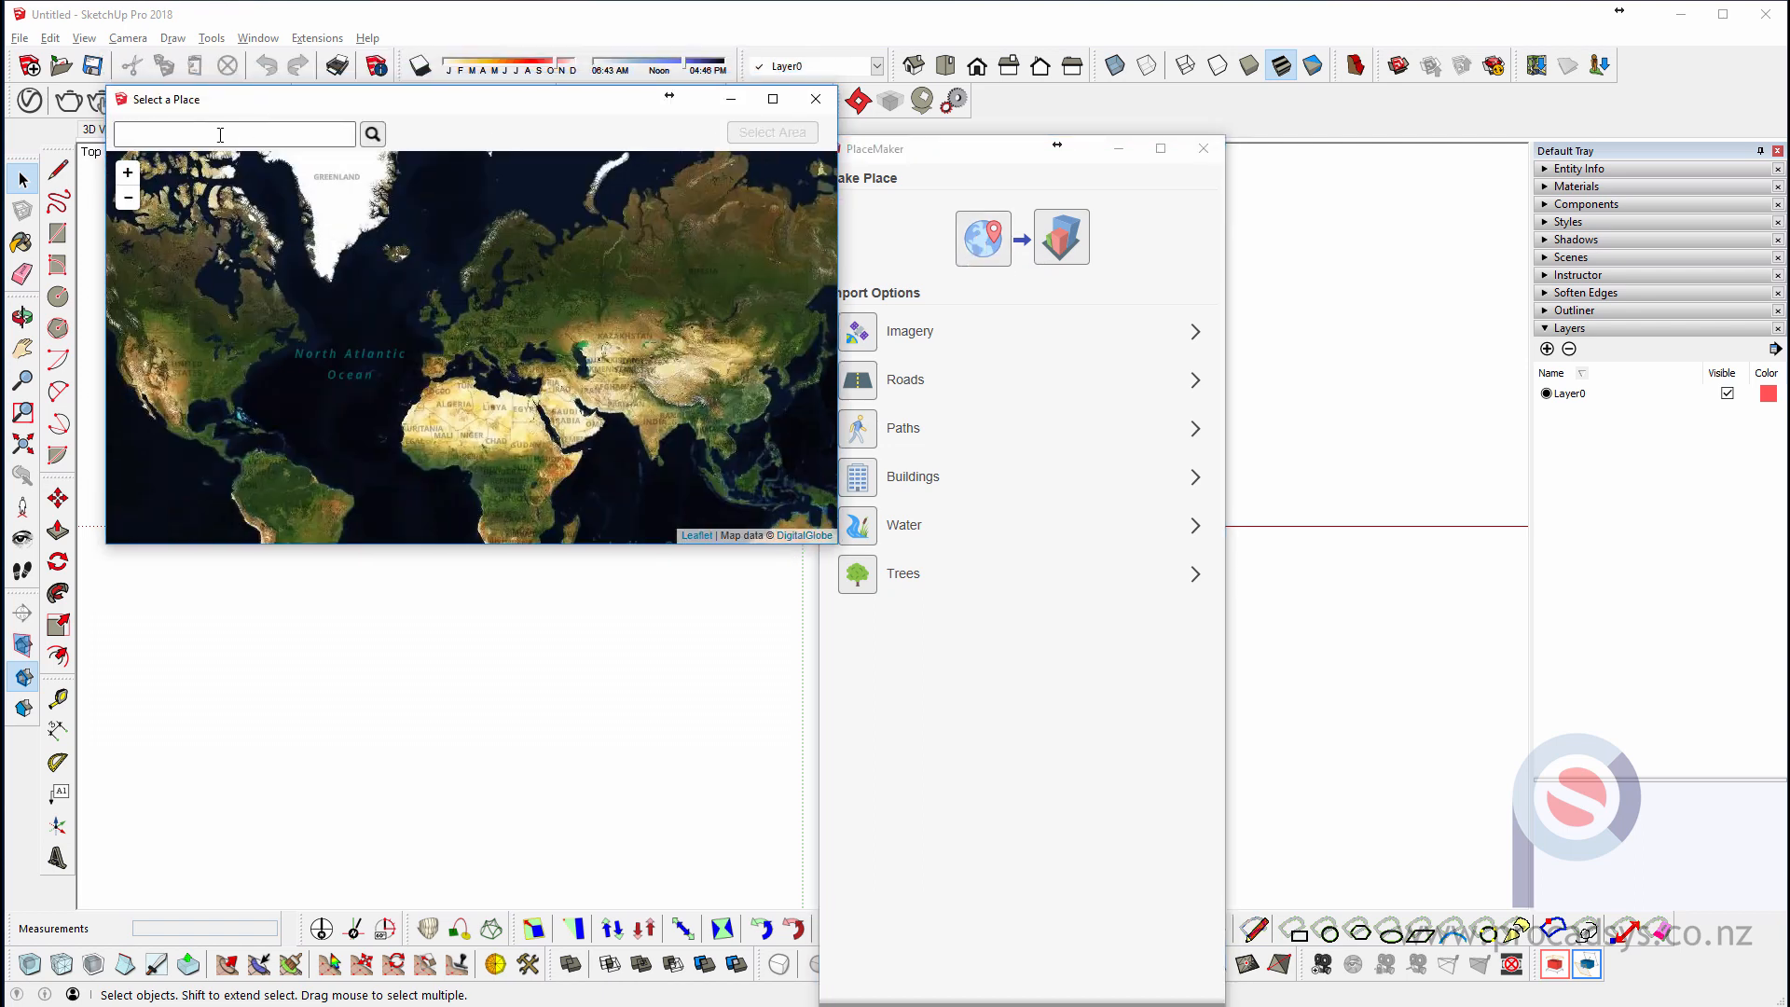
type("auckland cbd")
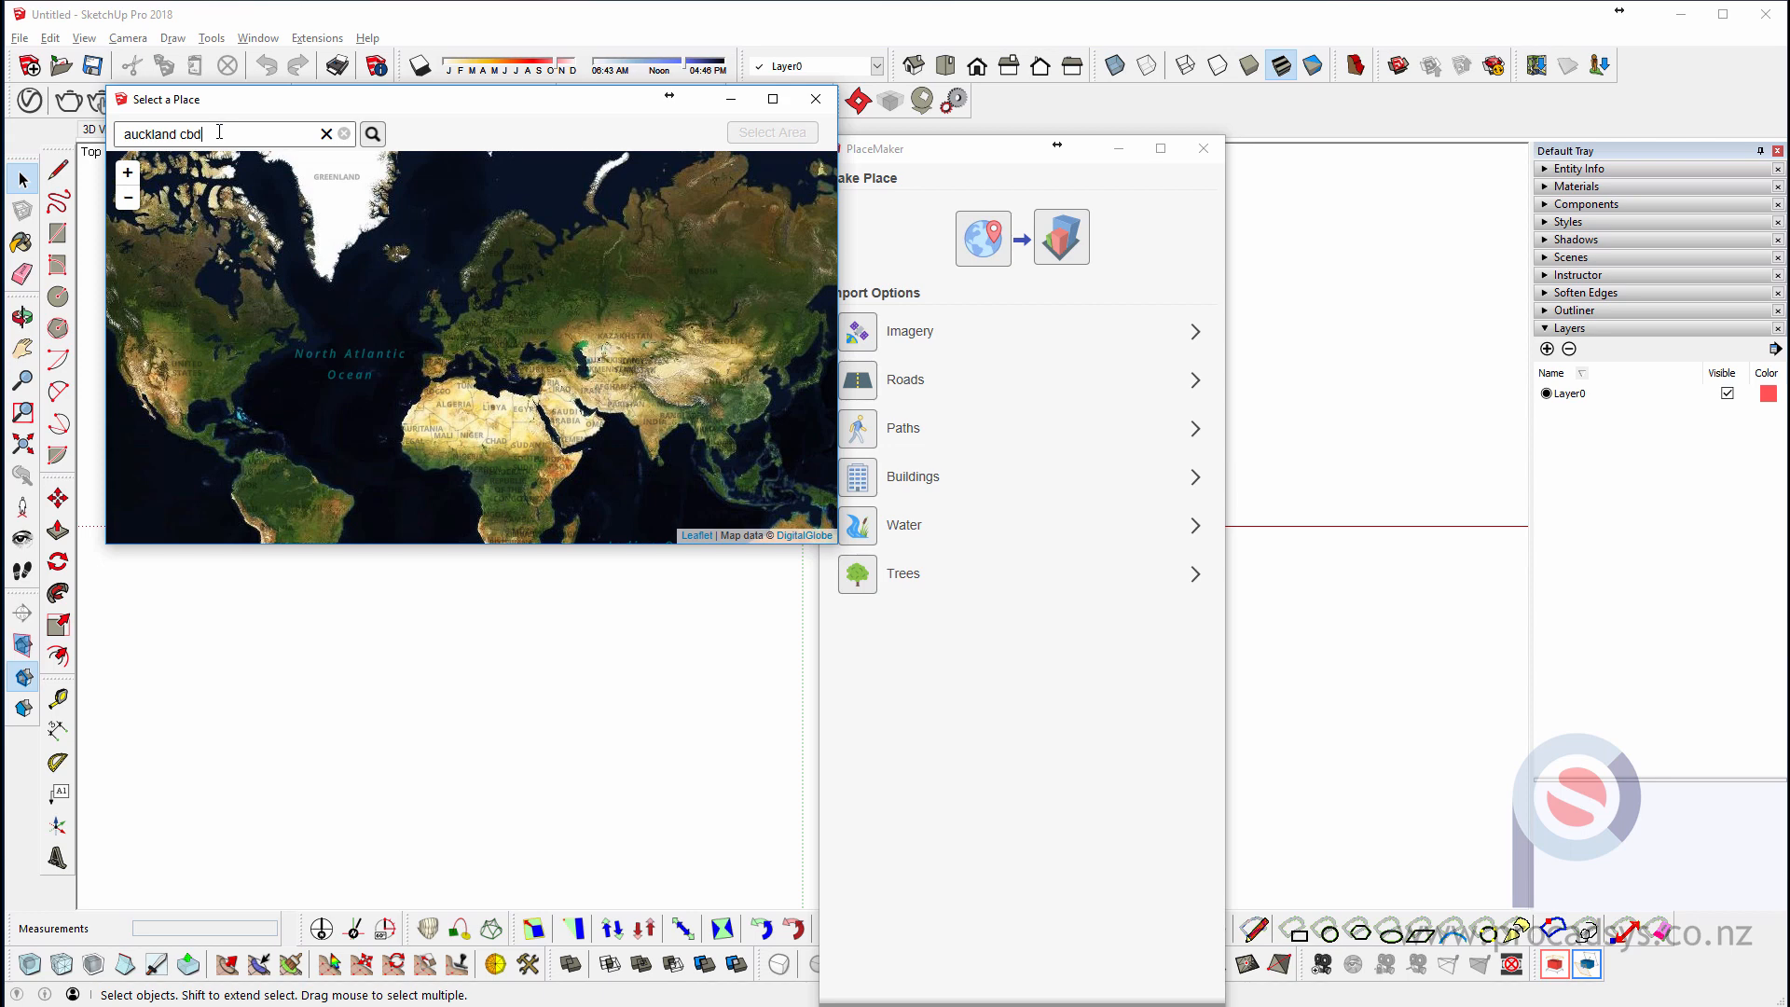
type(", new")
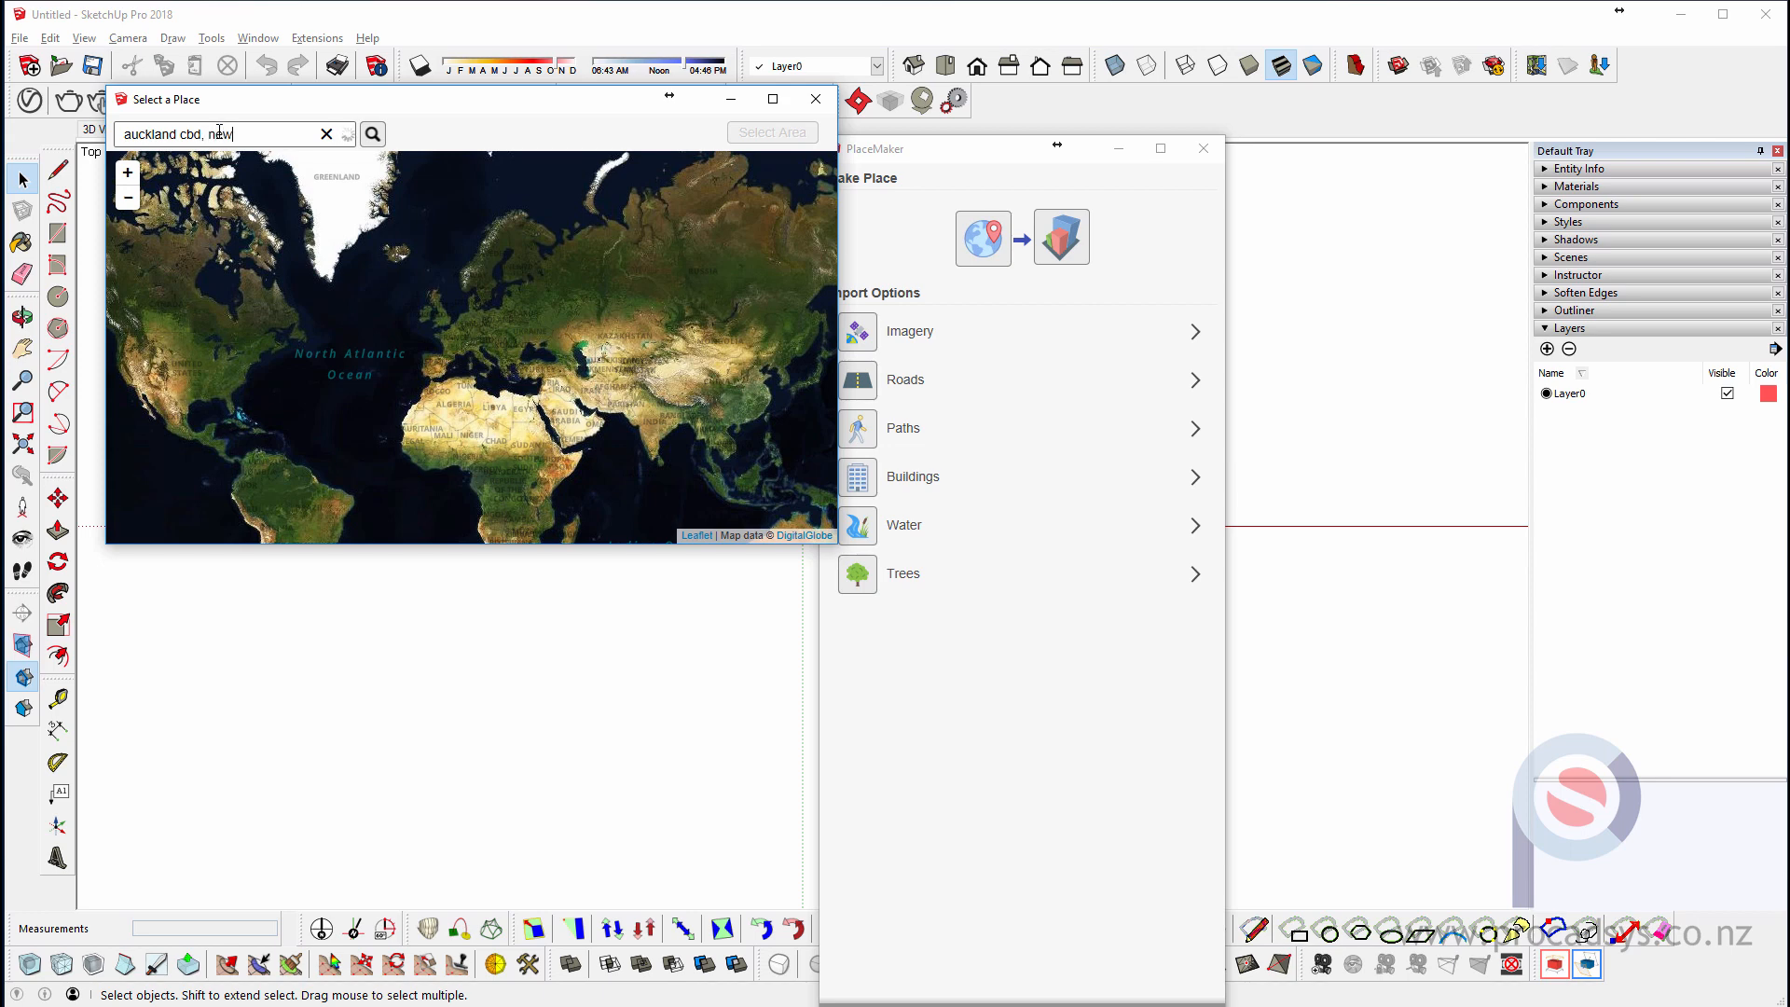
type("zealand")
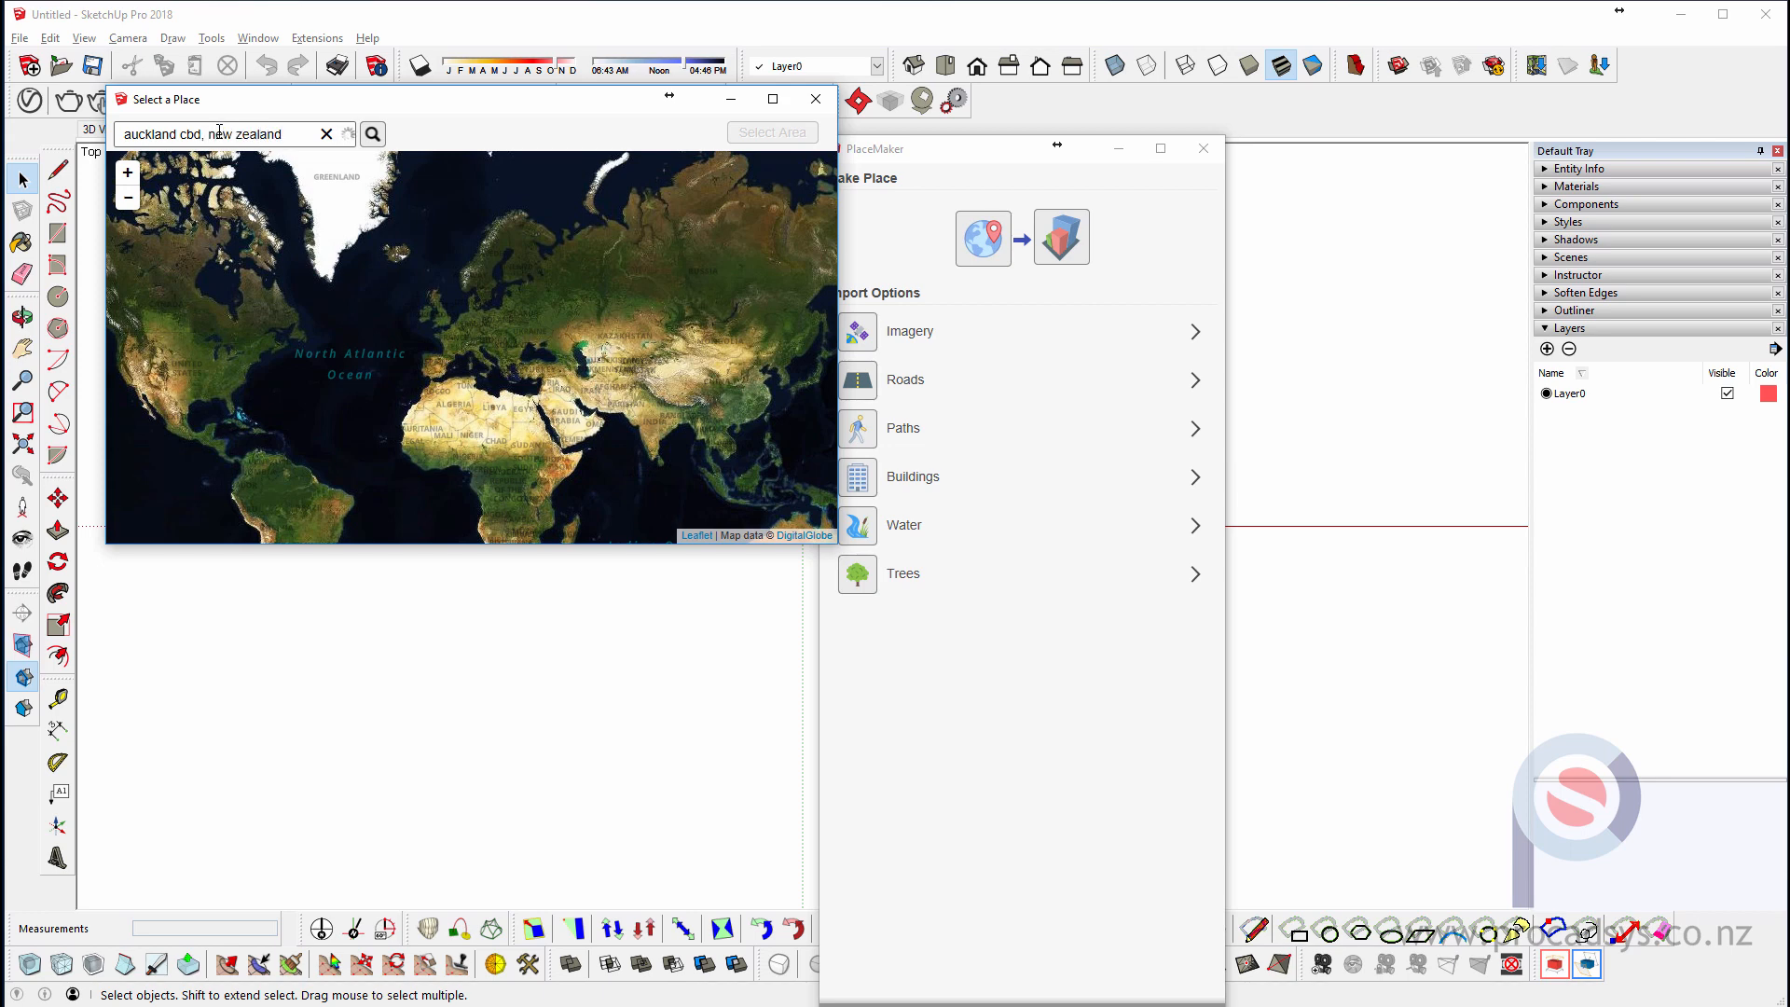
double_click(188, 134)
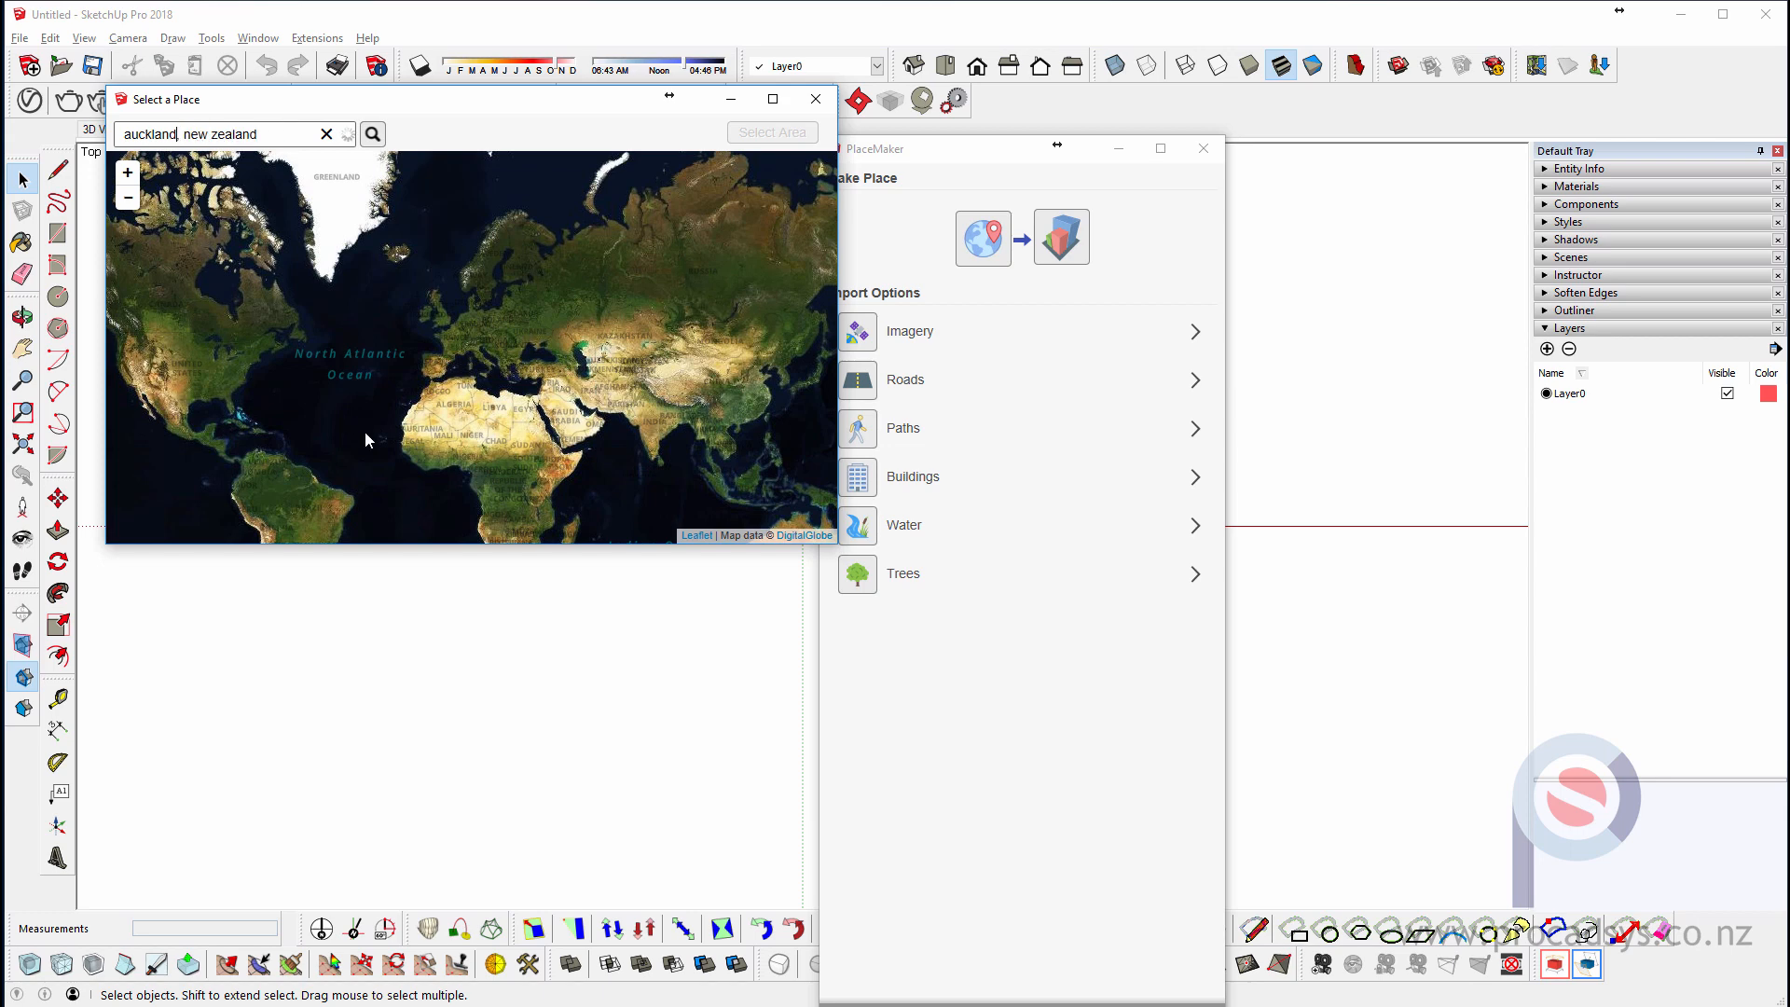
left_click(373, 135)
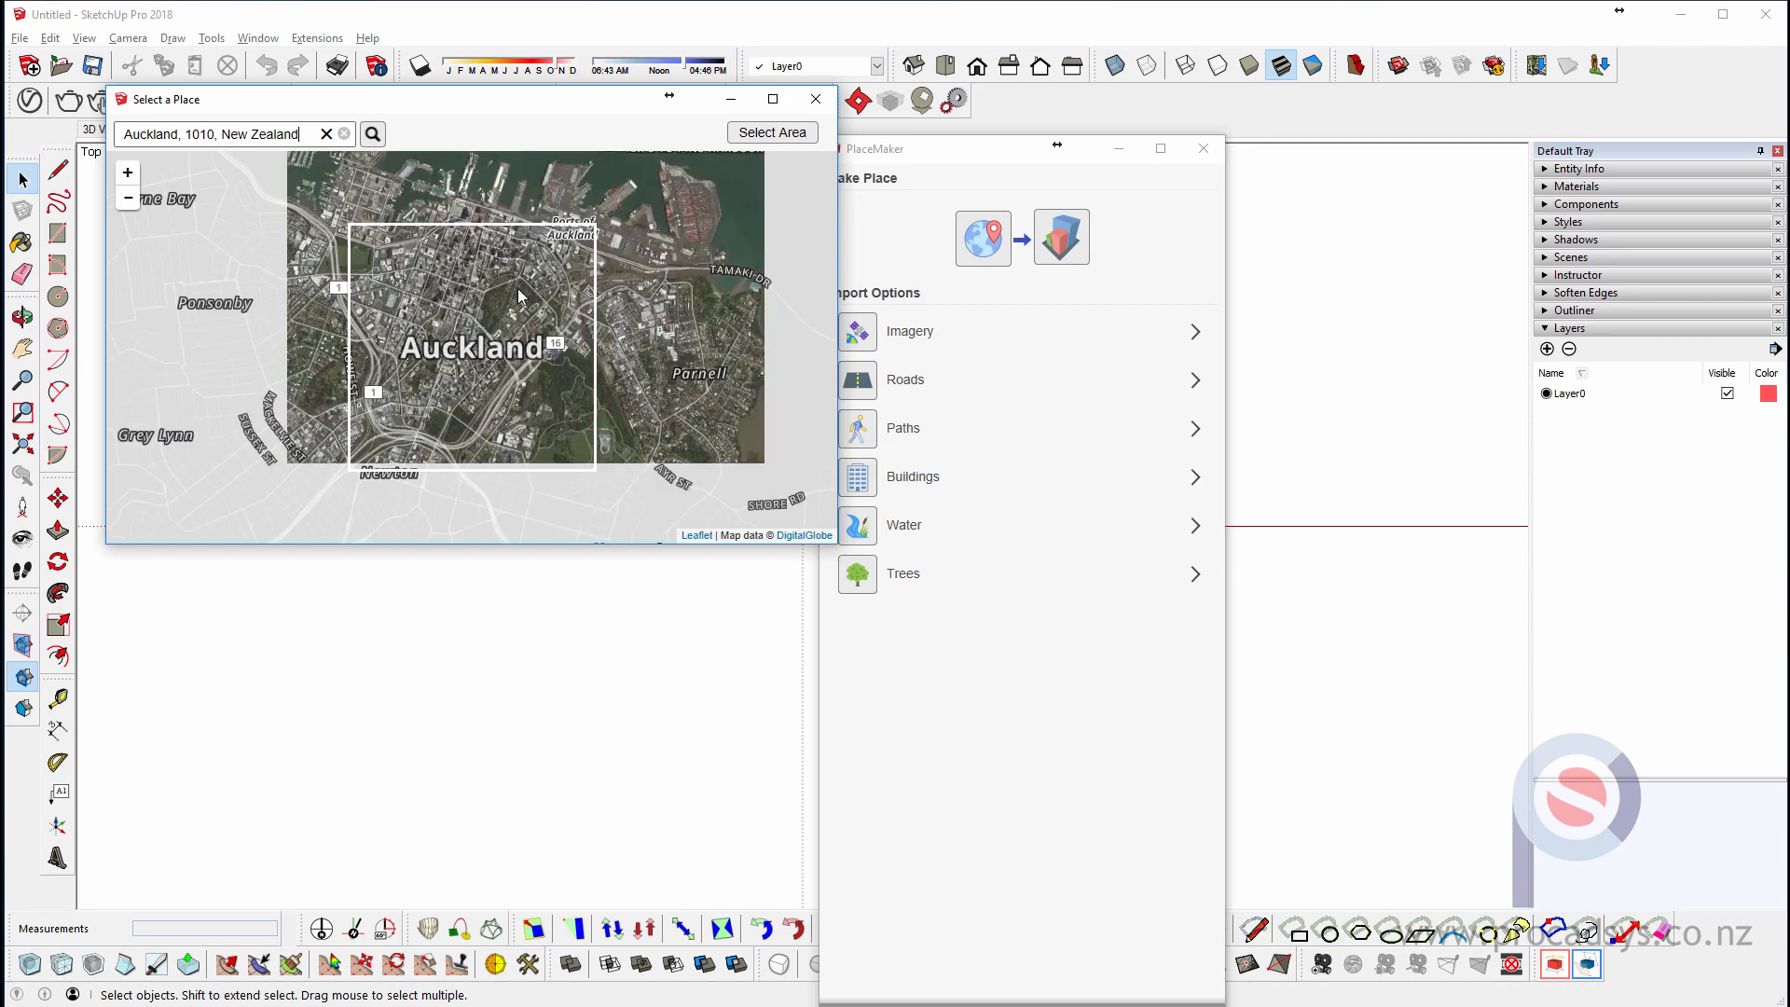
left_click_drag(520, 295, 410, 298)
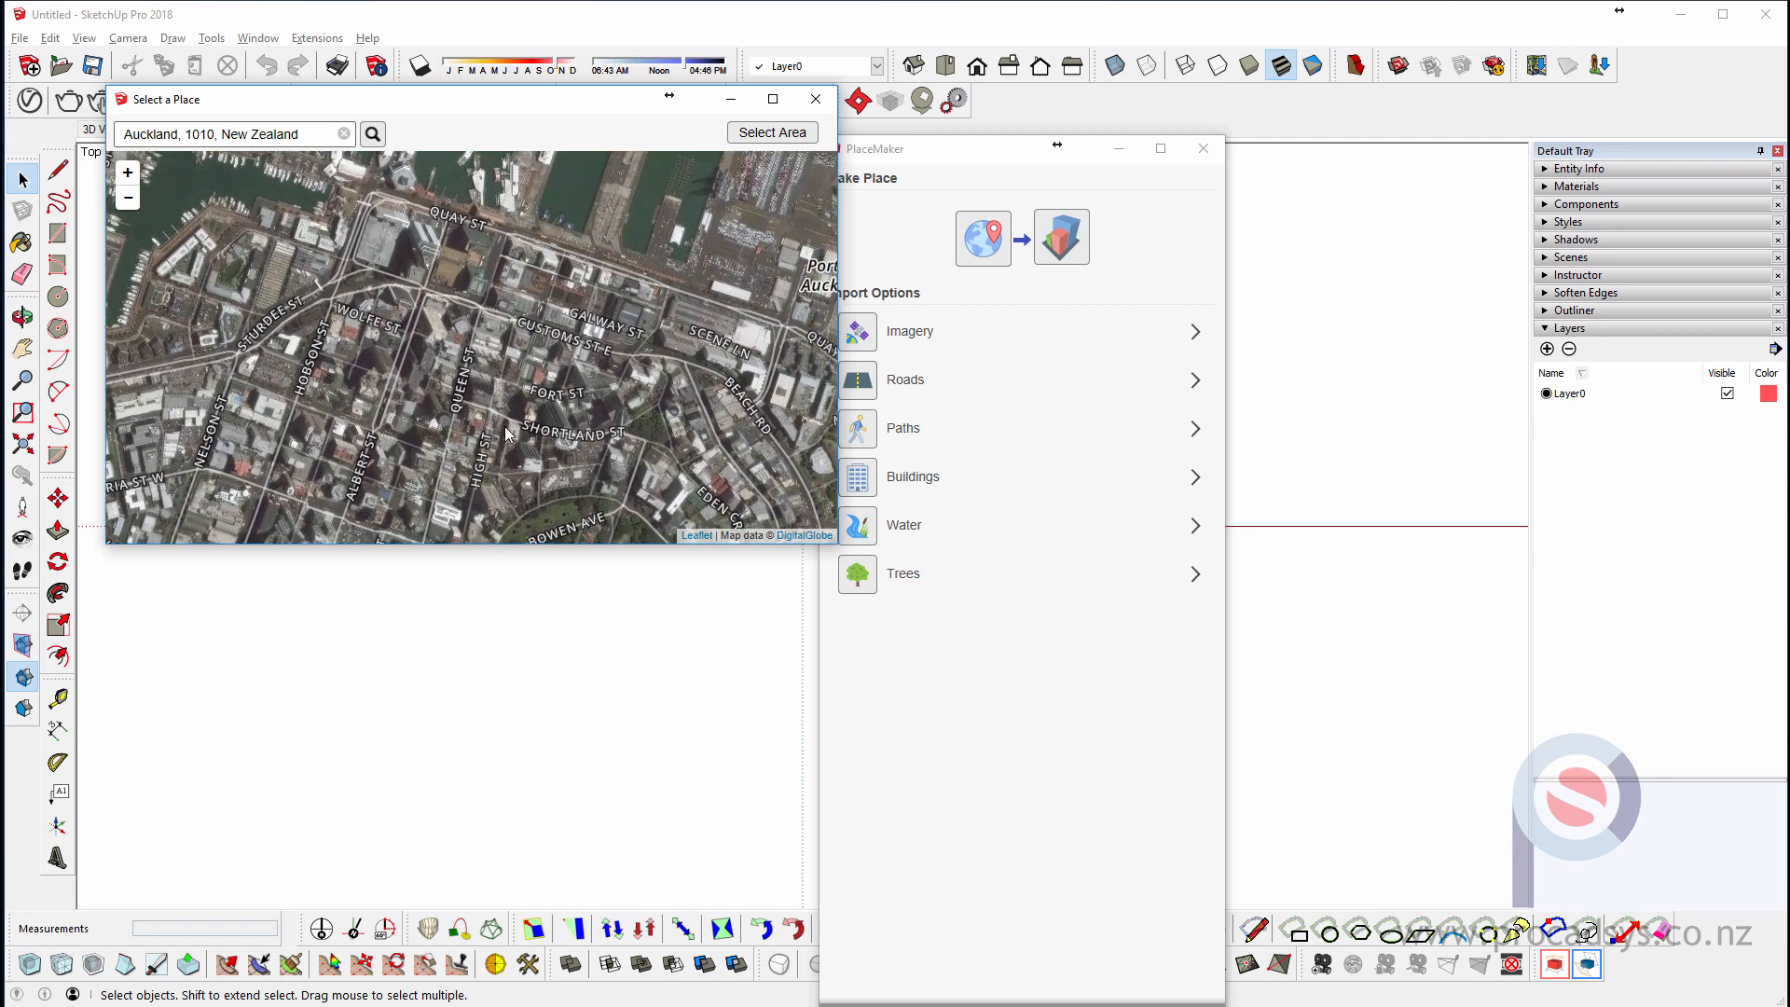
mouse_move(437, 372)
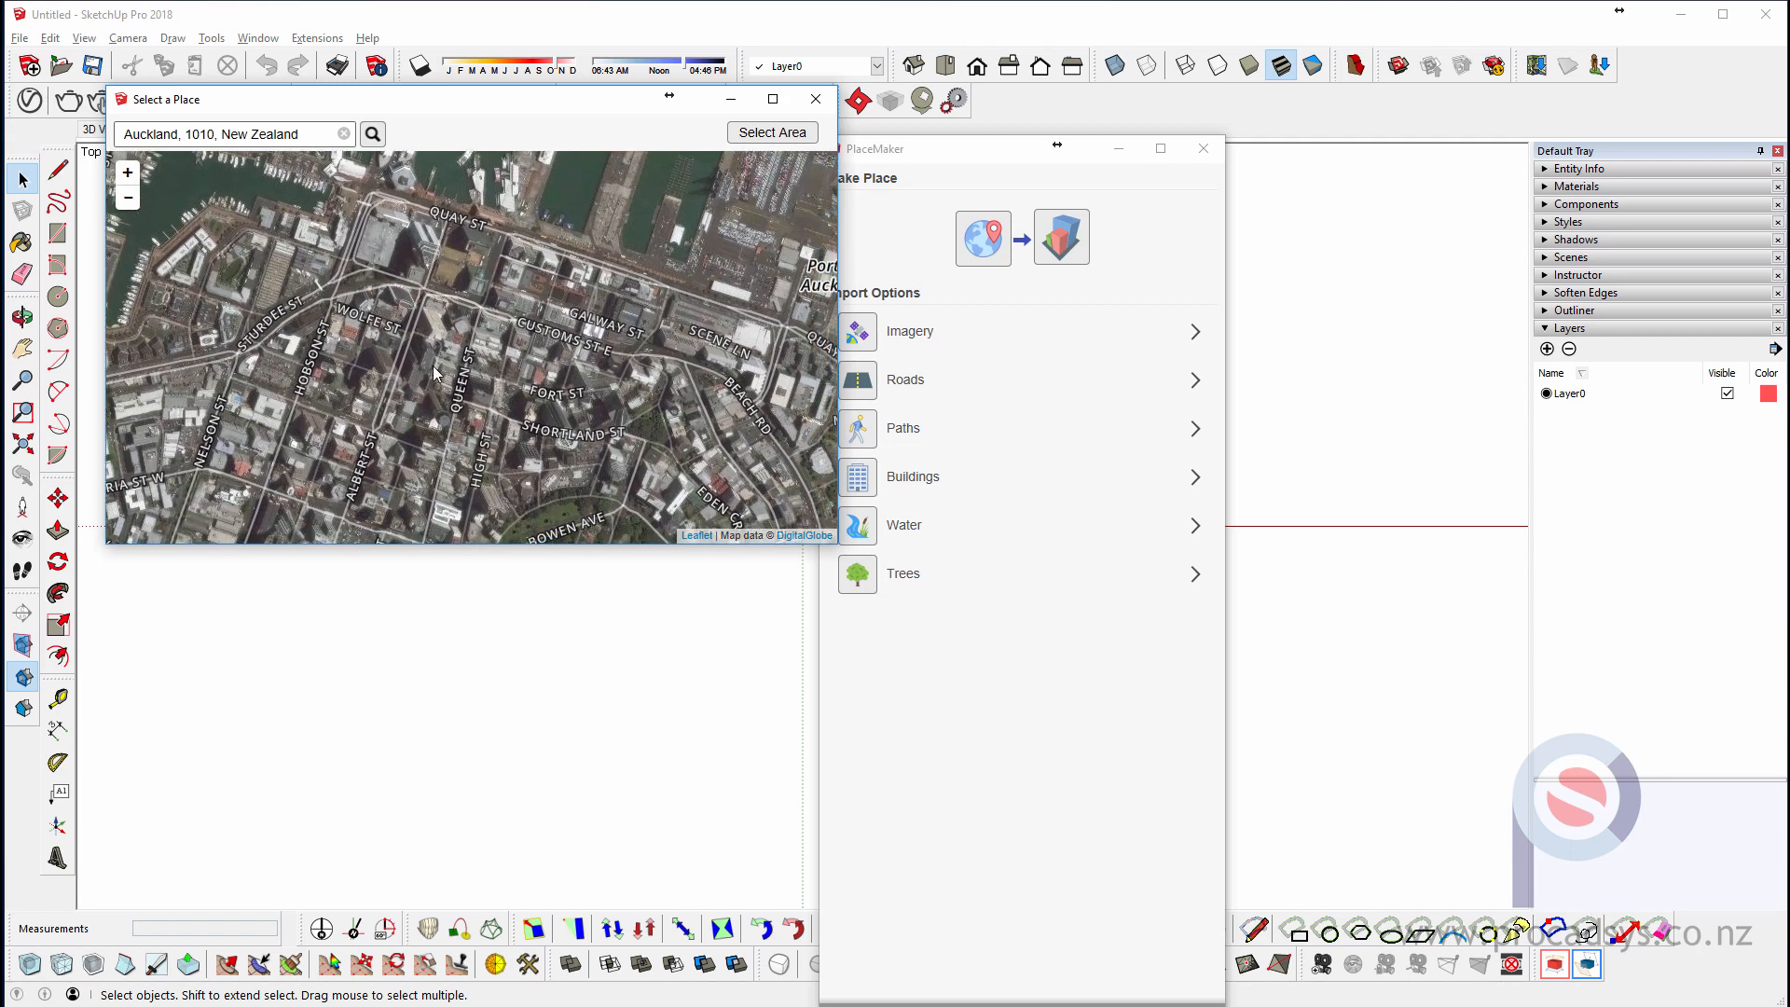
mouse_move(805, 181)
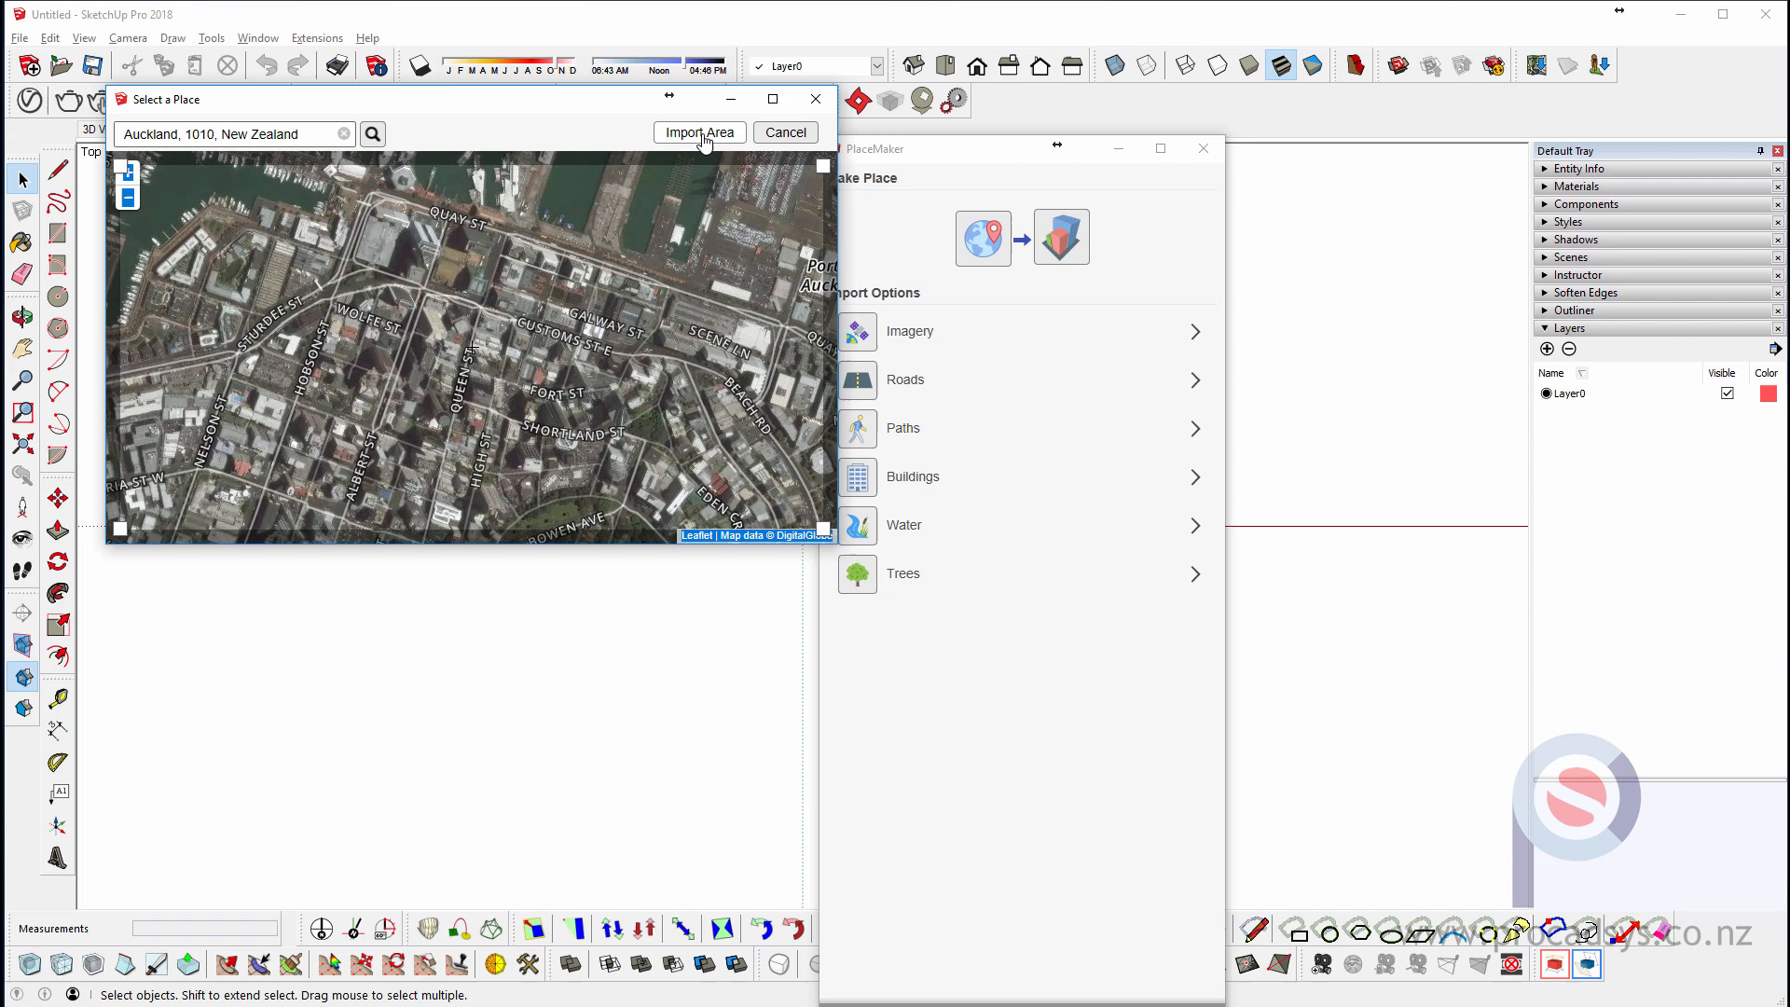
- Import the marked CBD area as flat terrain and set the imagery source to DigitalGlobe
left_click(699, 130)
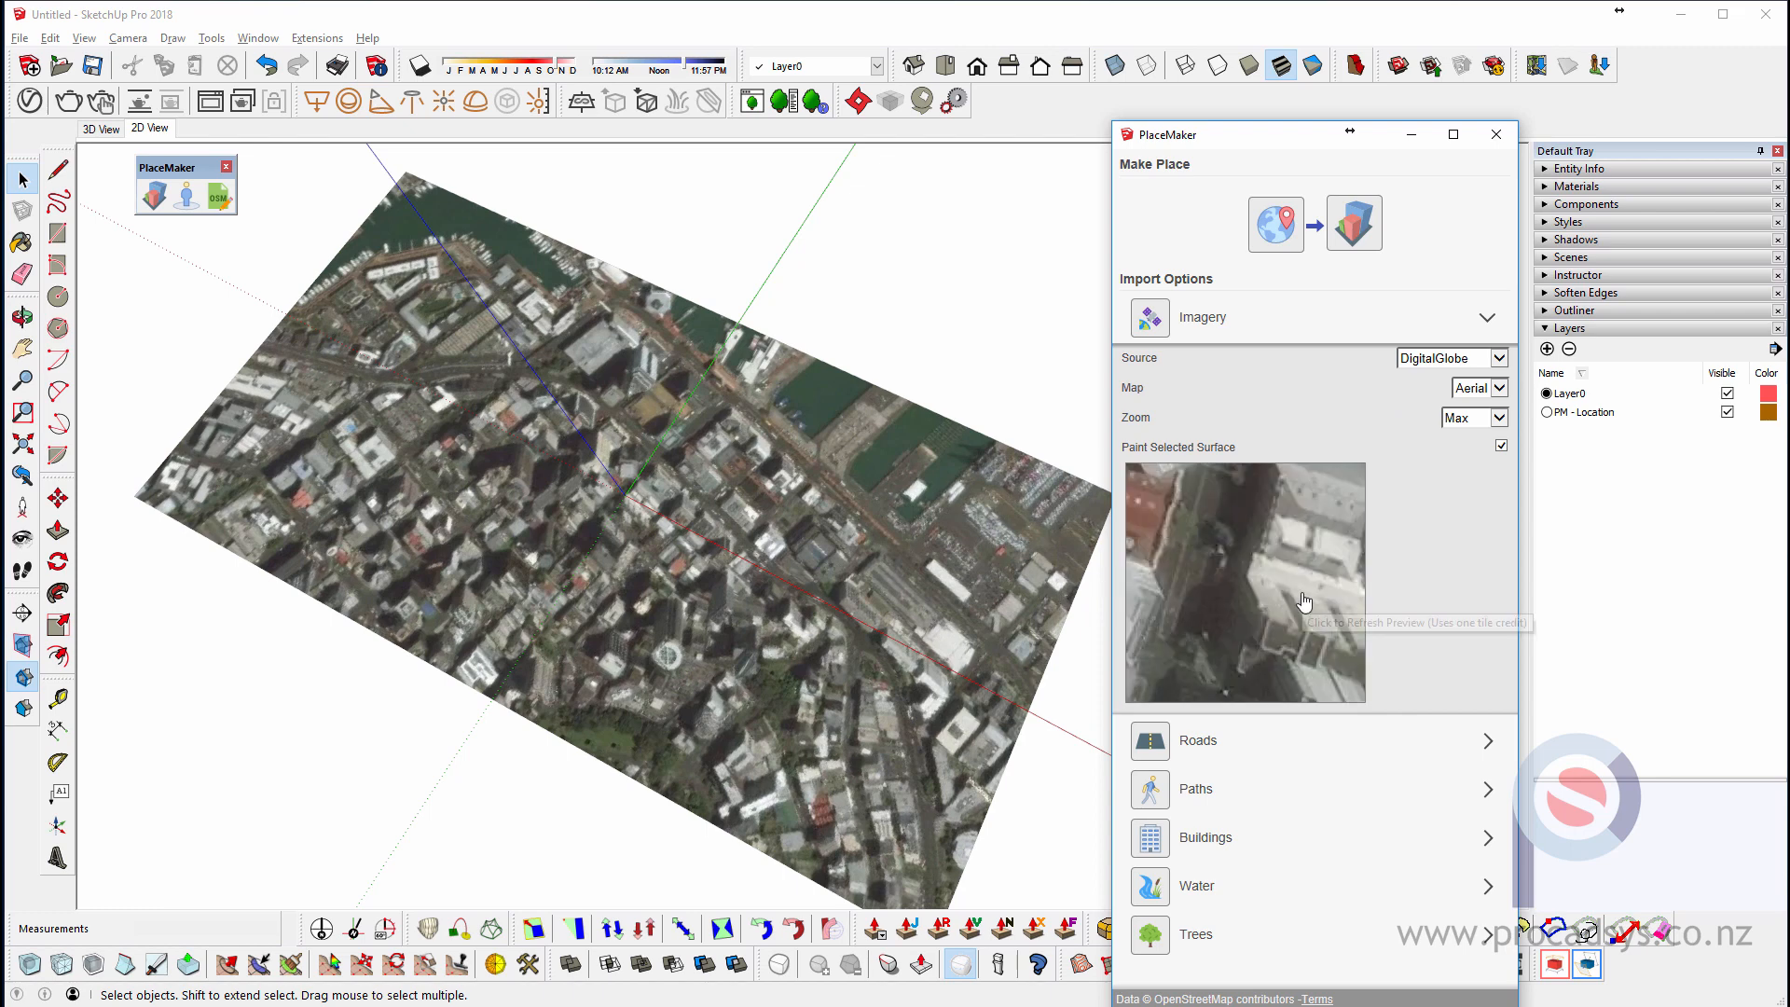
mouse_move(1284, 511)
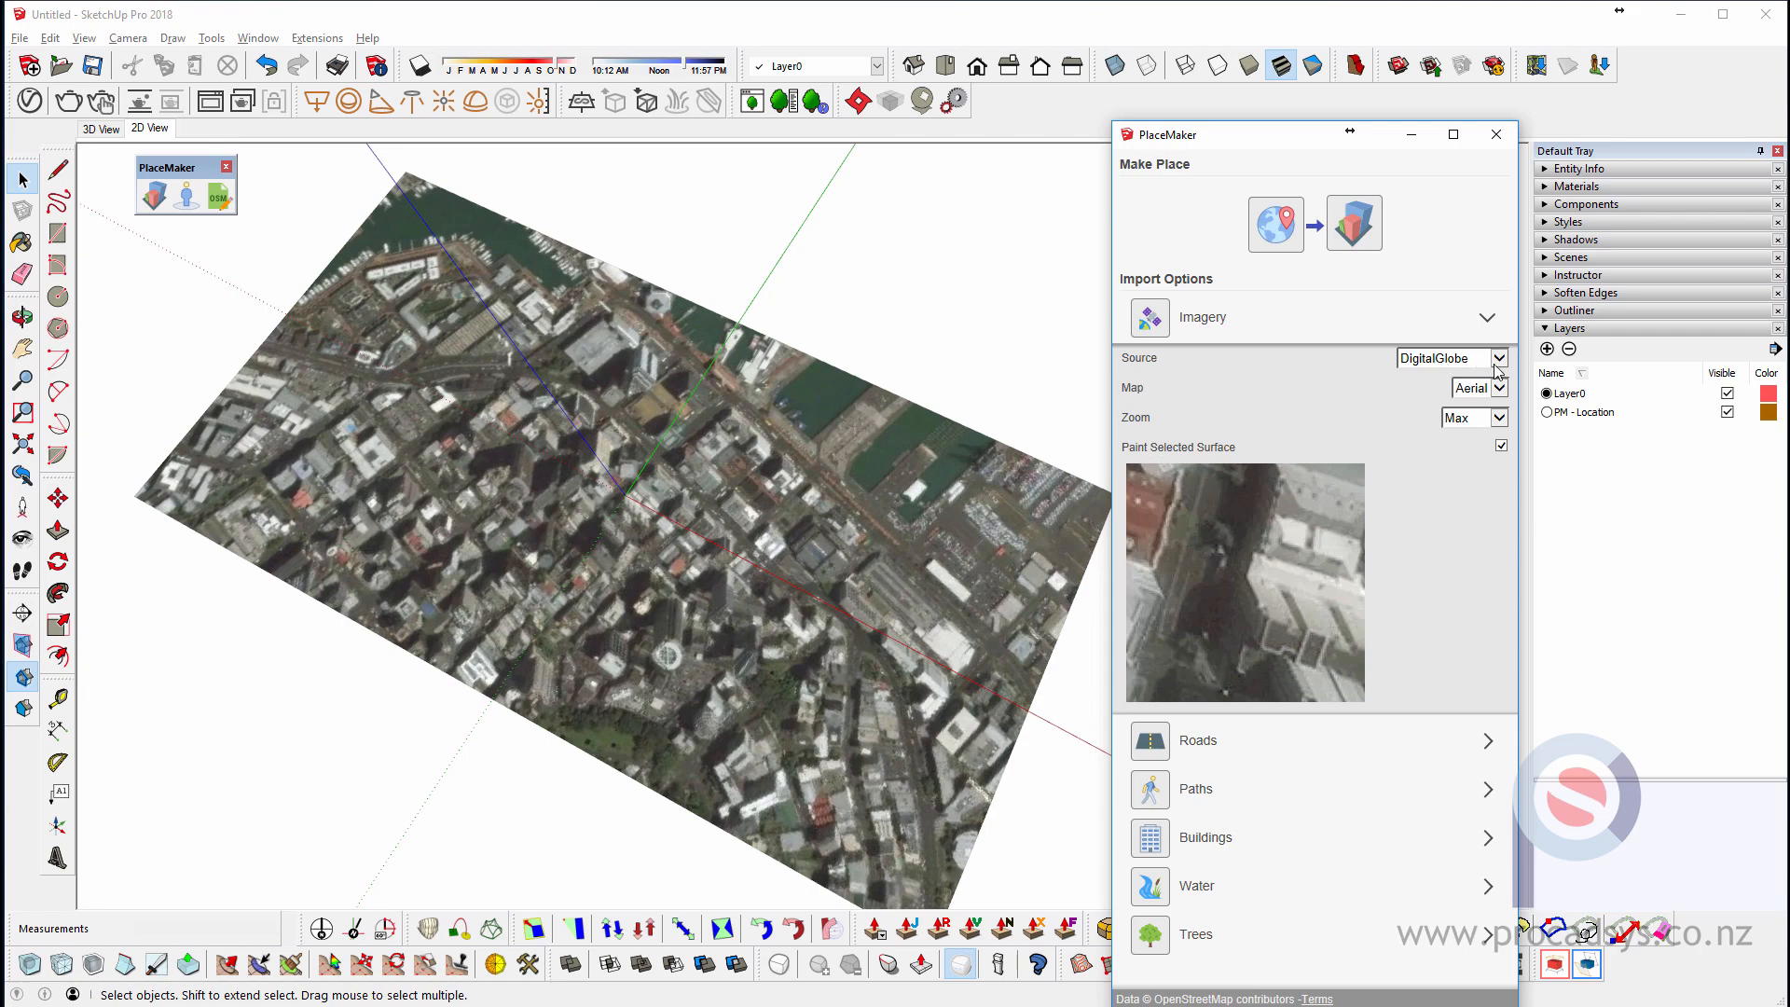
left_click(1499, 357)
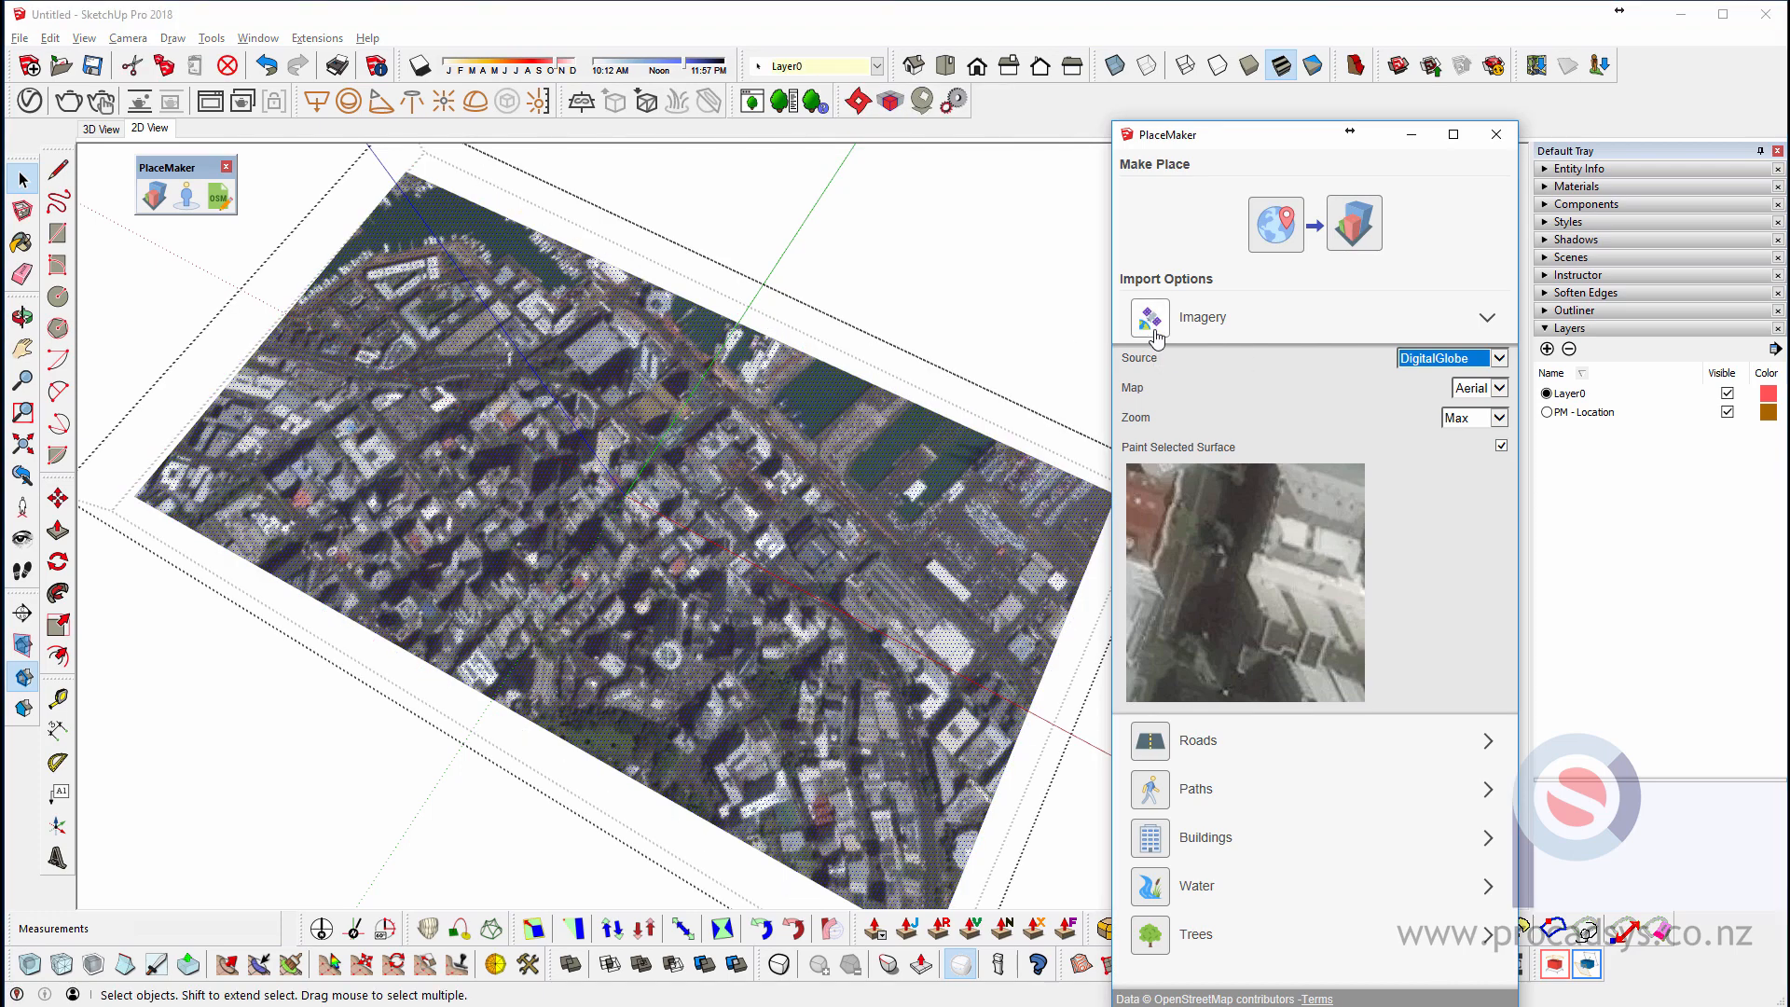
- Download the 15 high-resolution DigitalGlobe tiles to paint the site with sharp imagery
left_click(1151, 317)
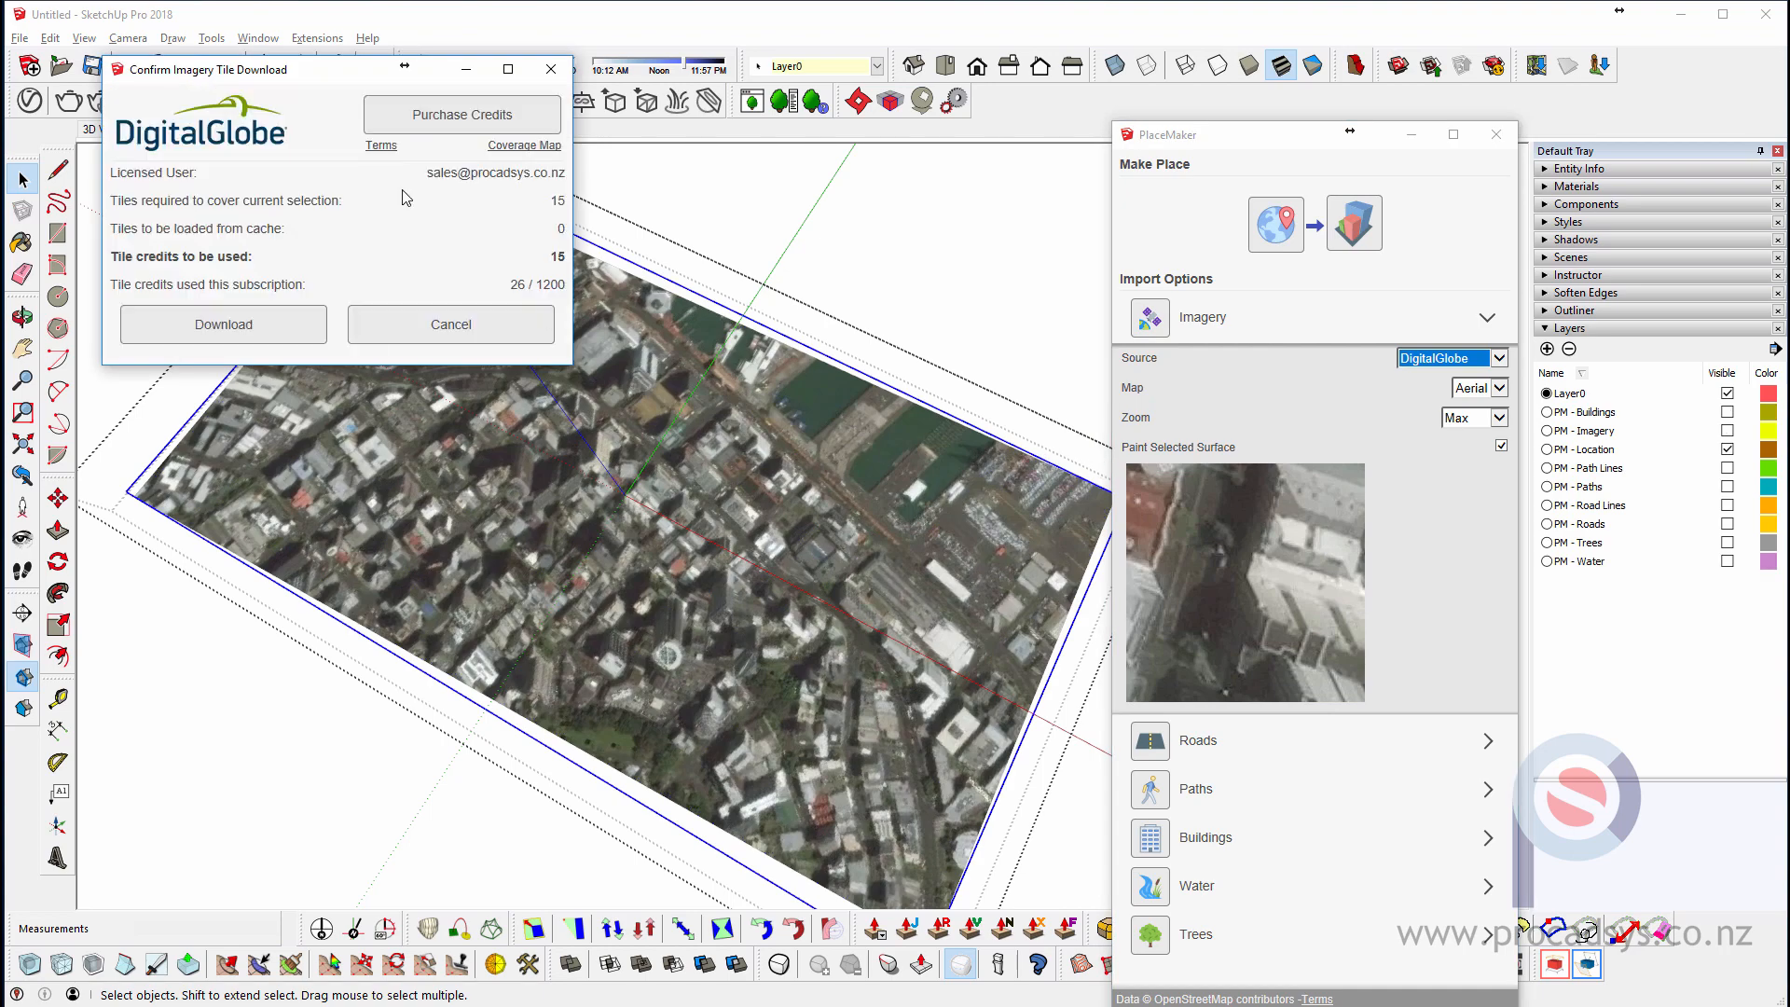
left_click_drag(205, 69, 399, 261)
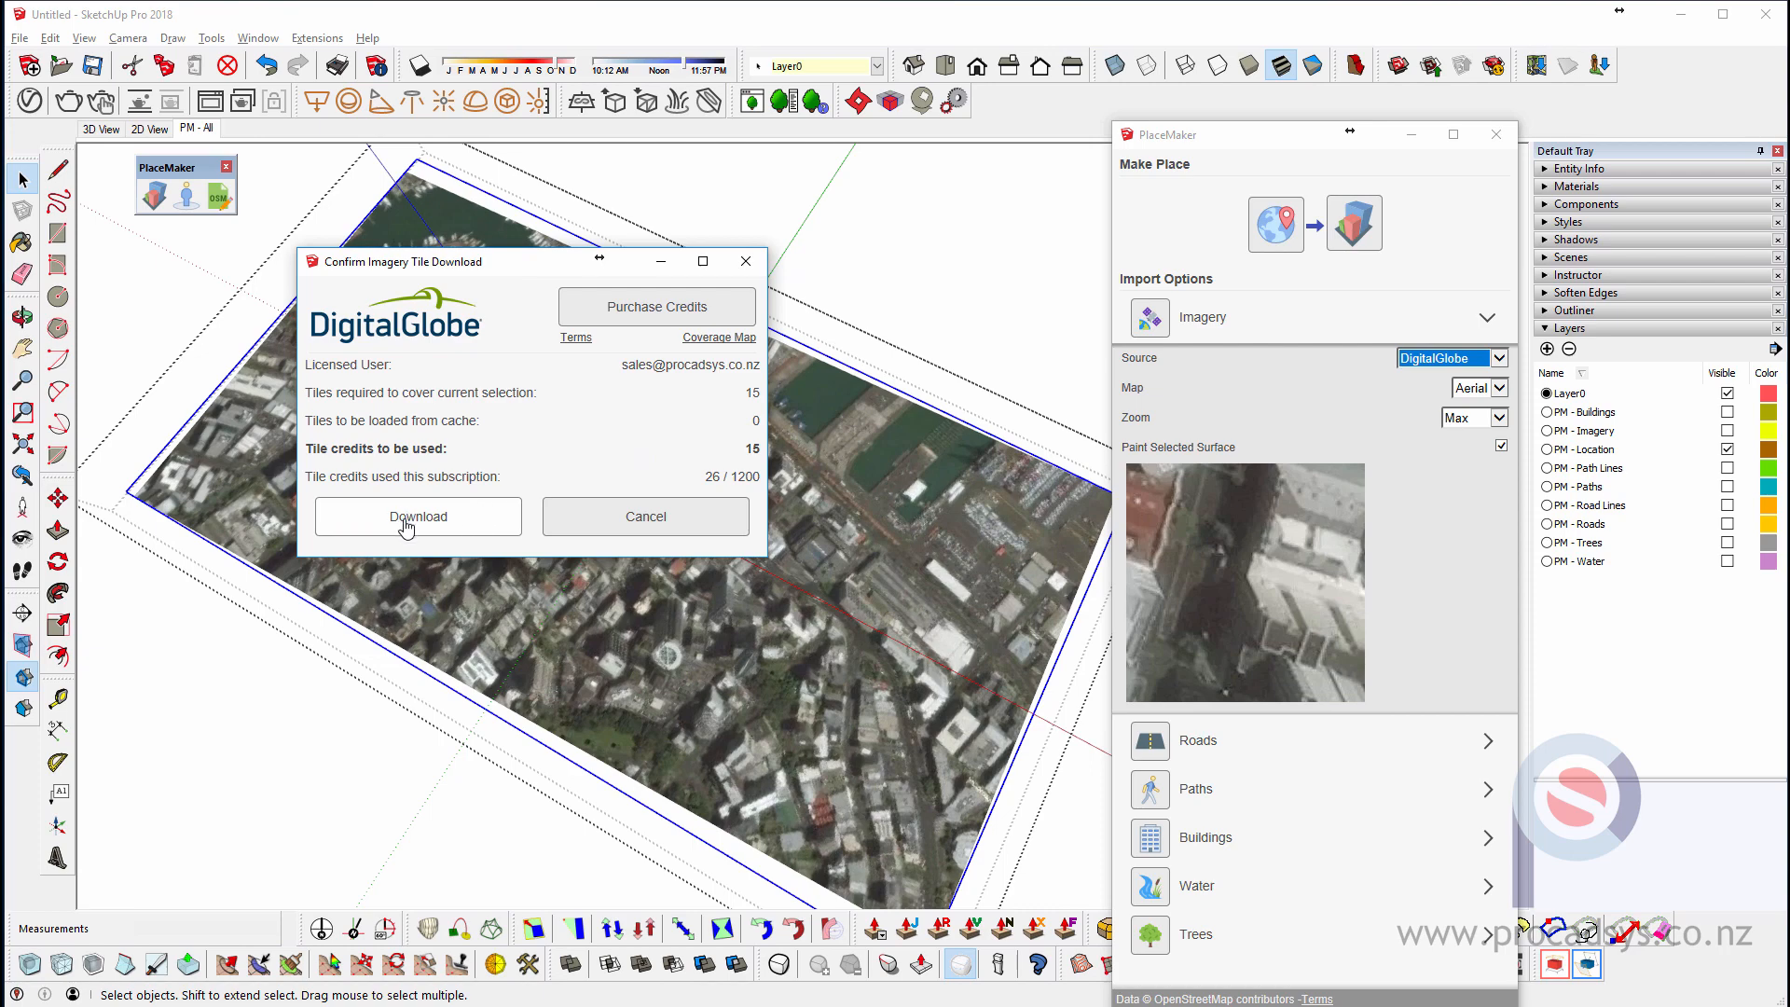
left_click(418, 516)
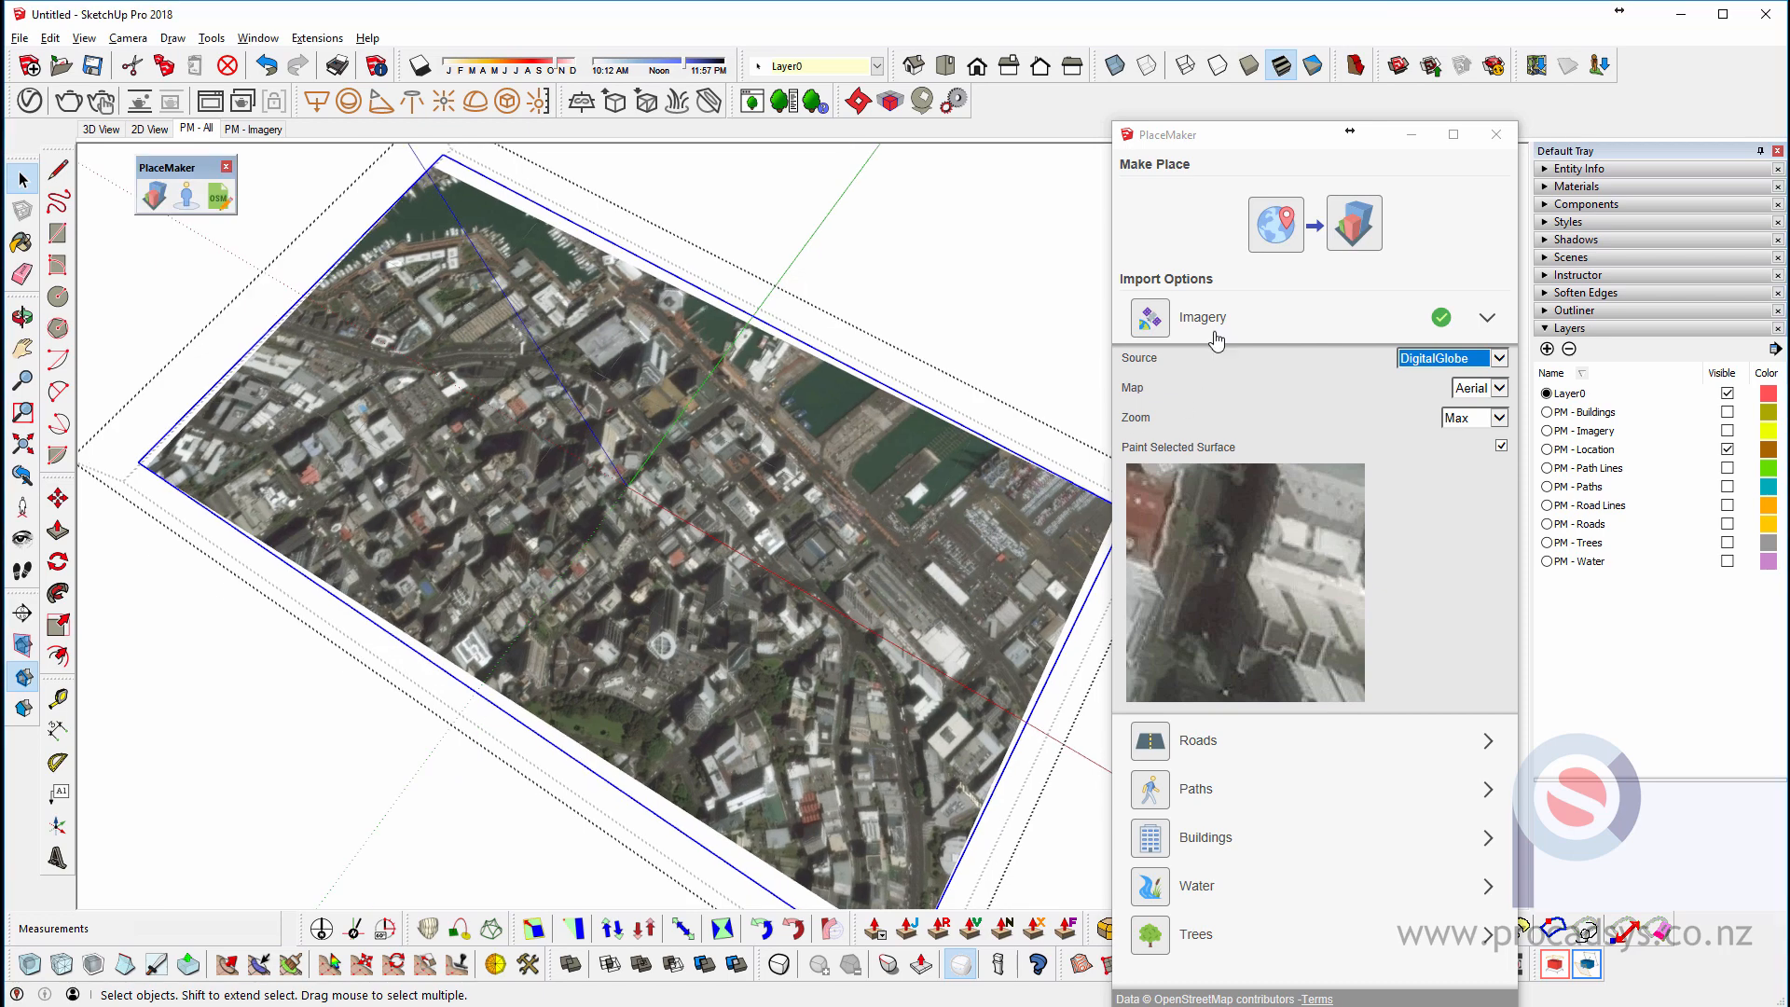
- Import the OpenStreetMap road network with default widths over the aerial image
left_click(1488, 317)
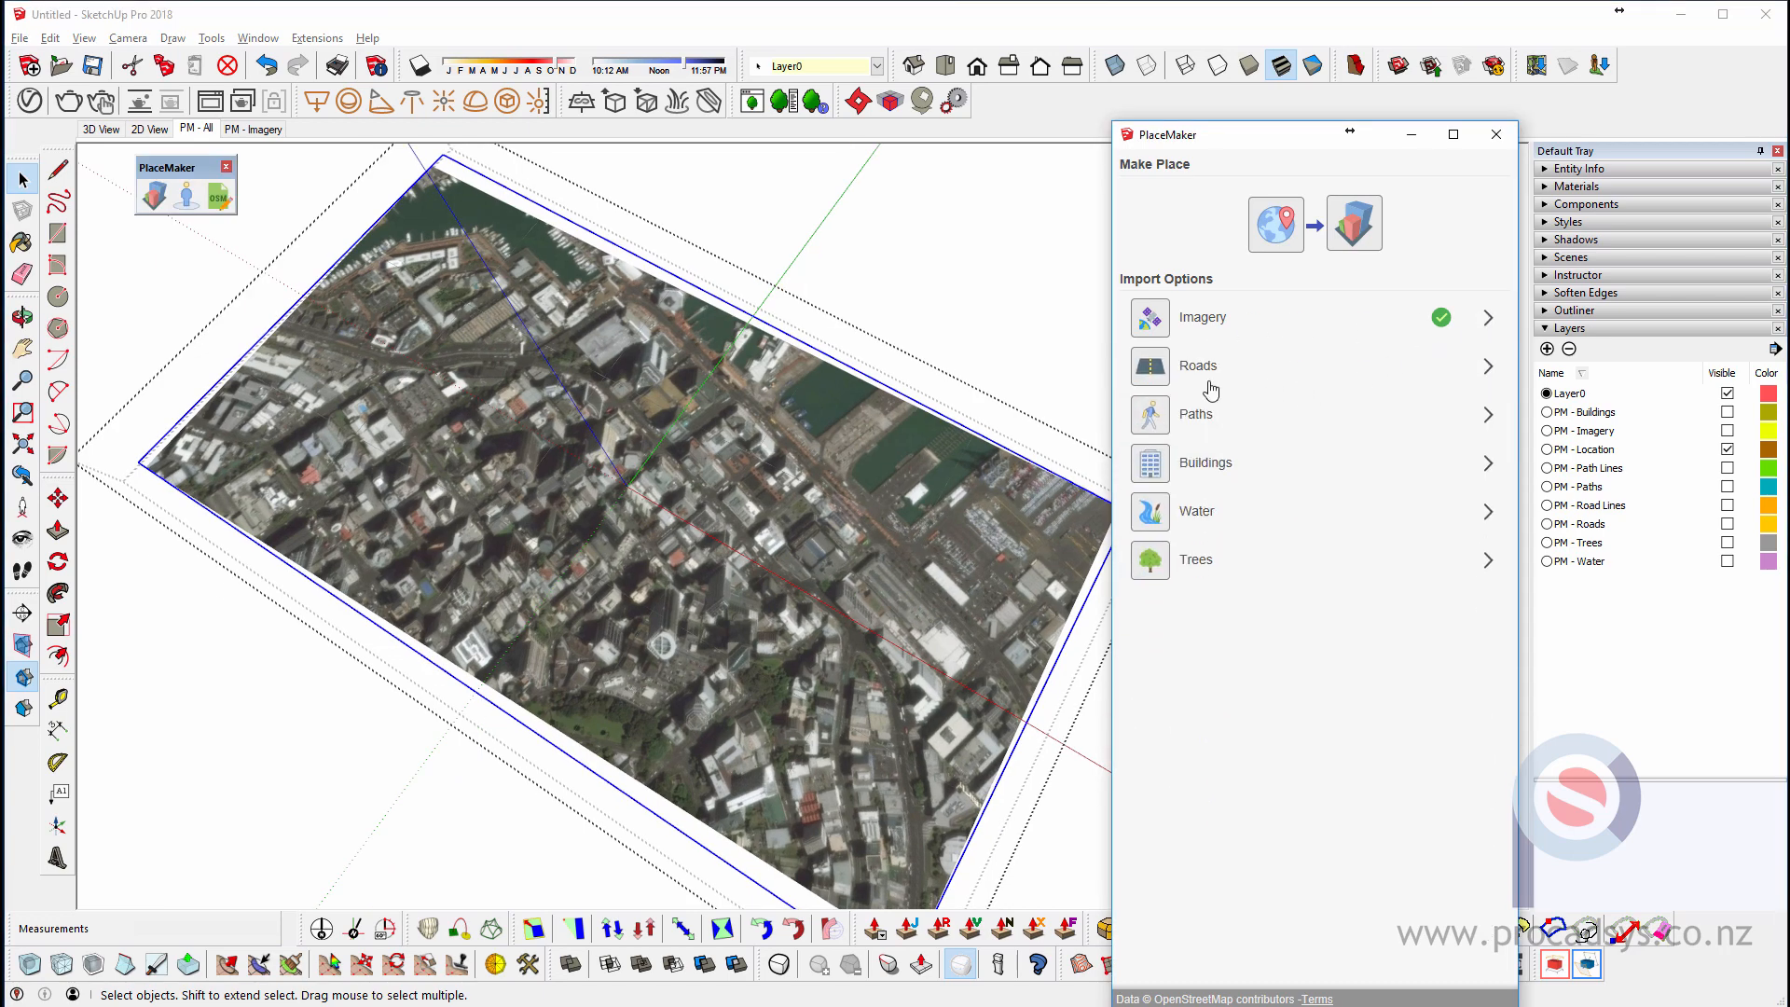
mouse_move(1234, 421)
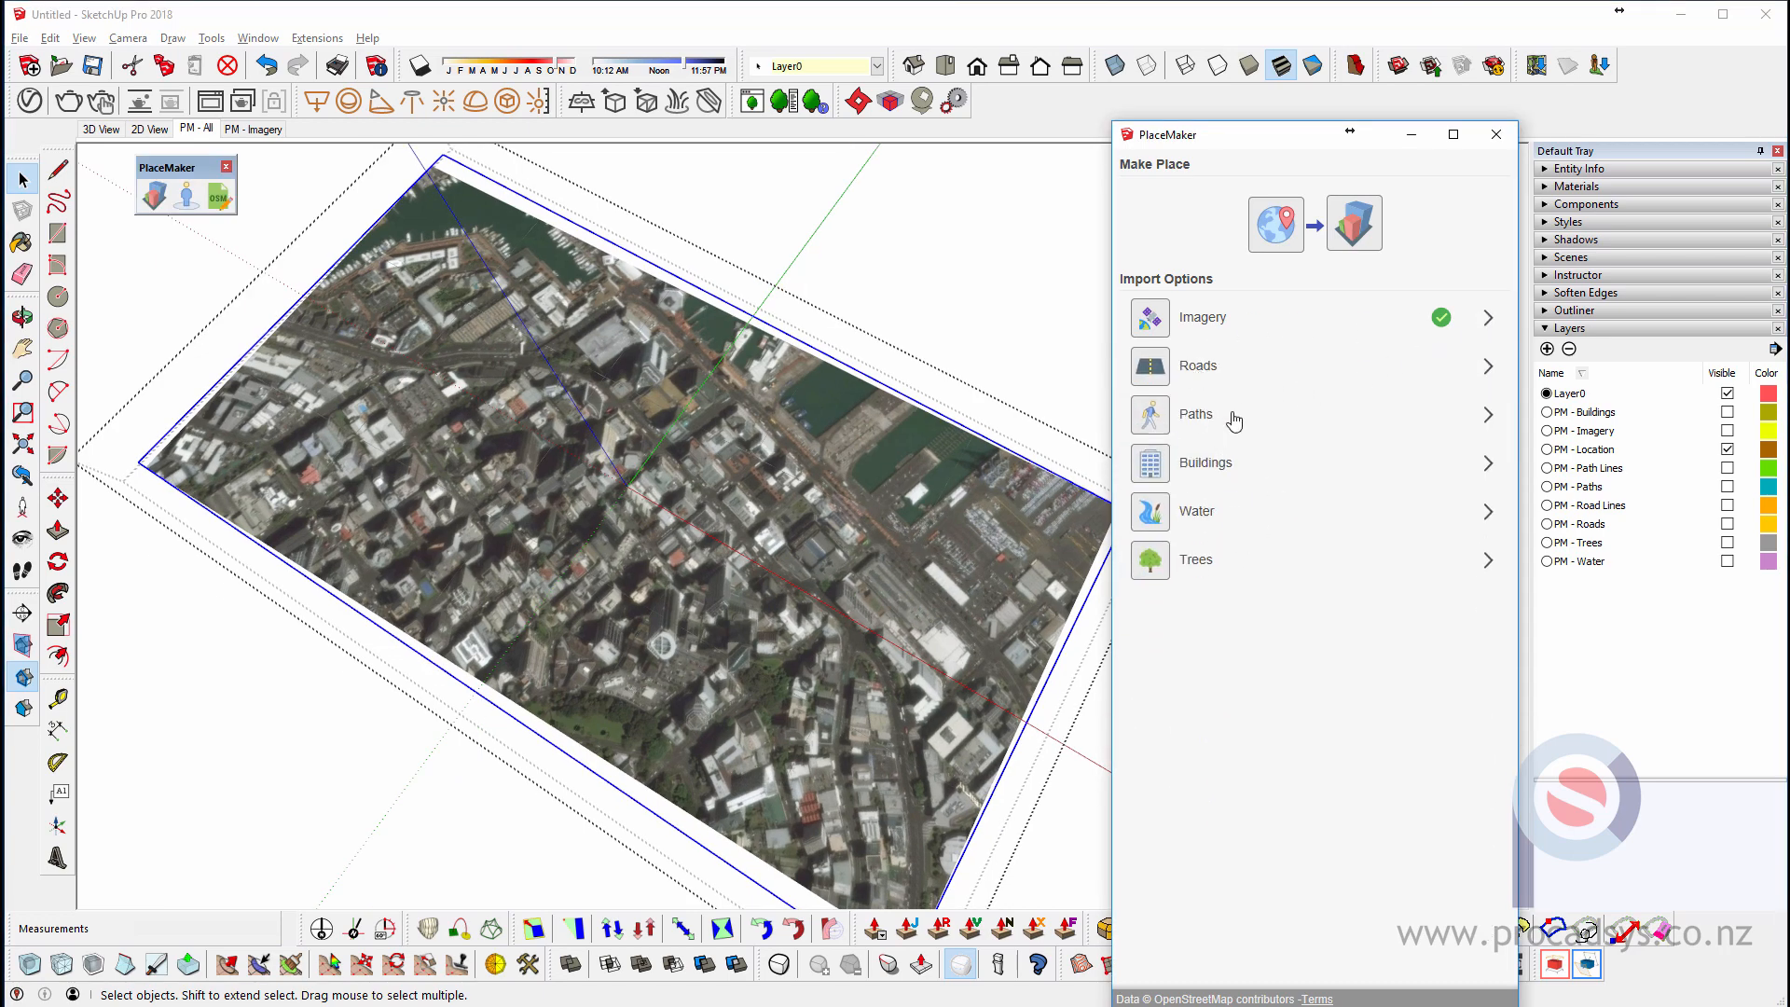
mouse_move(1223, 500)
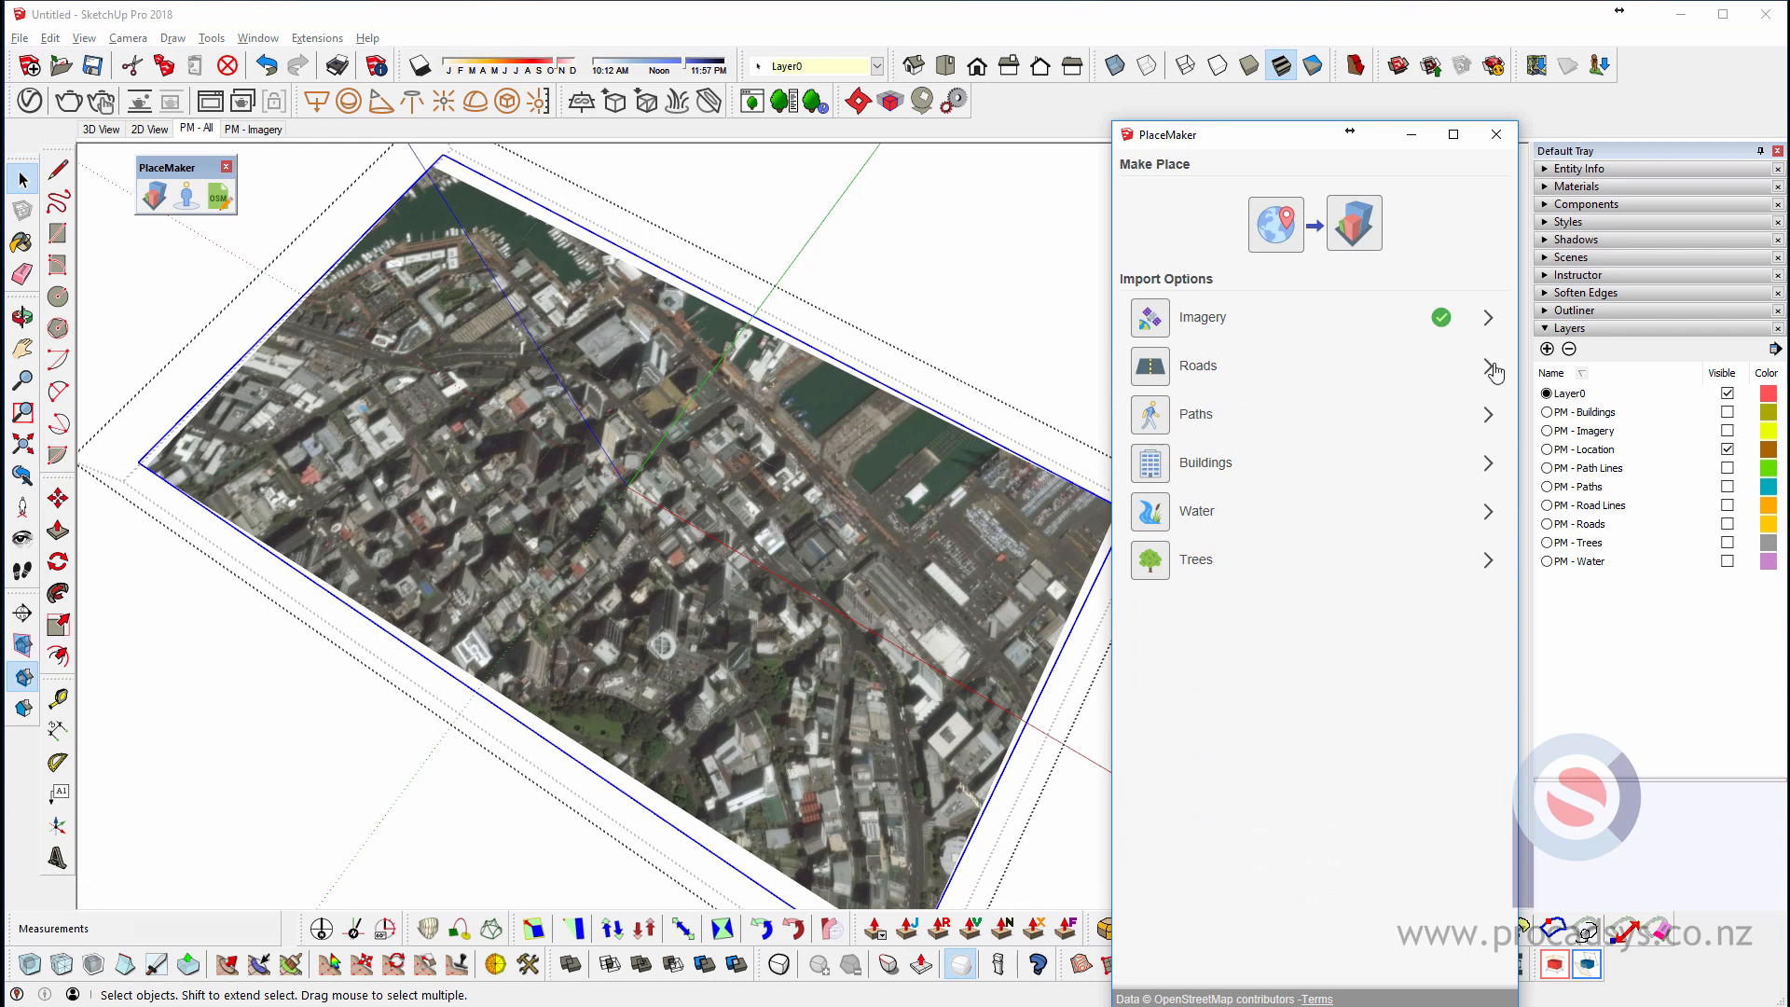
left_click(1488, 367)
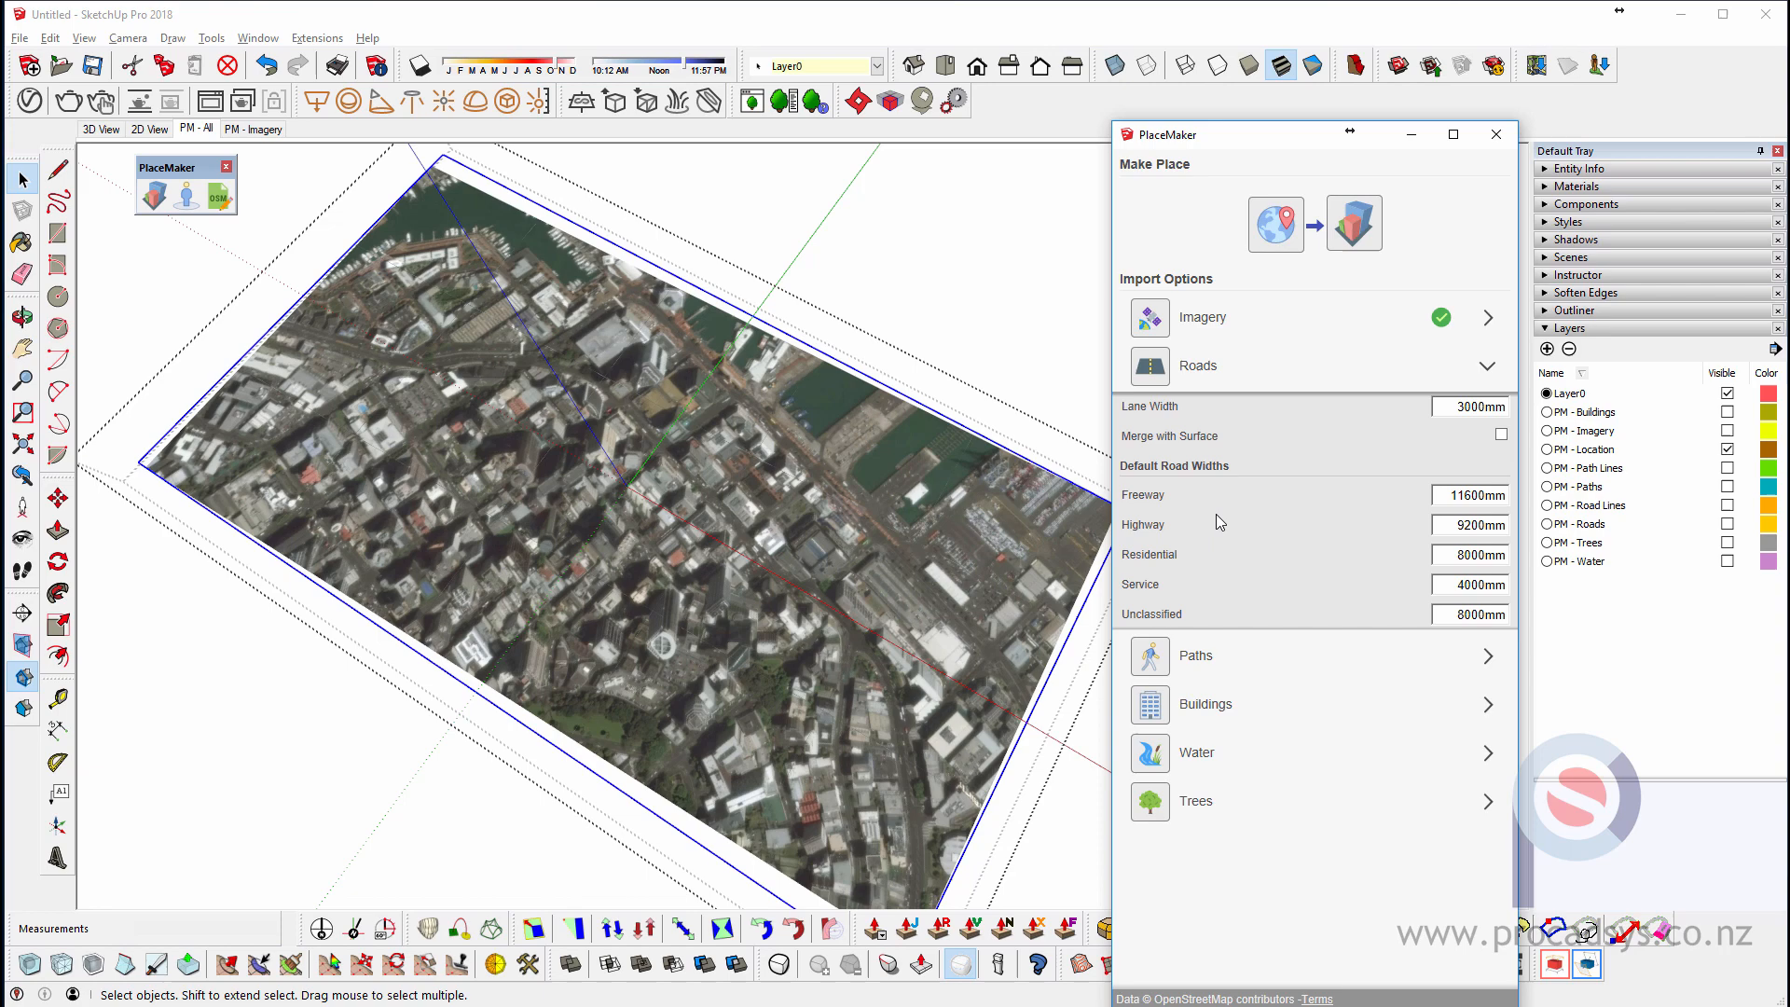
mouse_move(1303, 543)
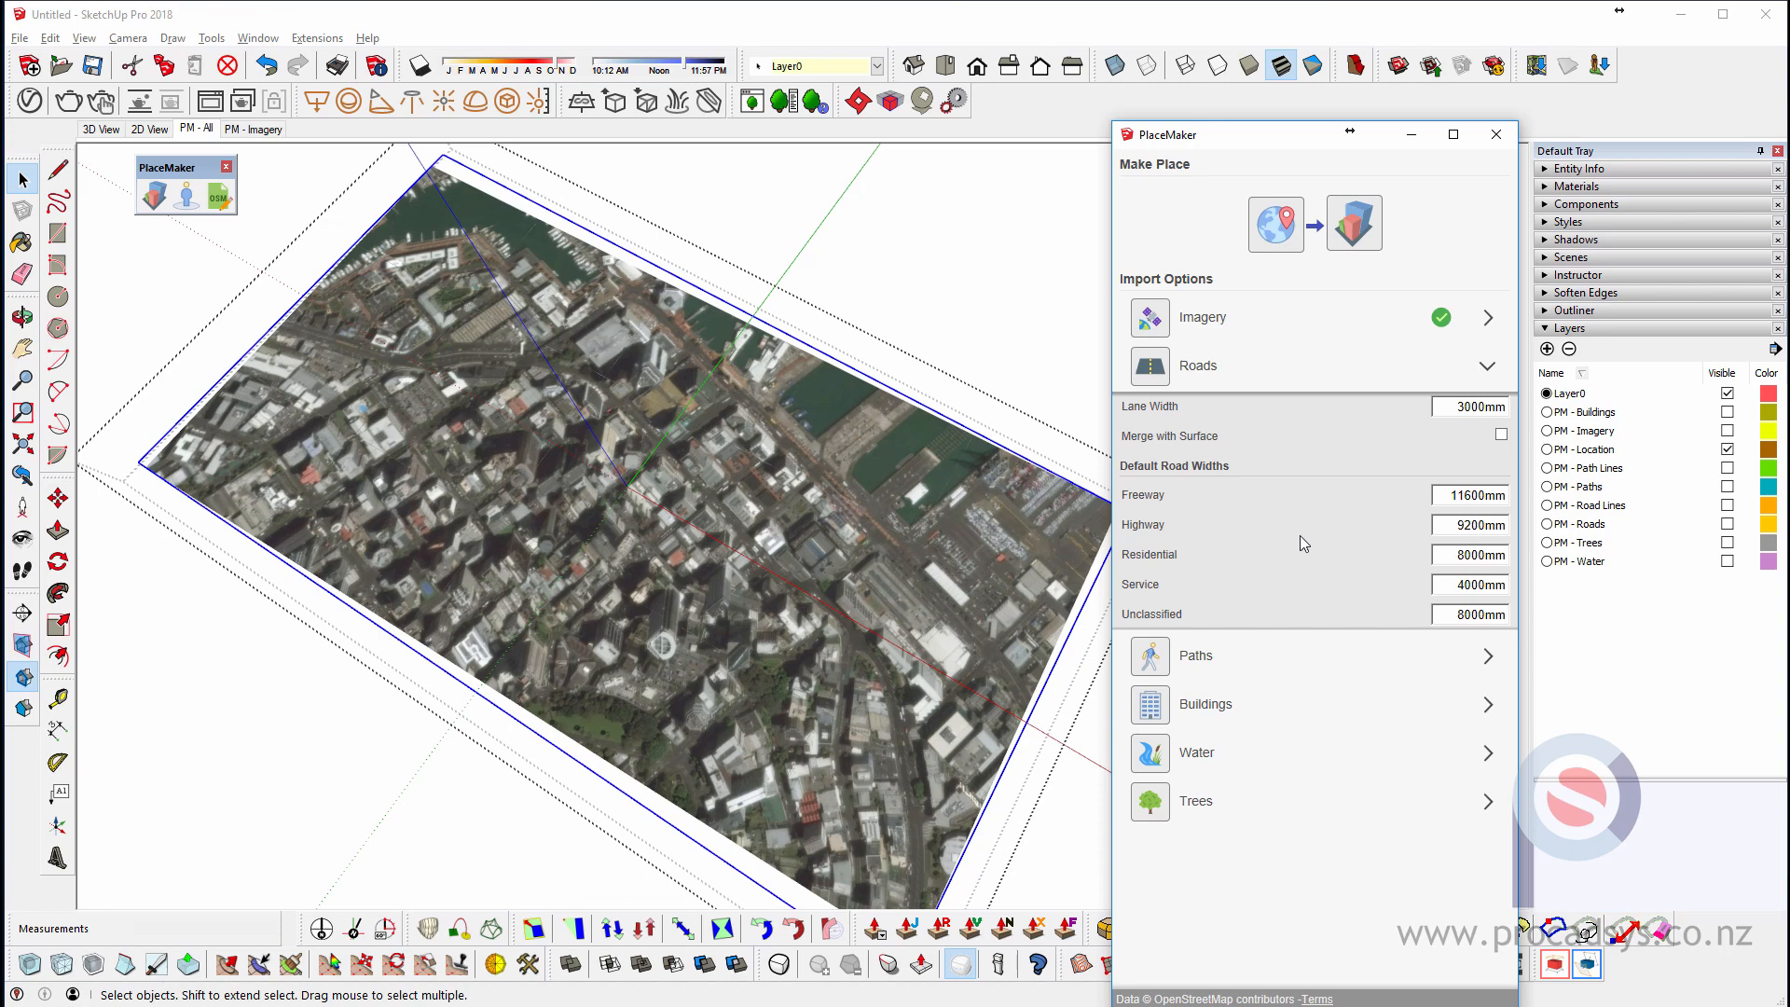
mouse_move(1150, 367)
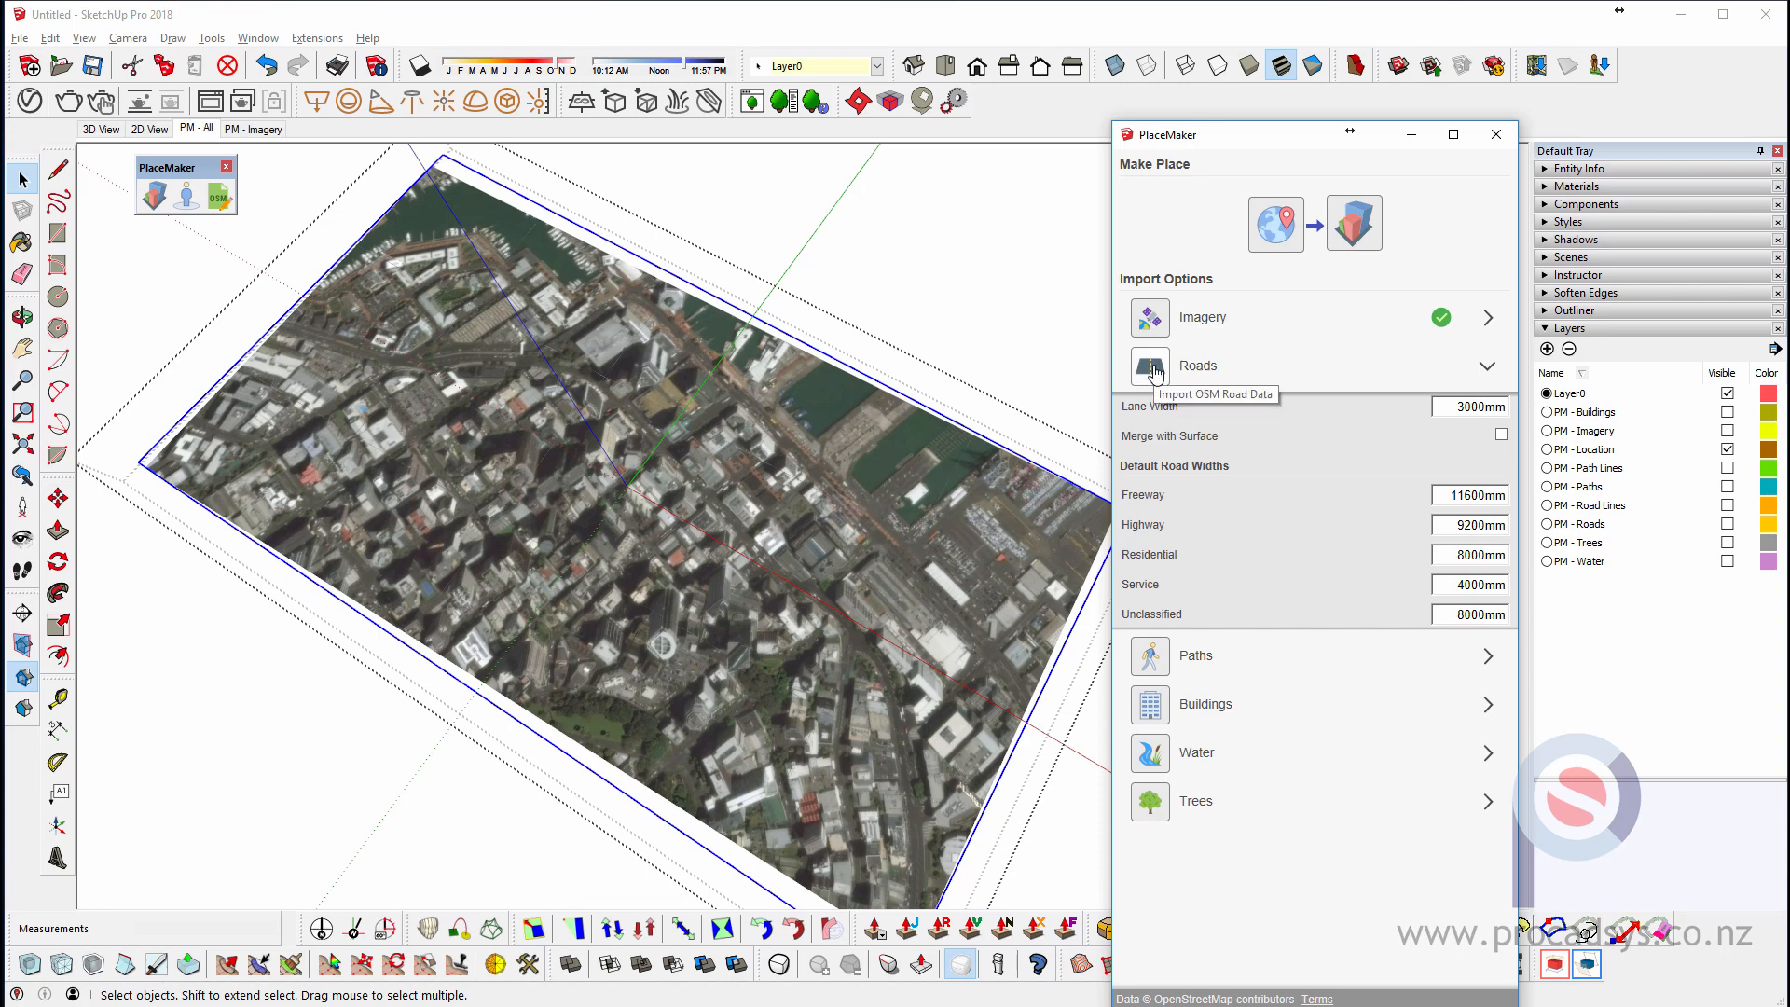
left_click(1151, 365)
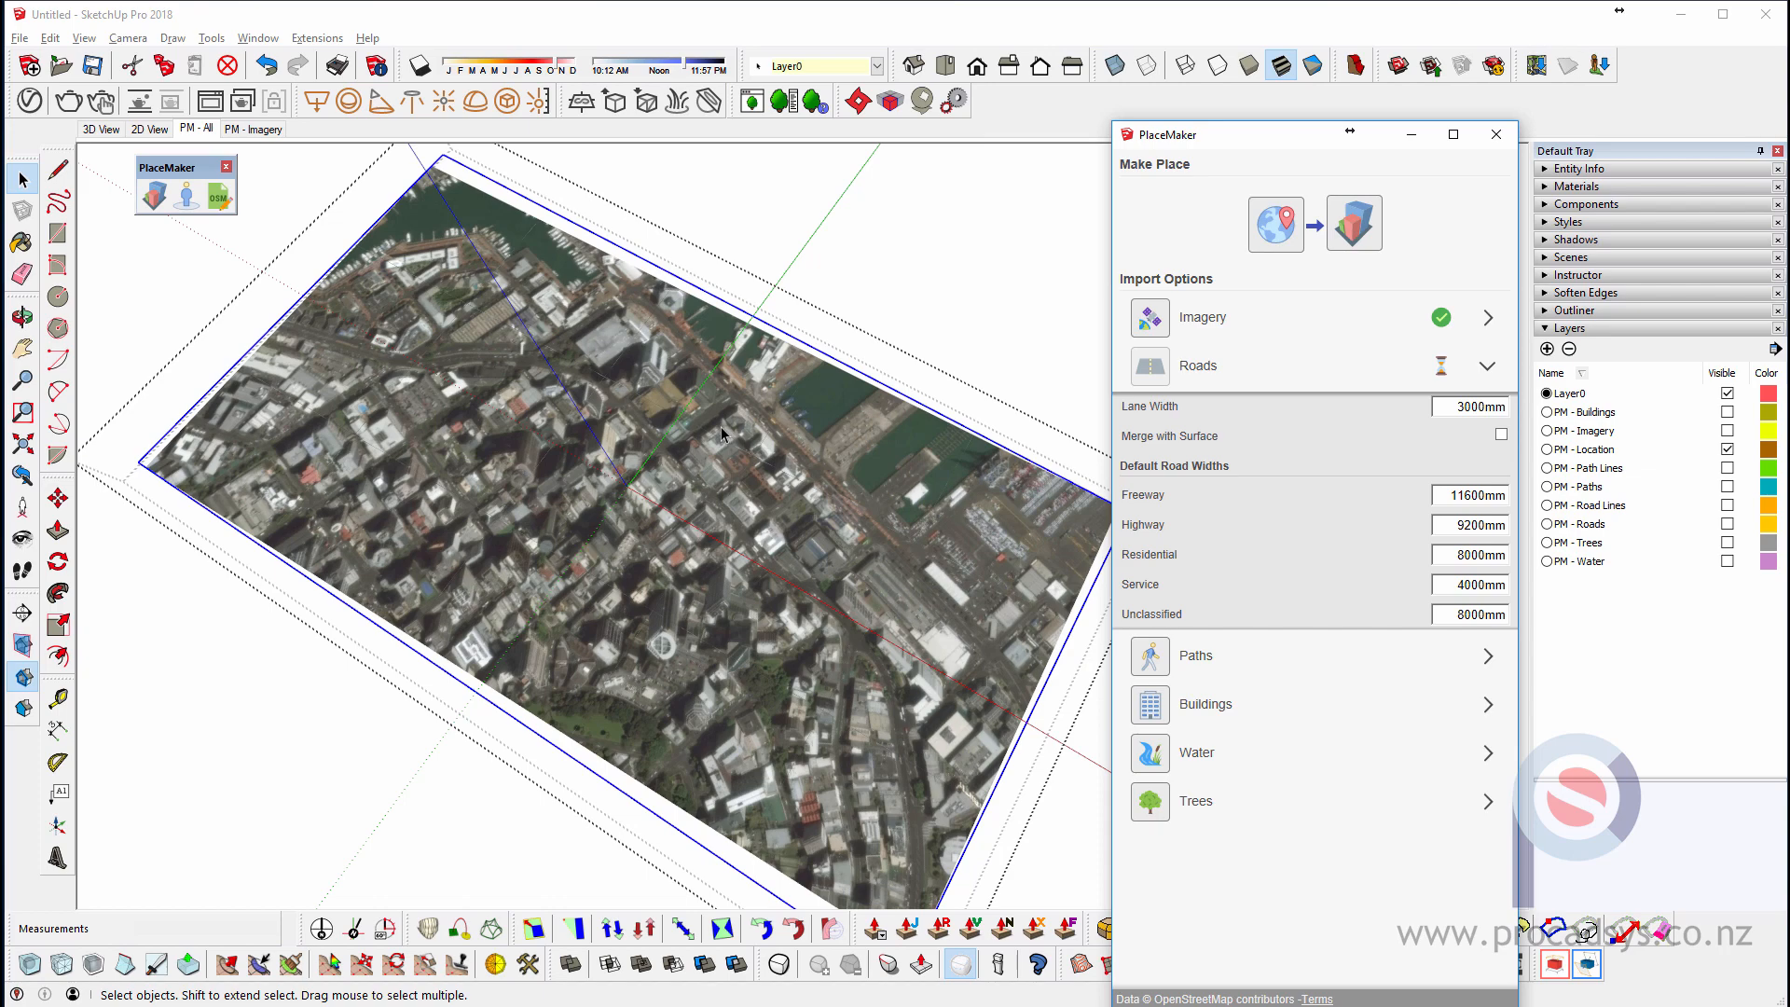
mouse_move(716, 435)
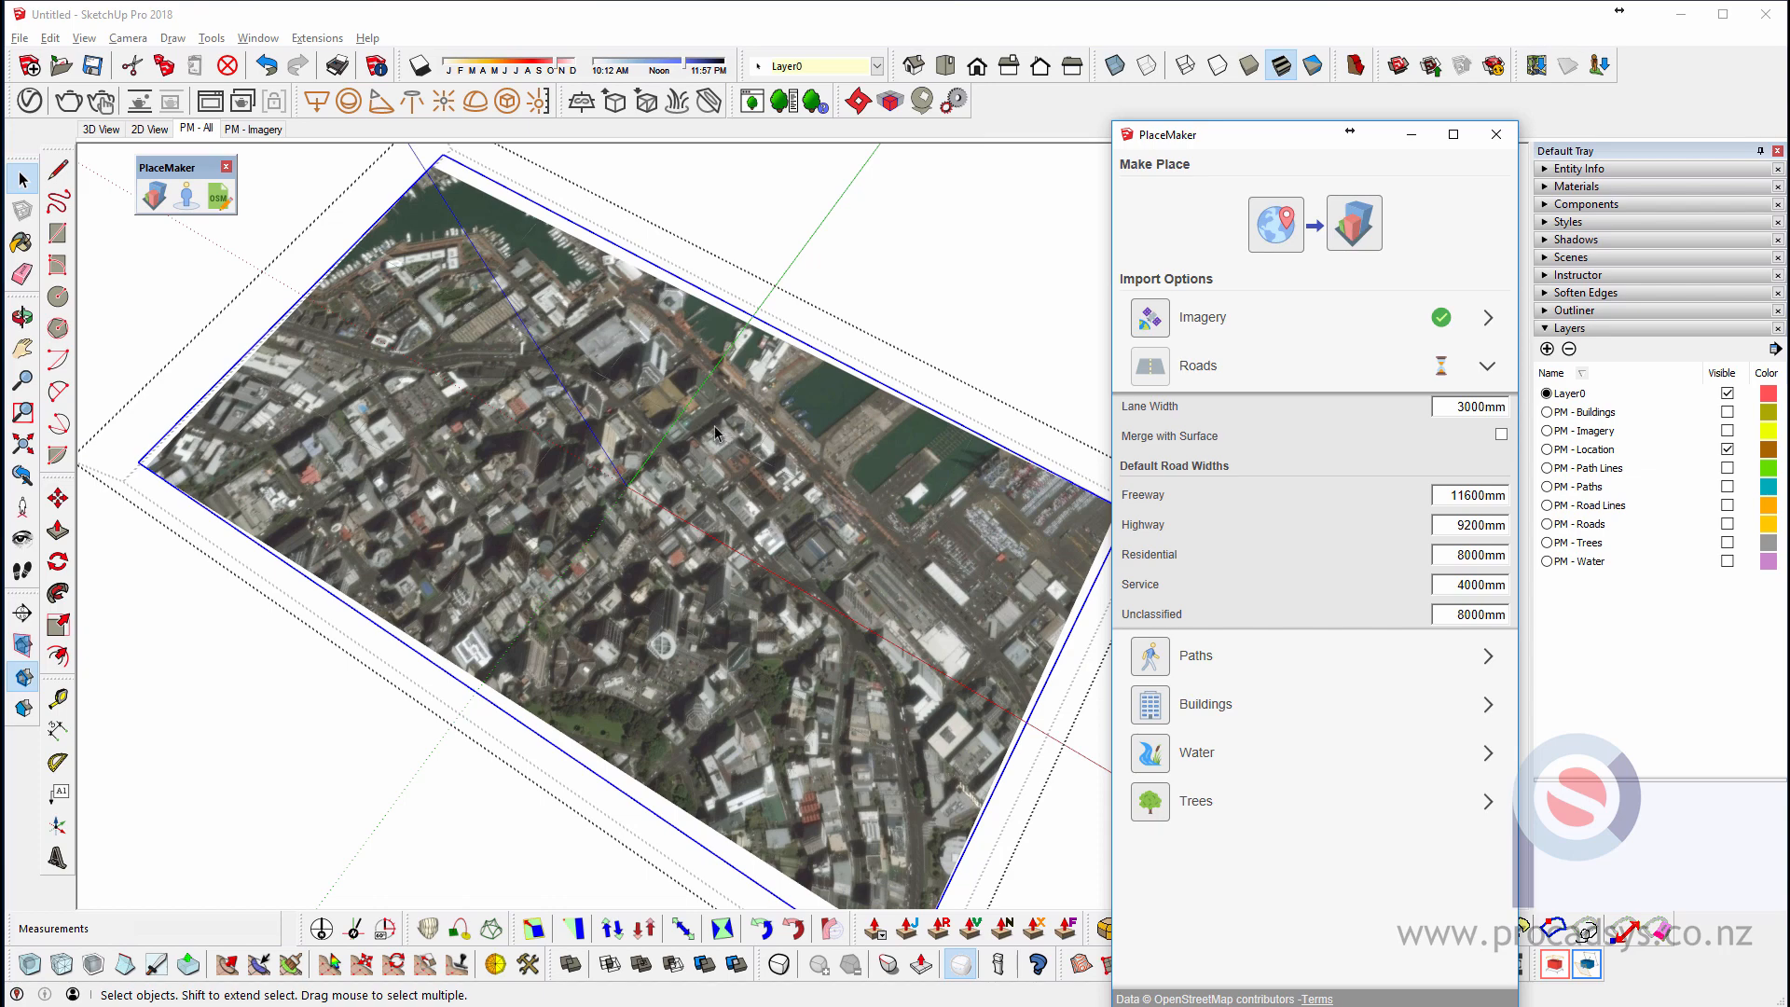
mouse_move(716, 550)
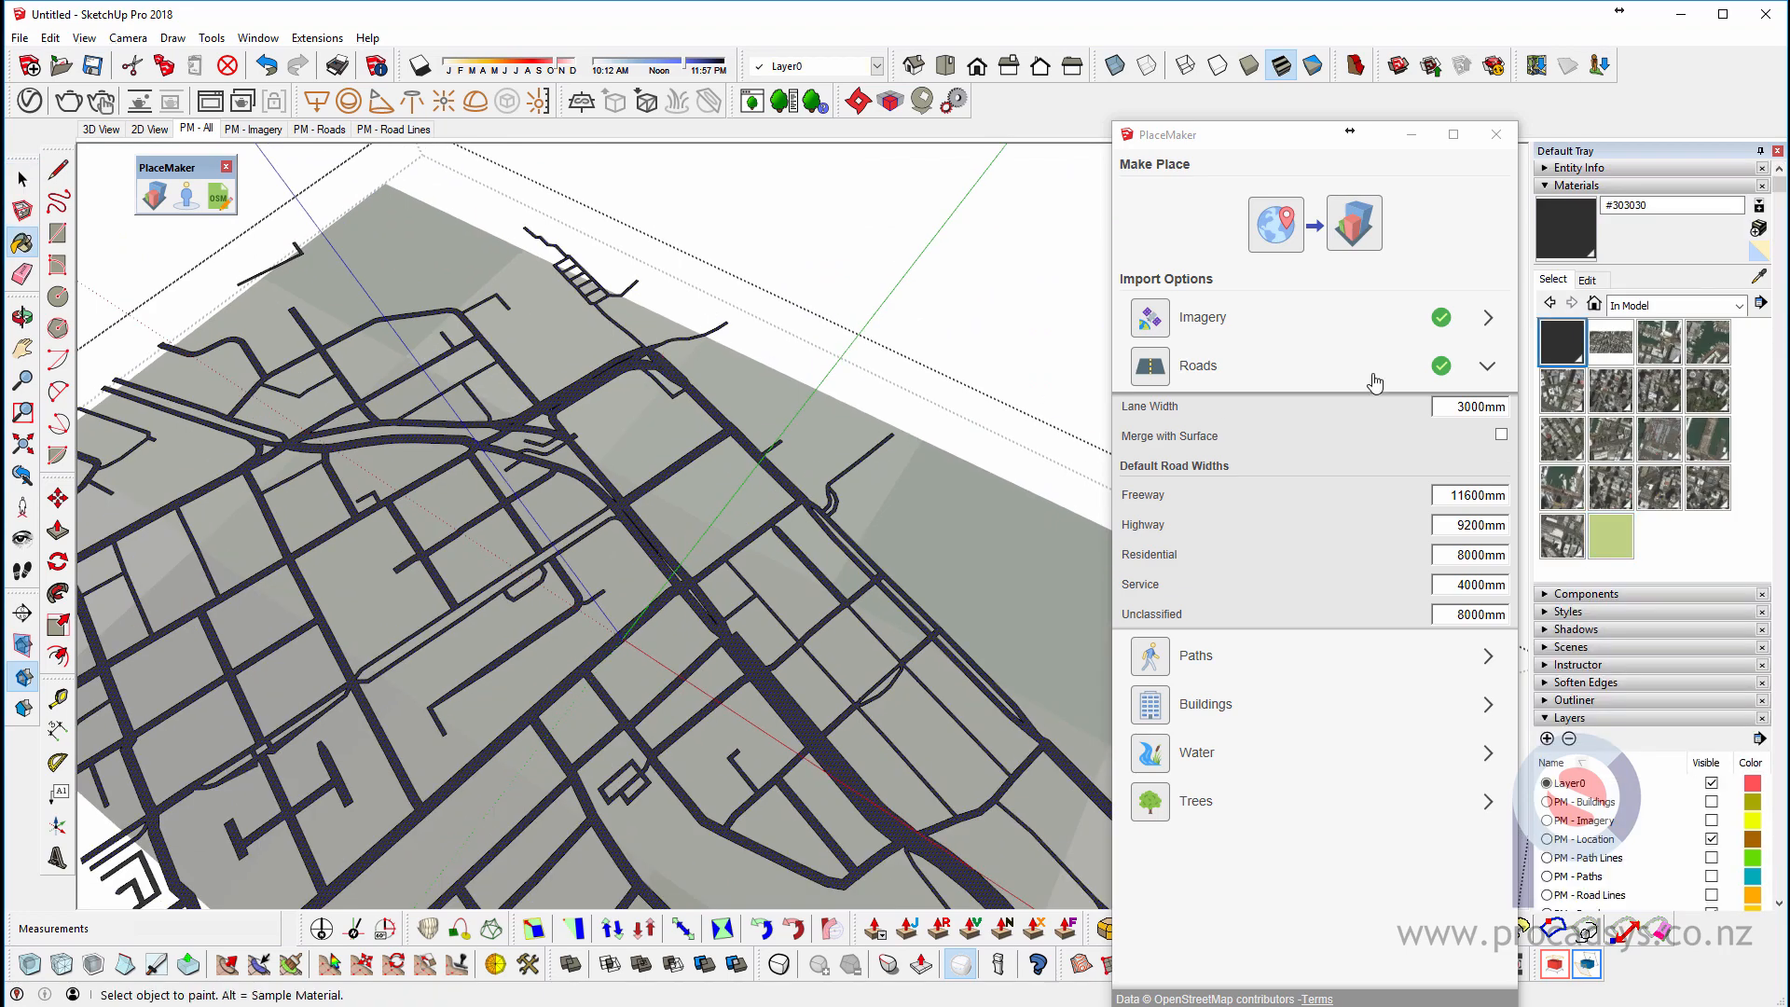
left_click(1585, 279)
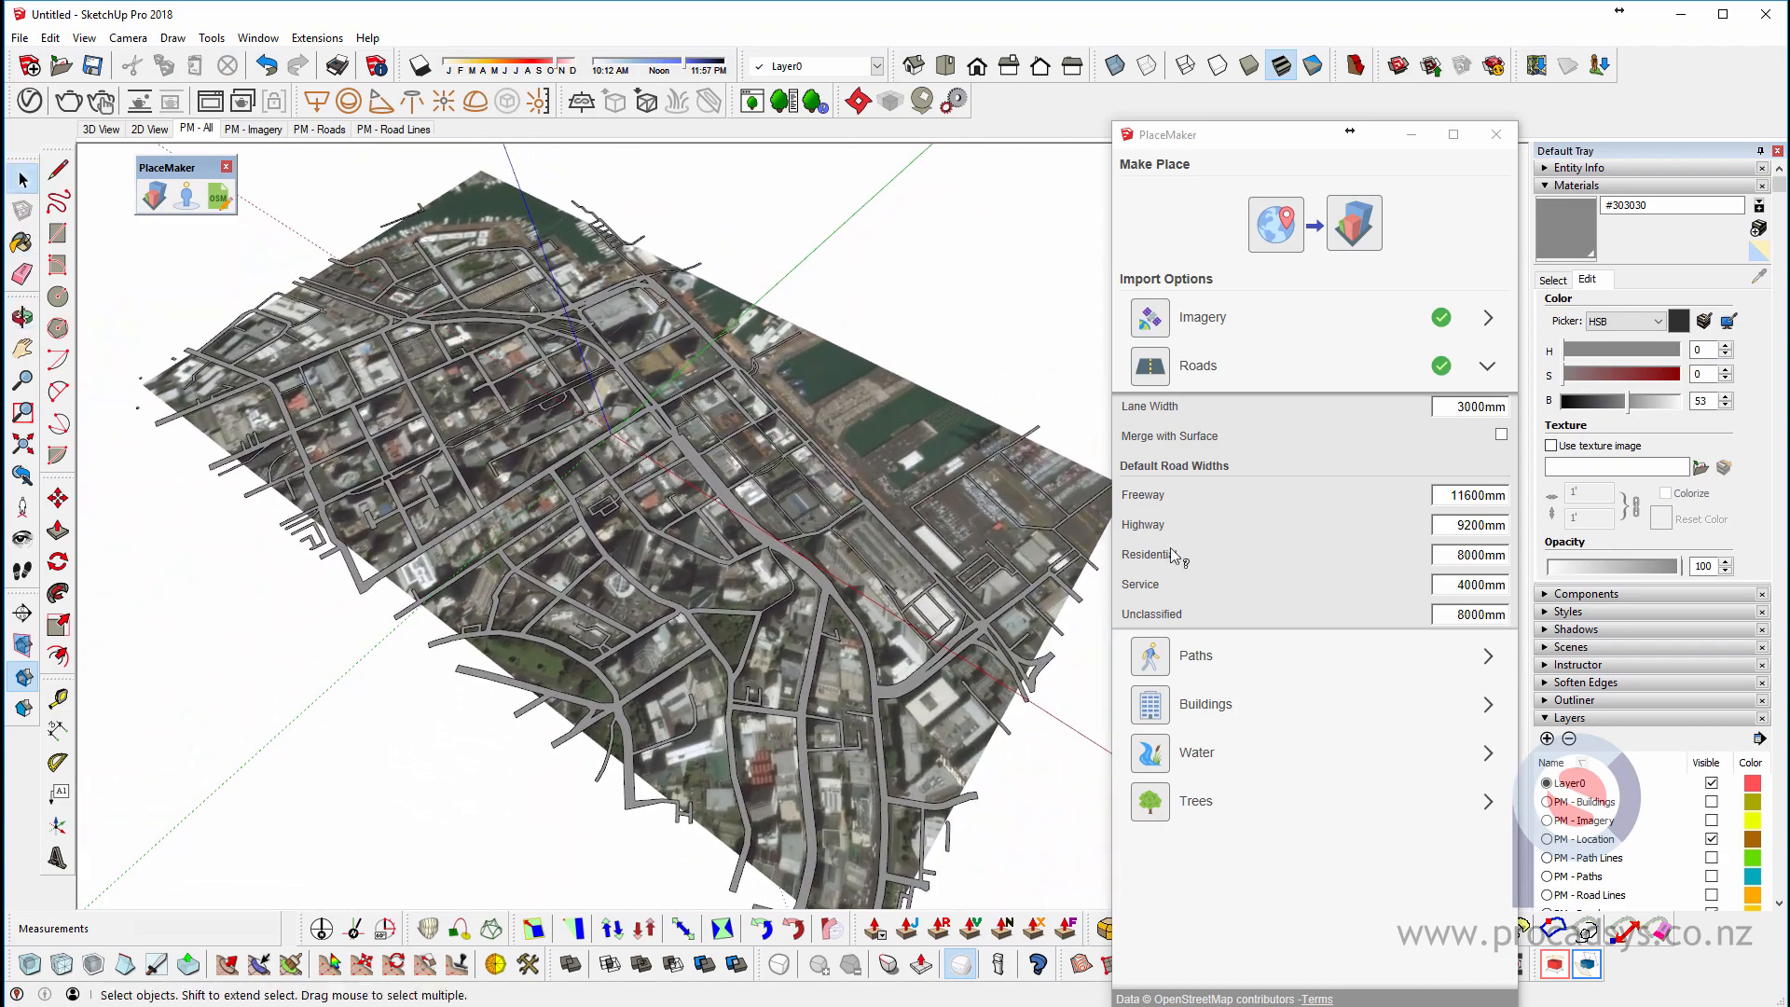
- Import the footpath network, dismissing the surface selection warning along the way
left_click(1487, 365)
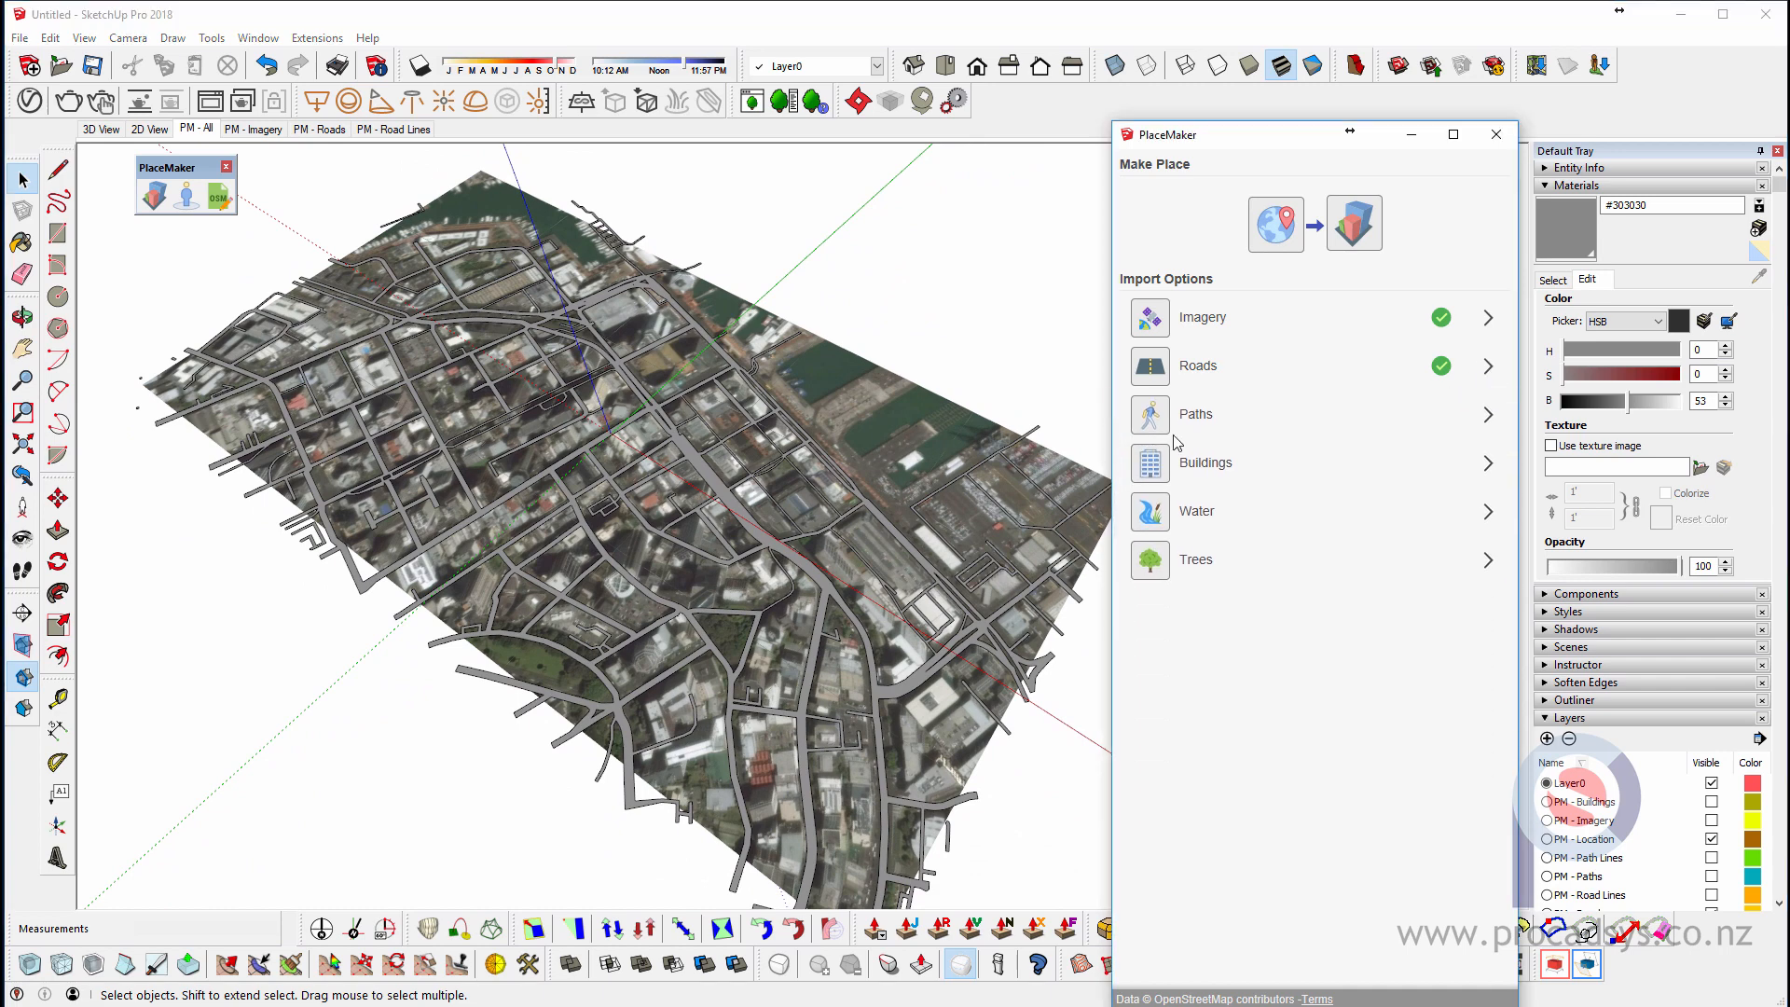
left_click(1488, 413)
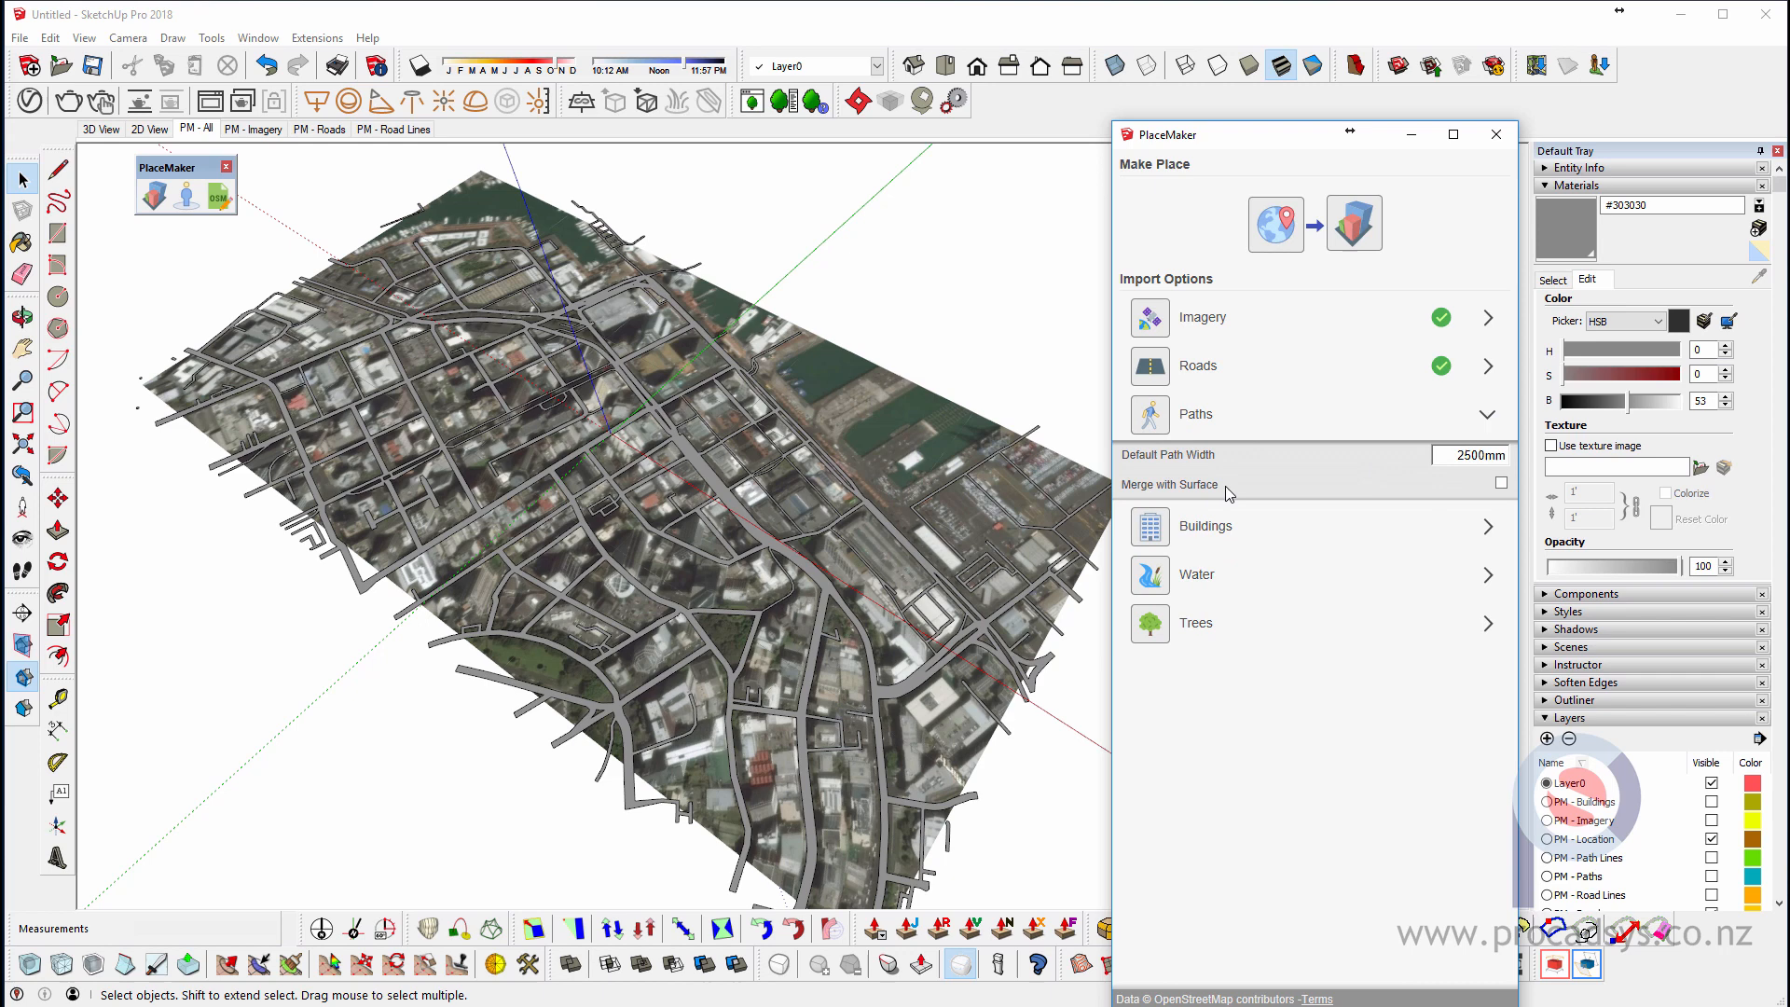
mouse_move(1366, 509)
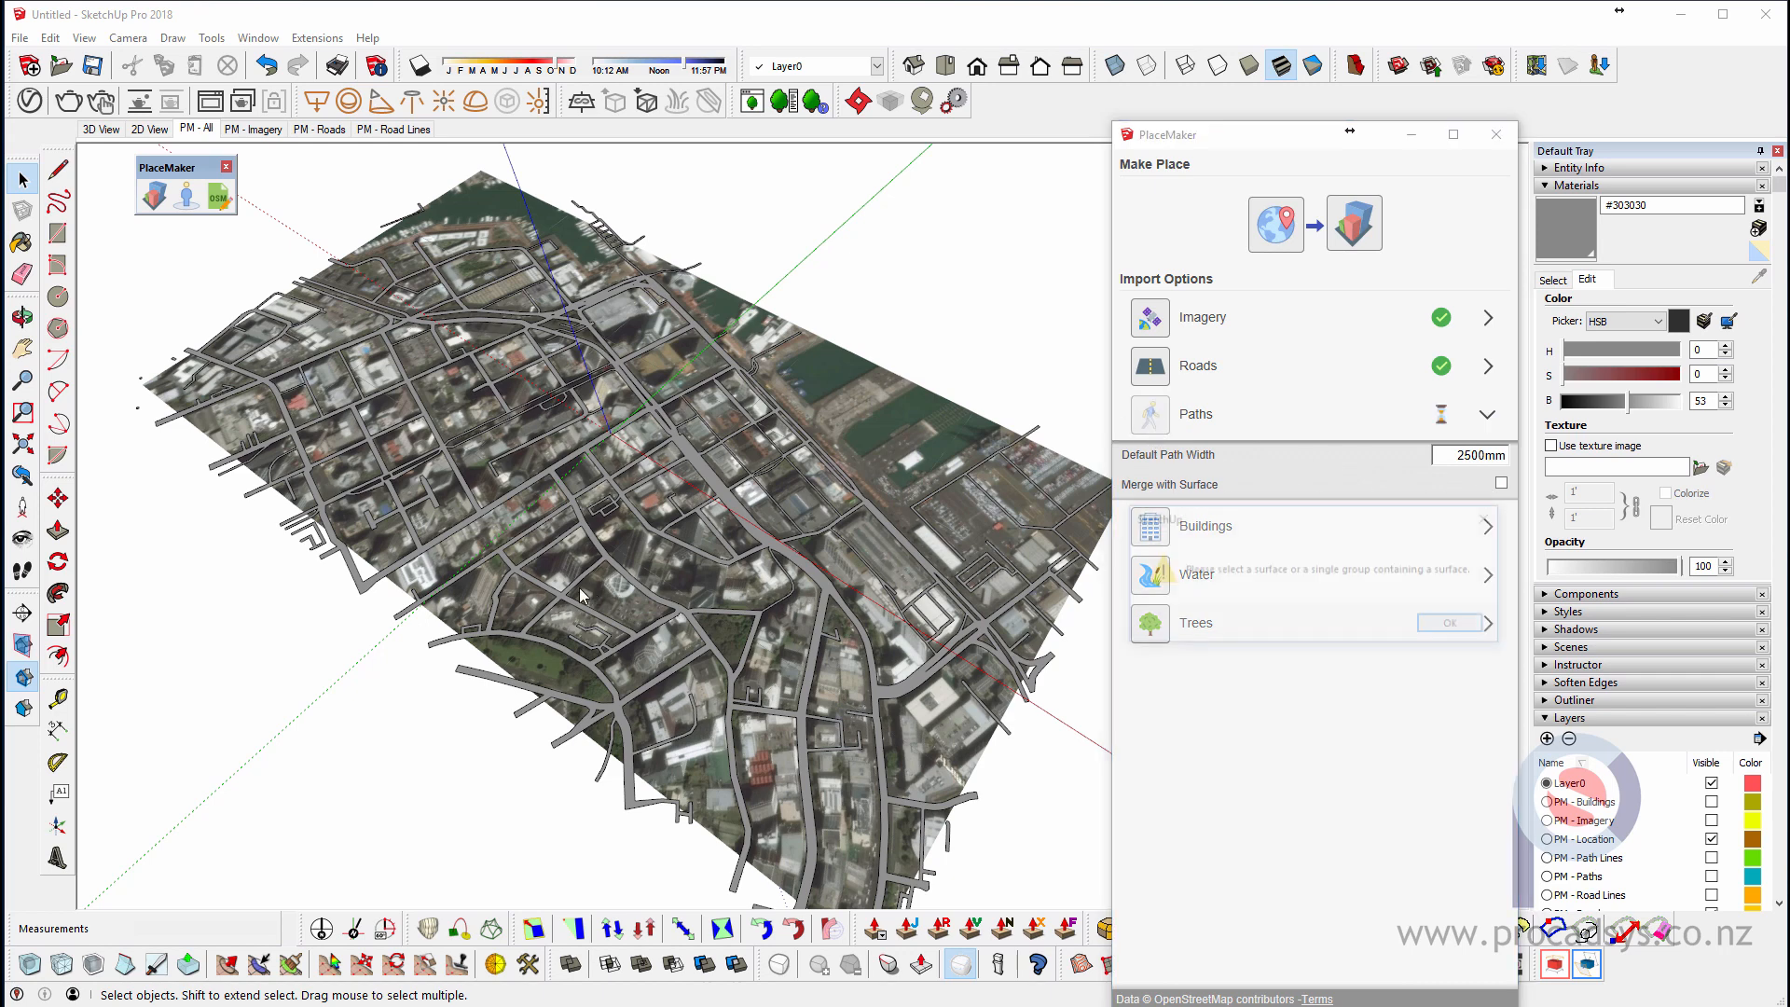
left_click(1448, 623)
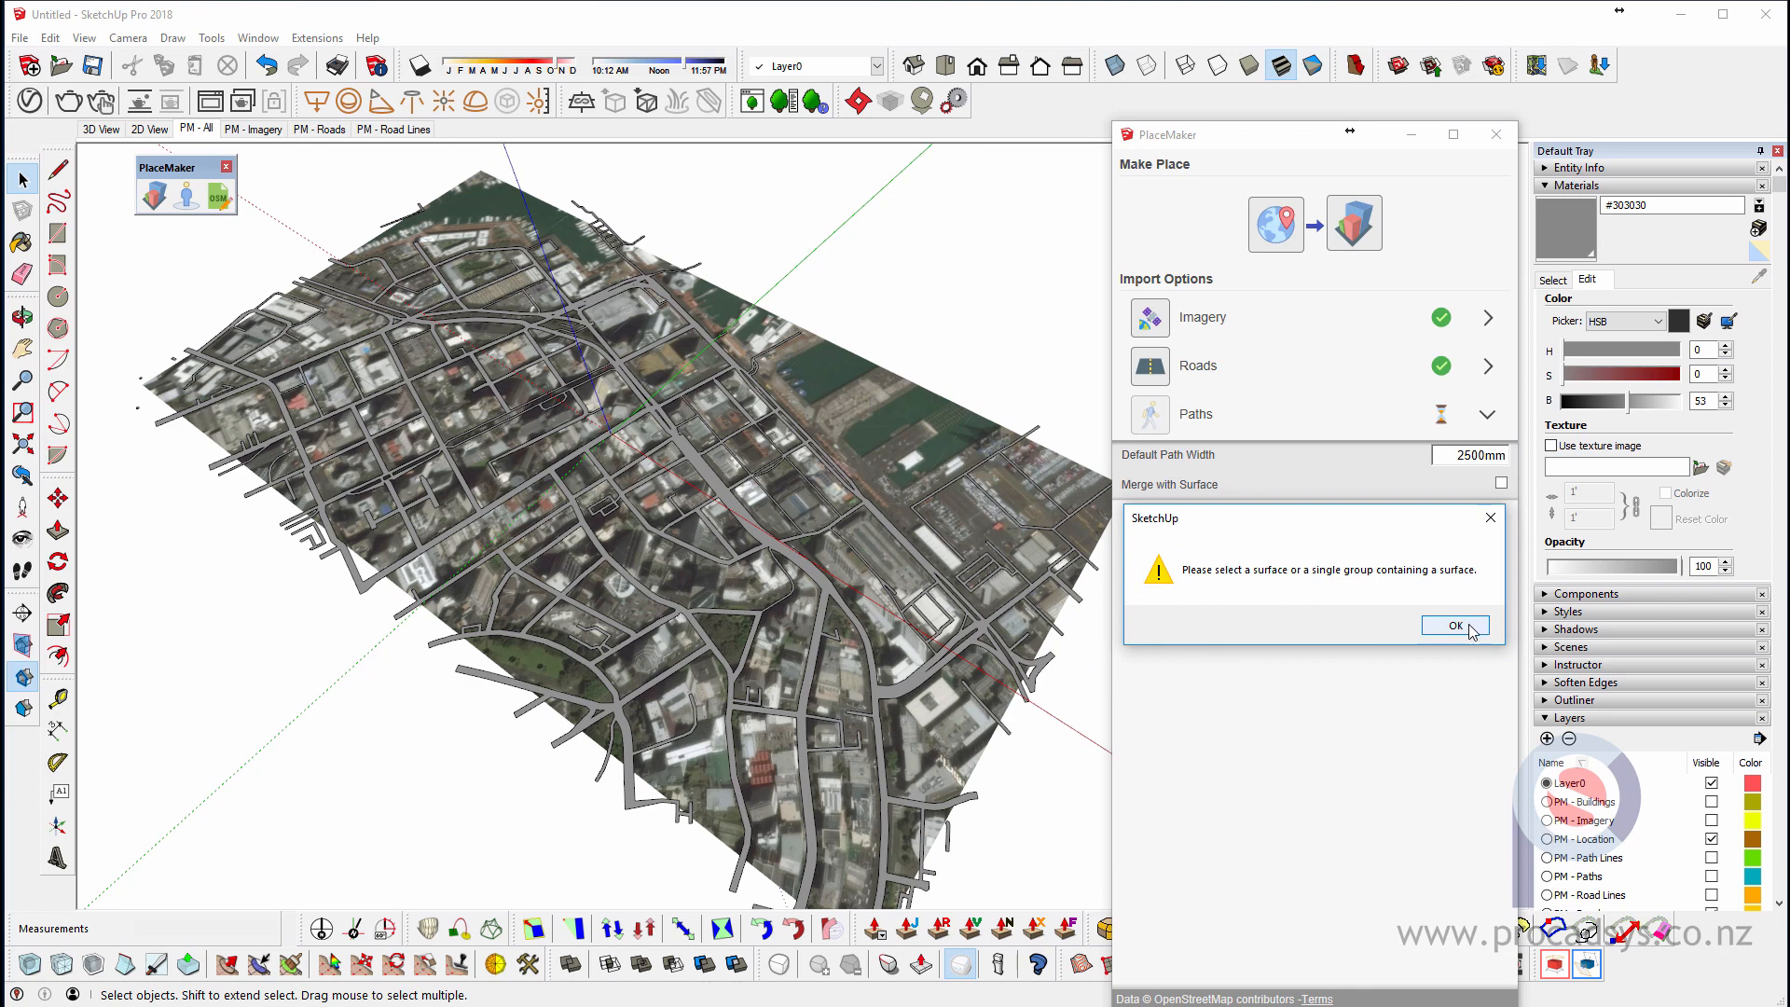
left_click(1454, 625)
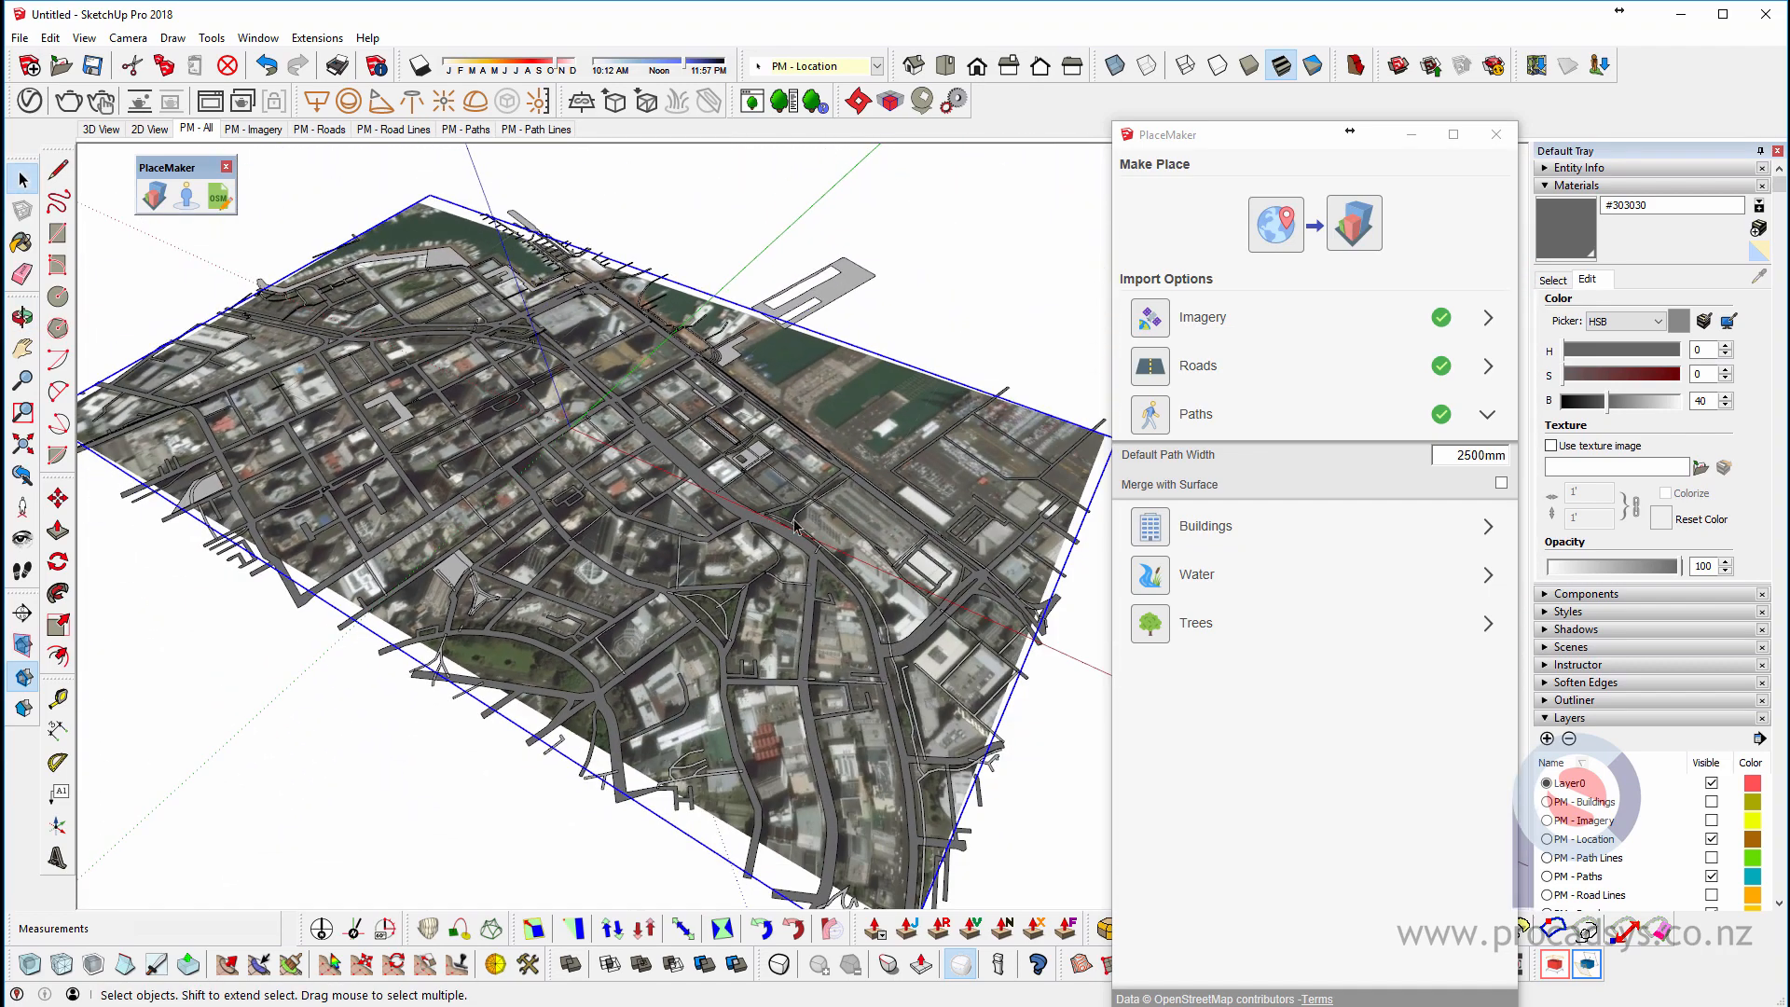
left_click(1487, 414)
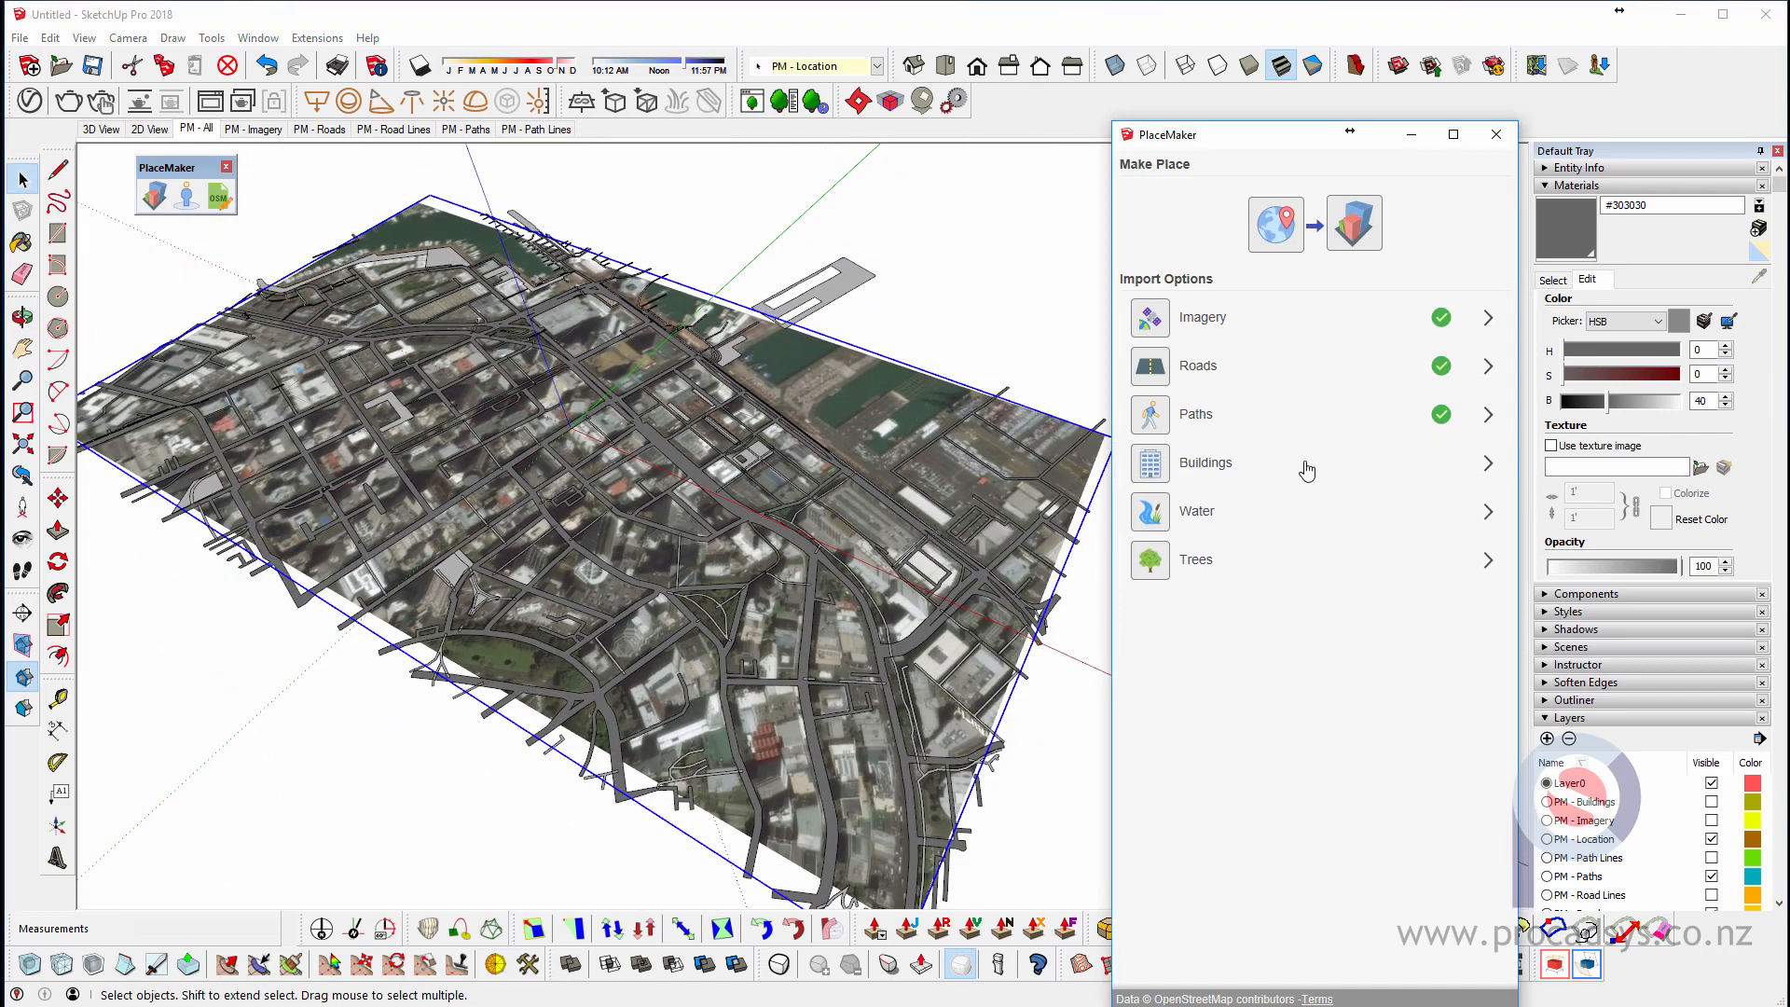
- Import extruded 3D building masses with the default heights across the site
left_click(1488, 462)
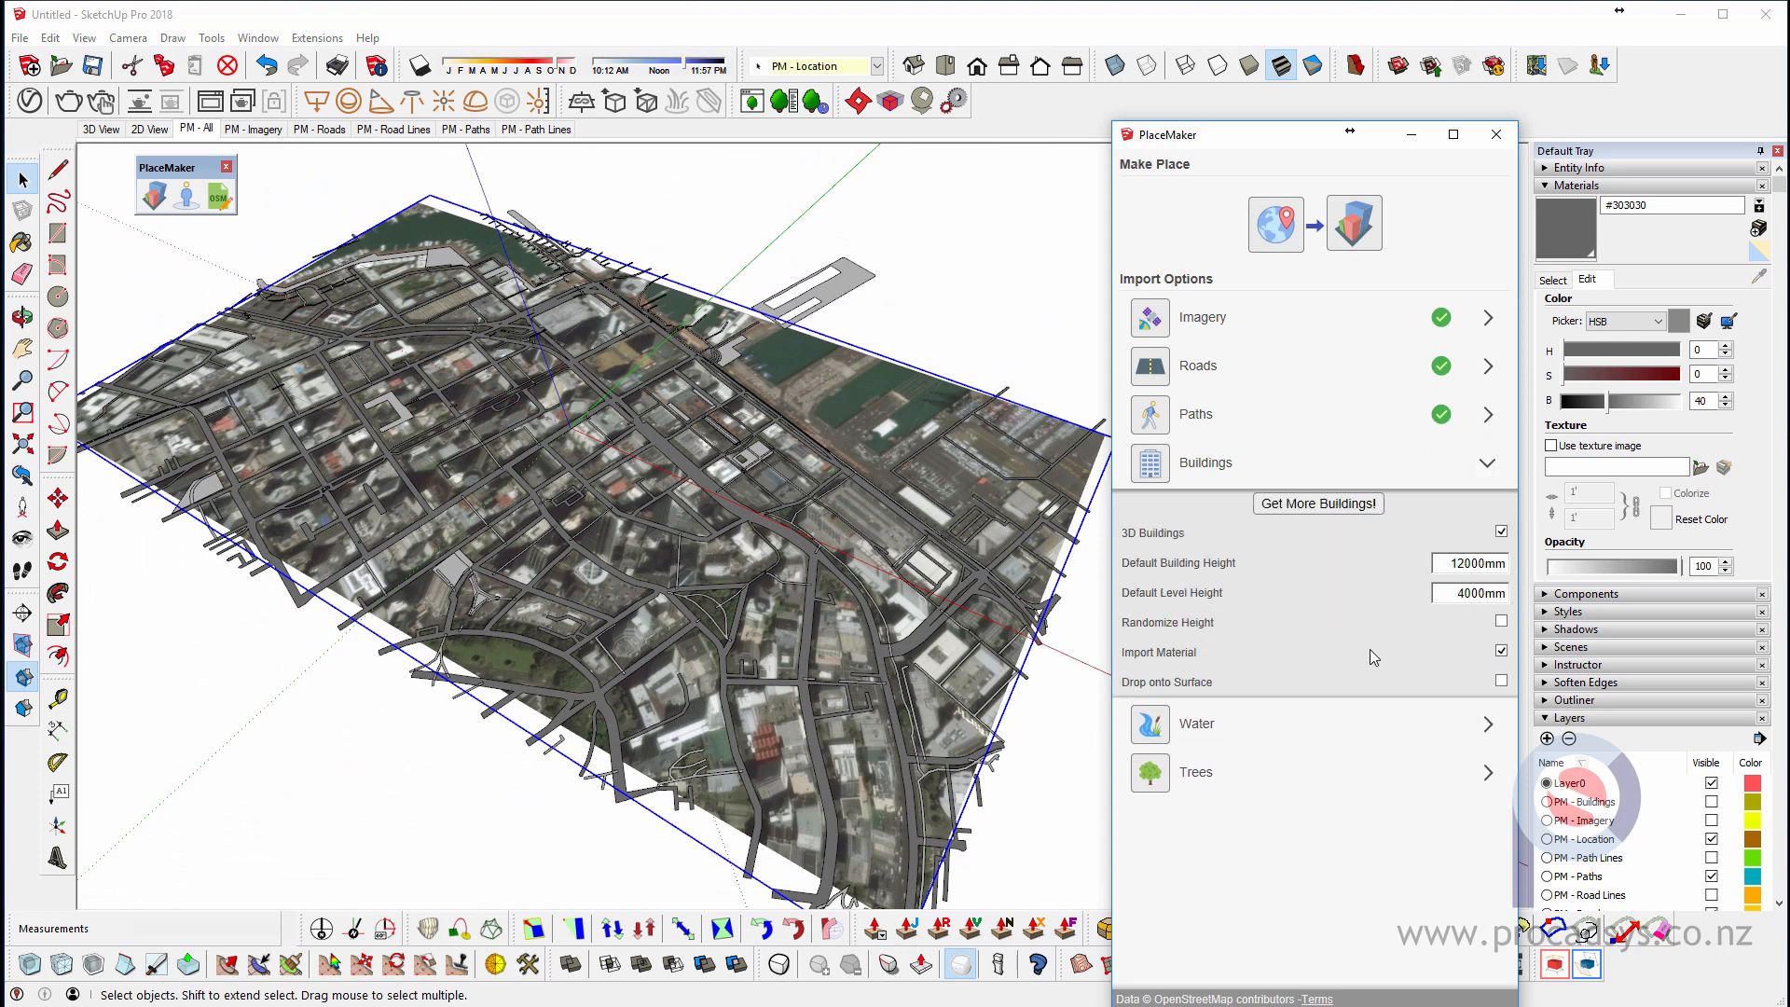
mouse_move(1420, 650)
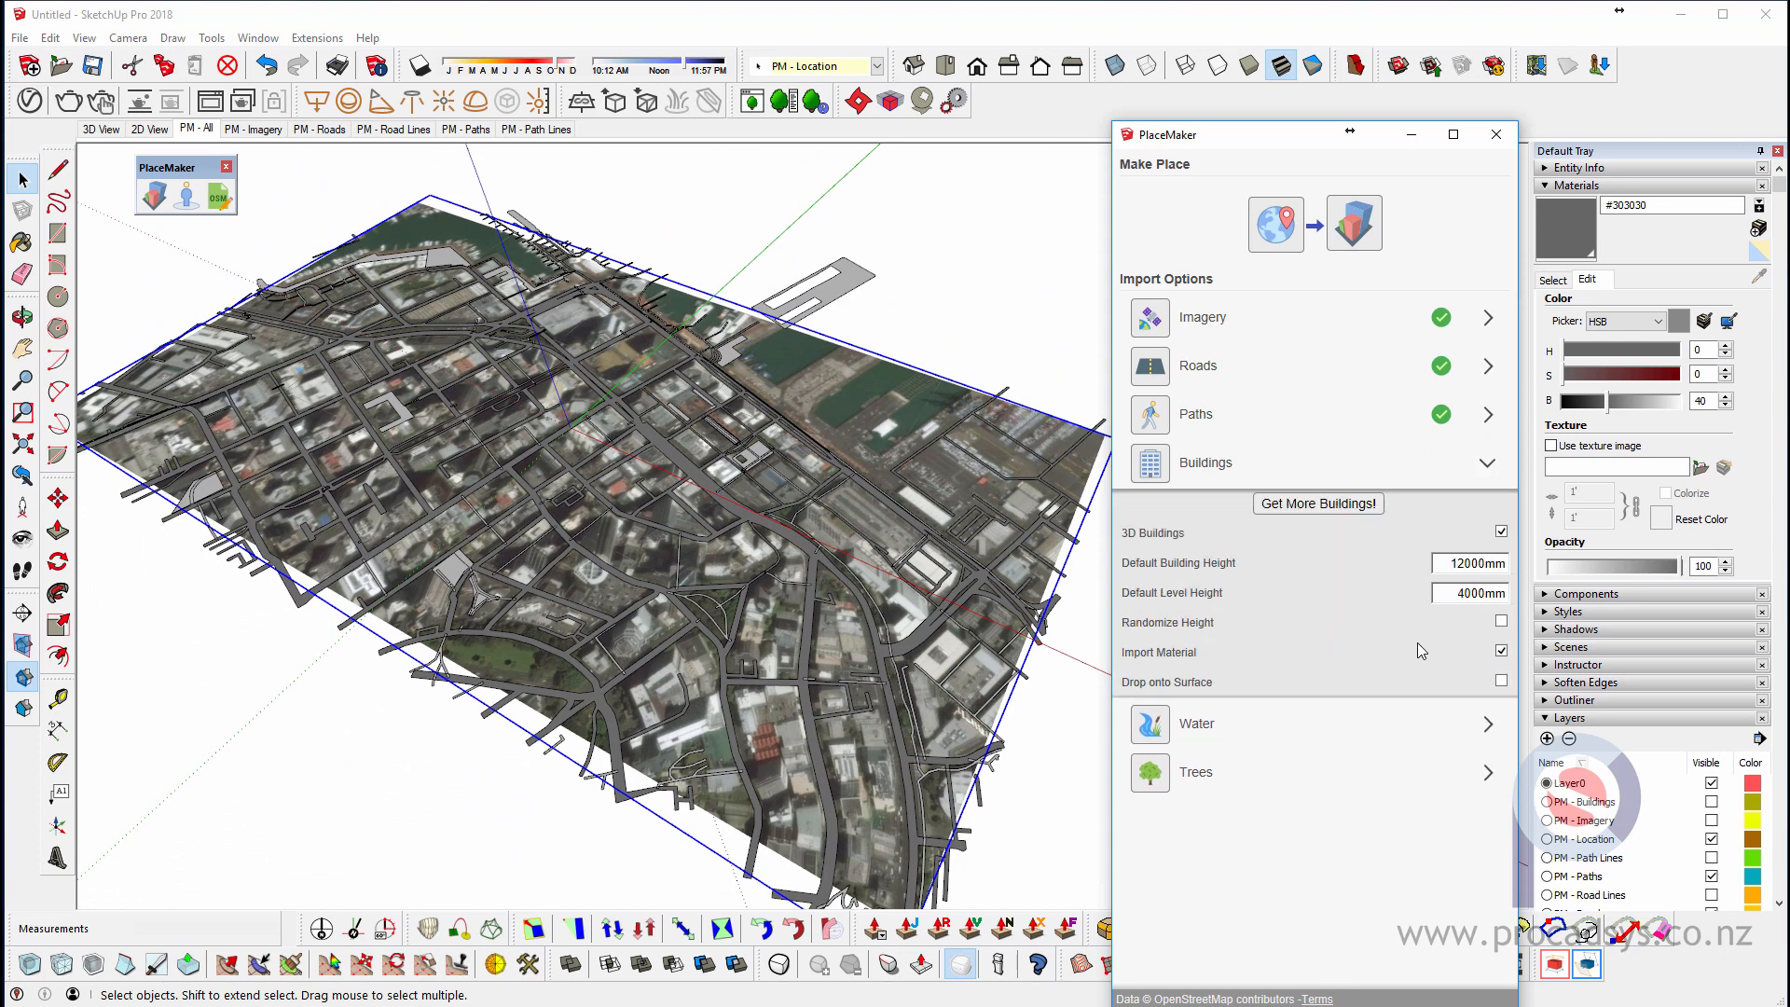
mouse_move(1461, 639)
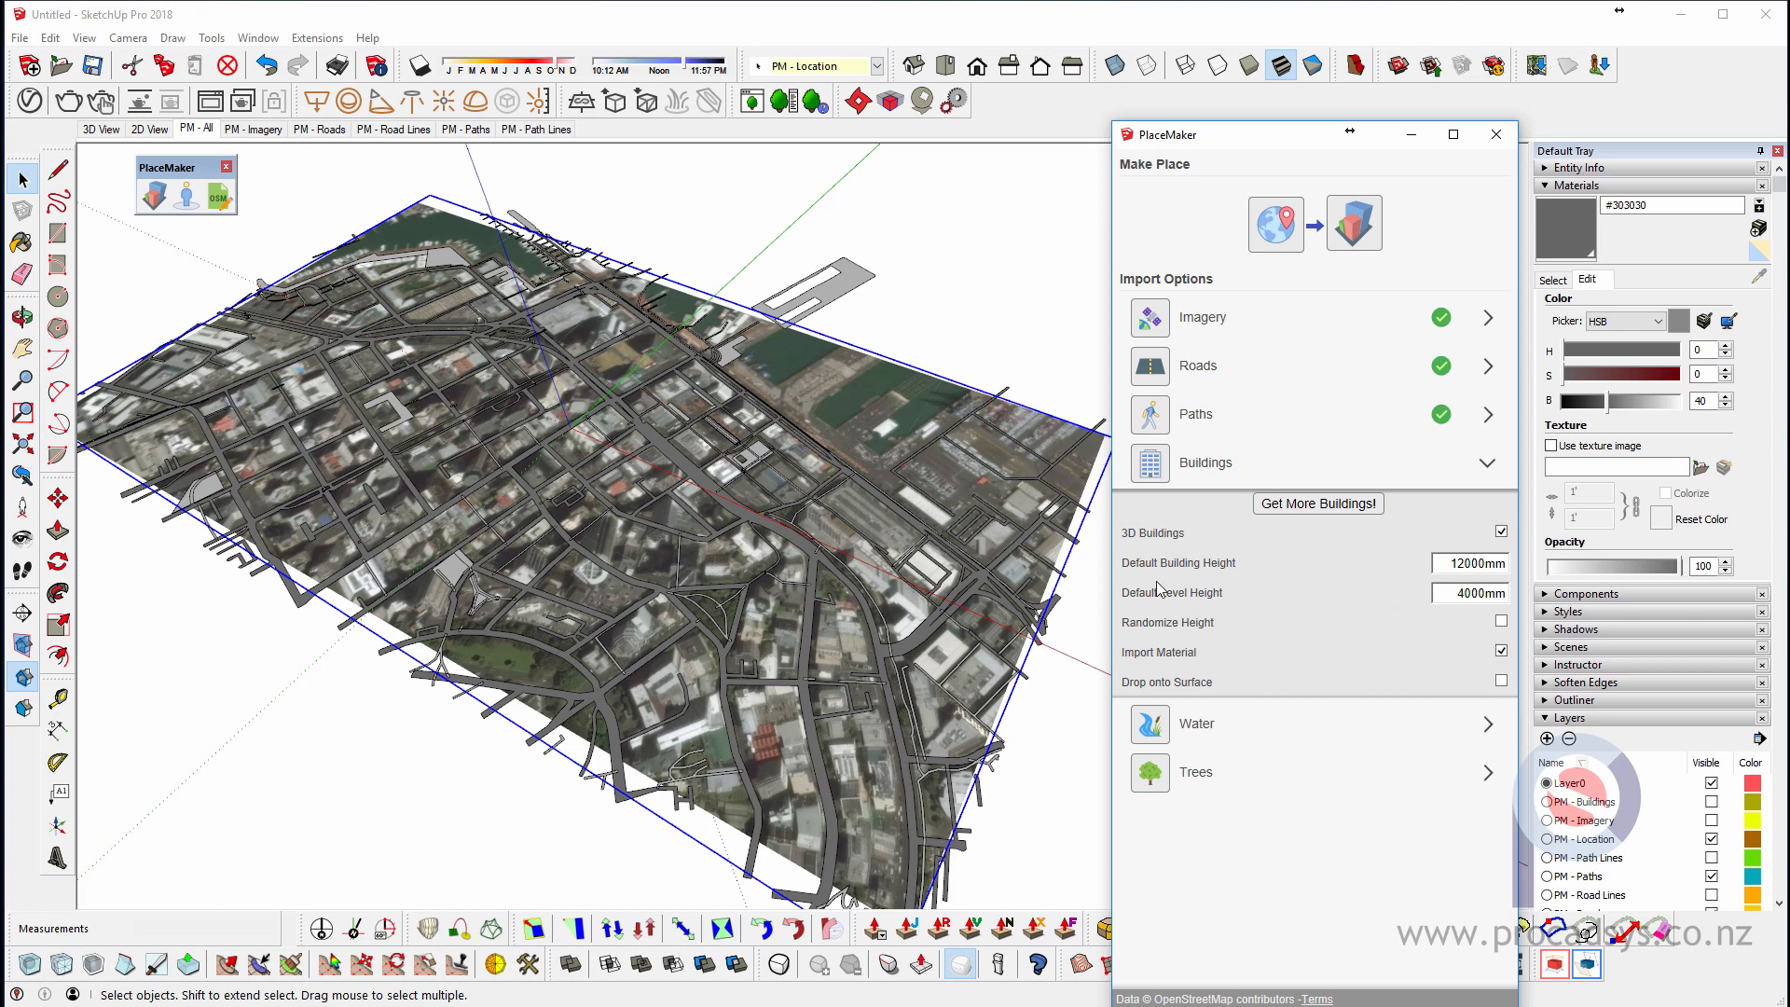
mouse_move(1435, 625)
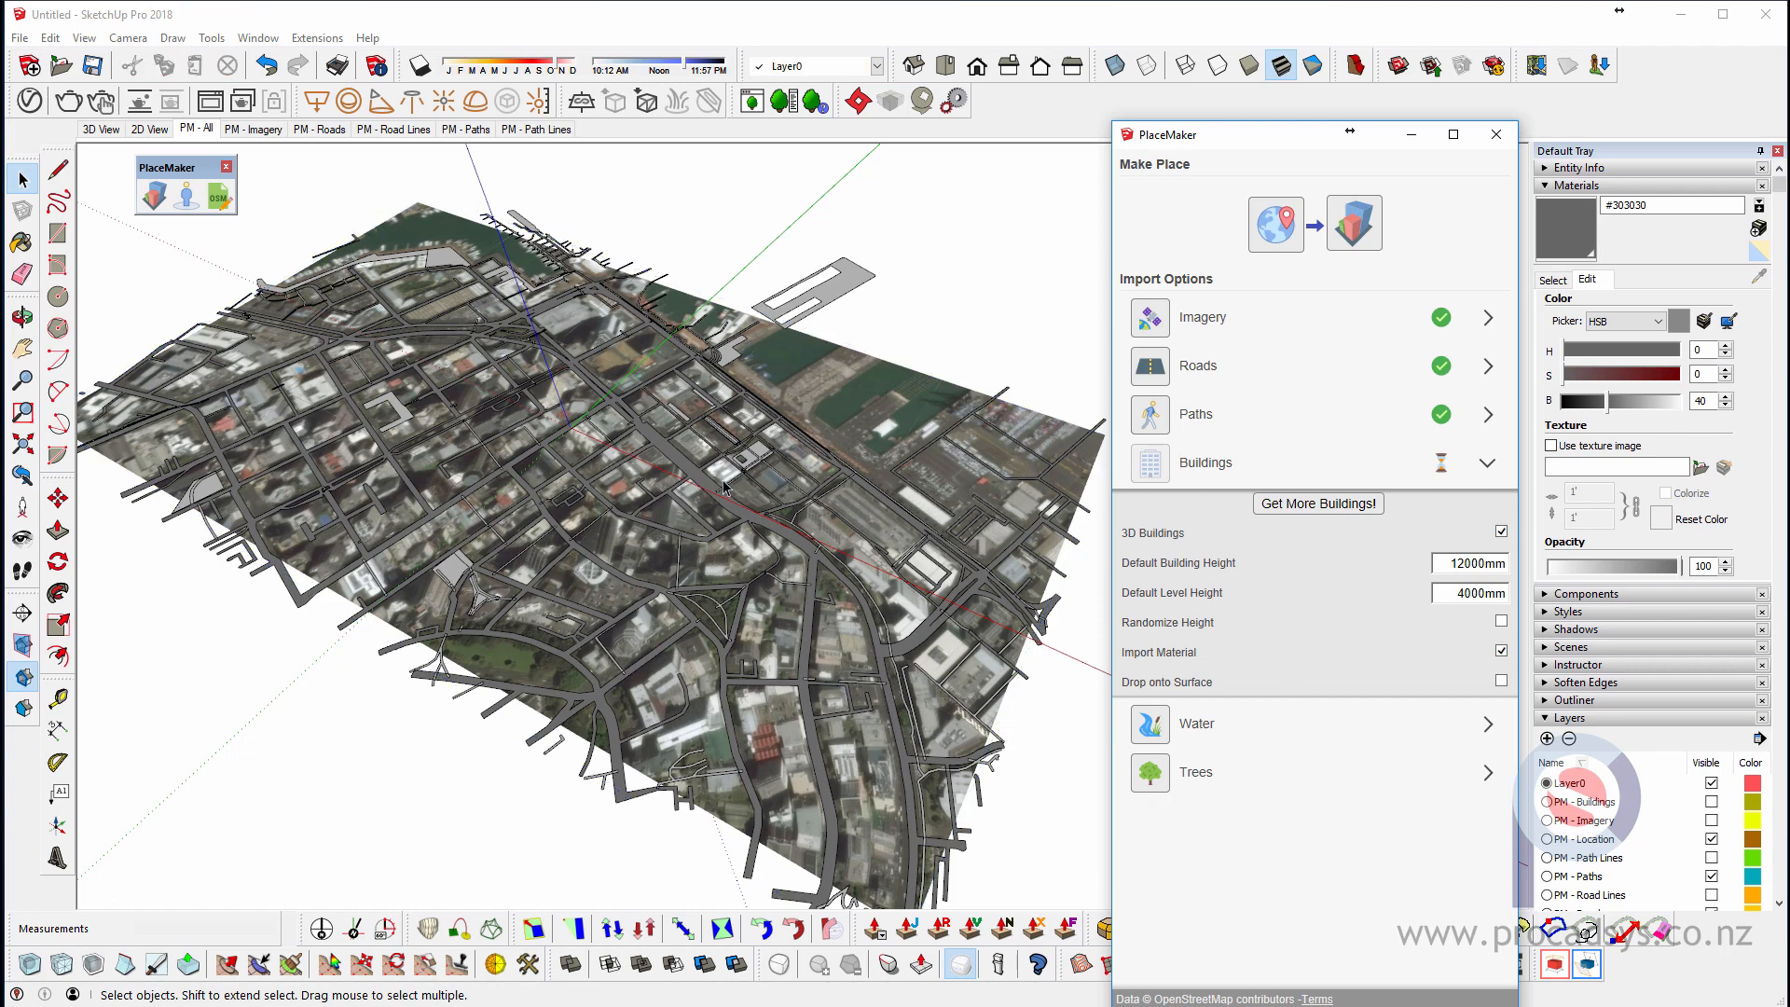
mouse_move(762, 505)
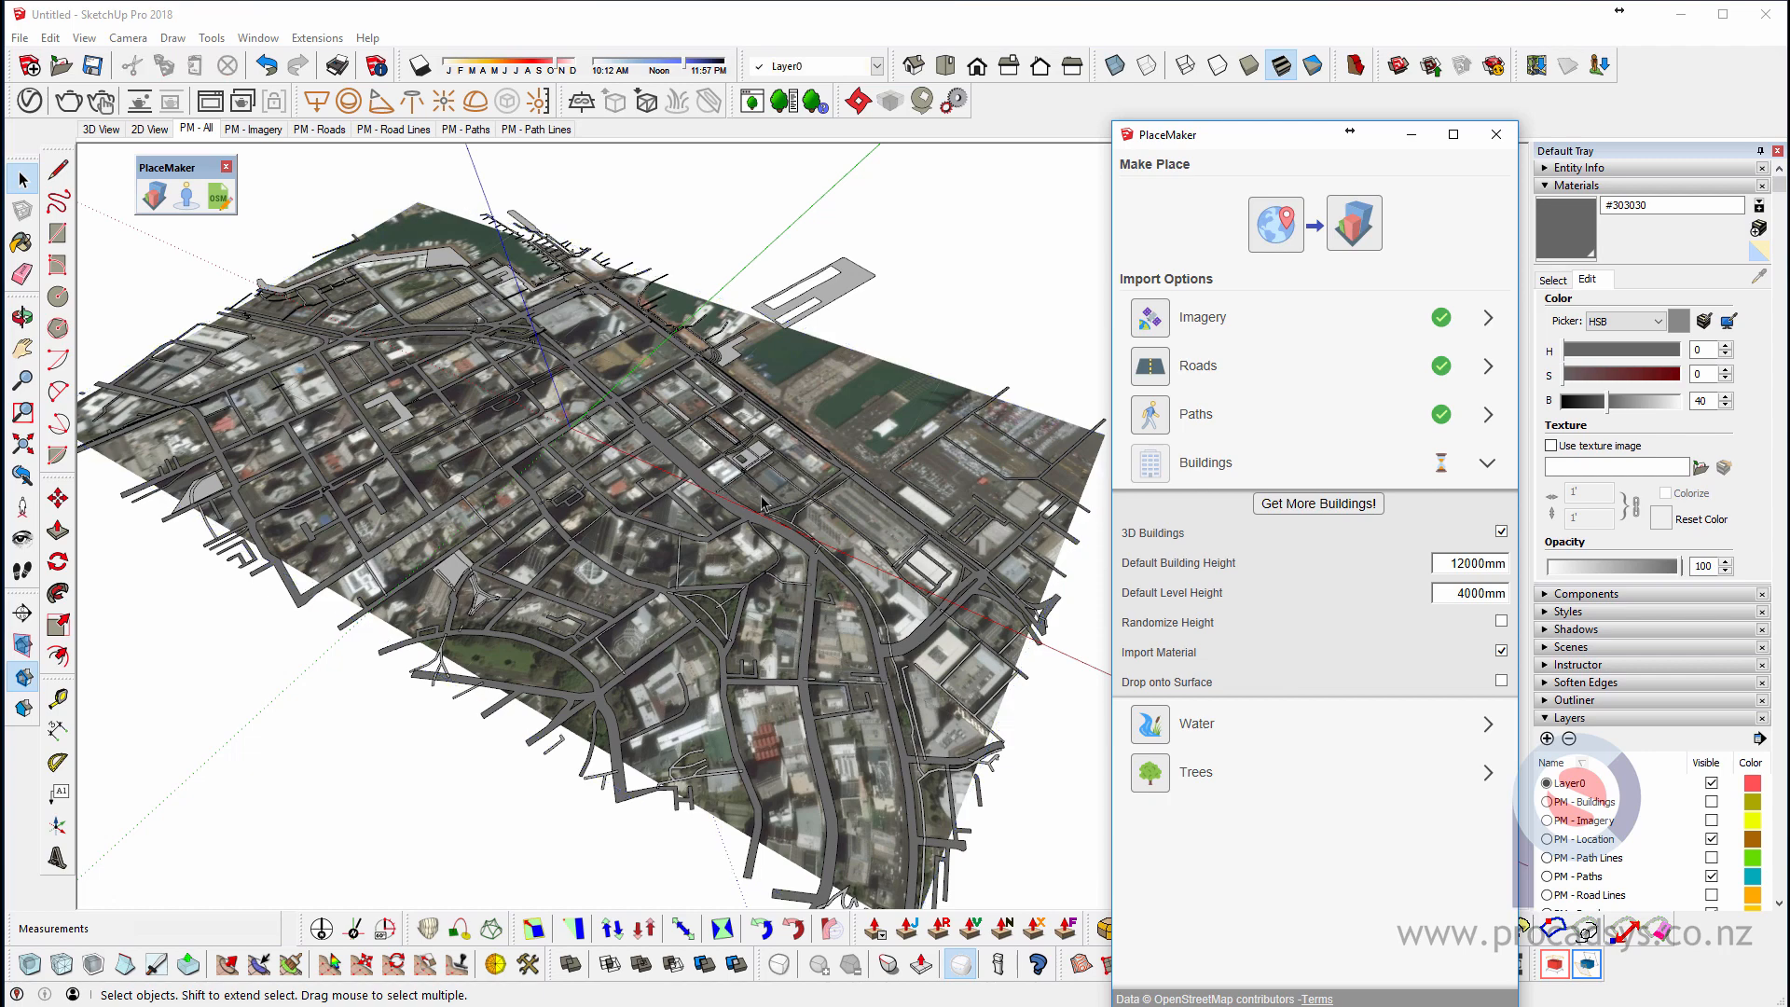
left_click(1485, 462)
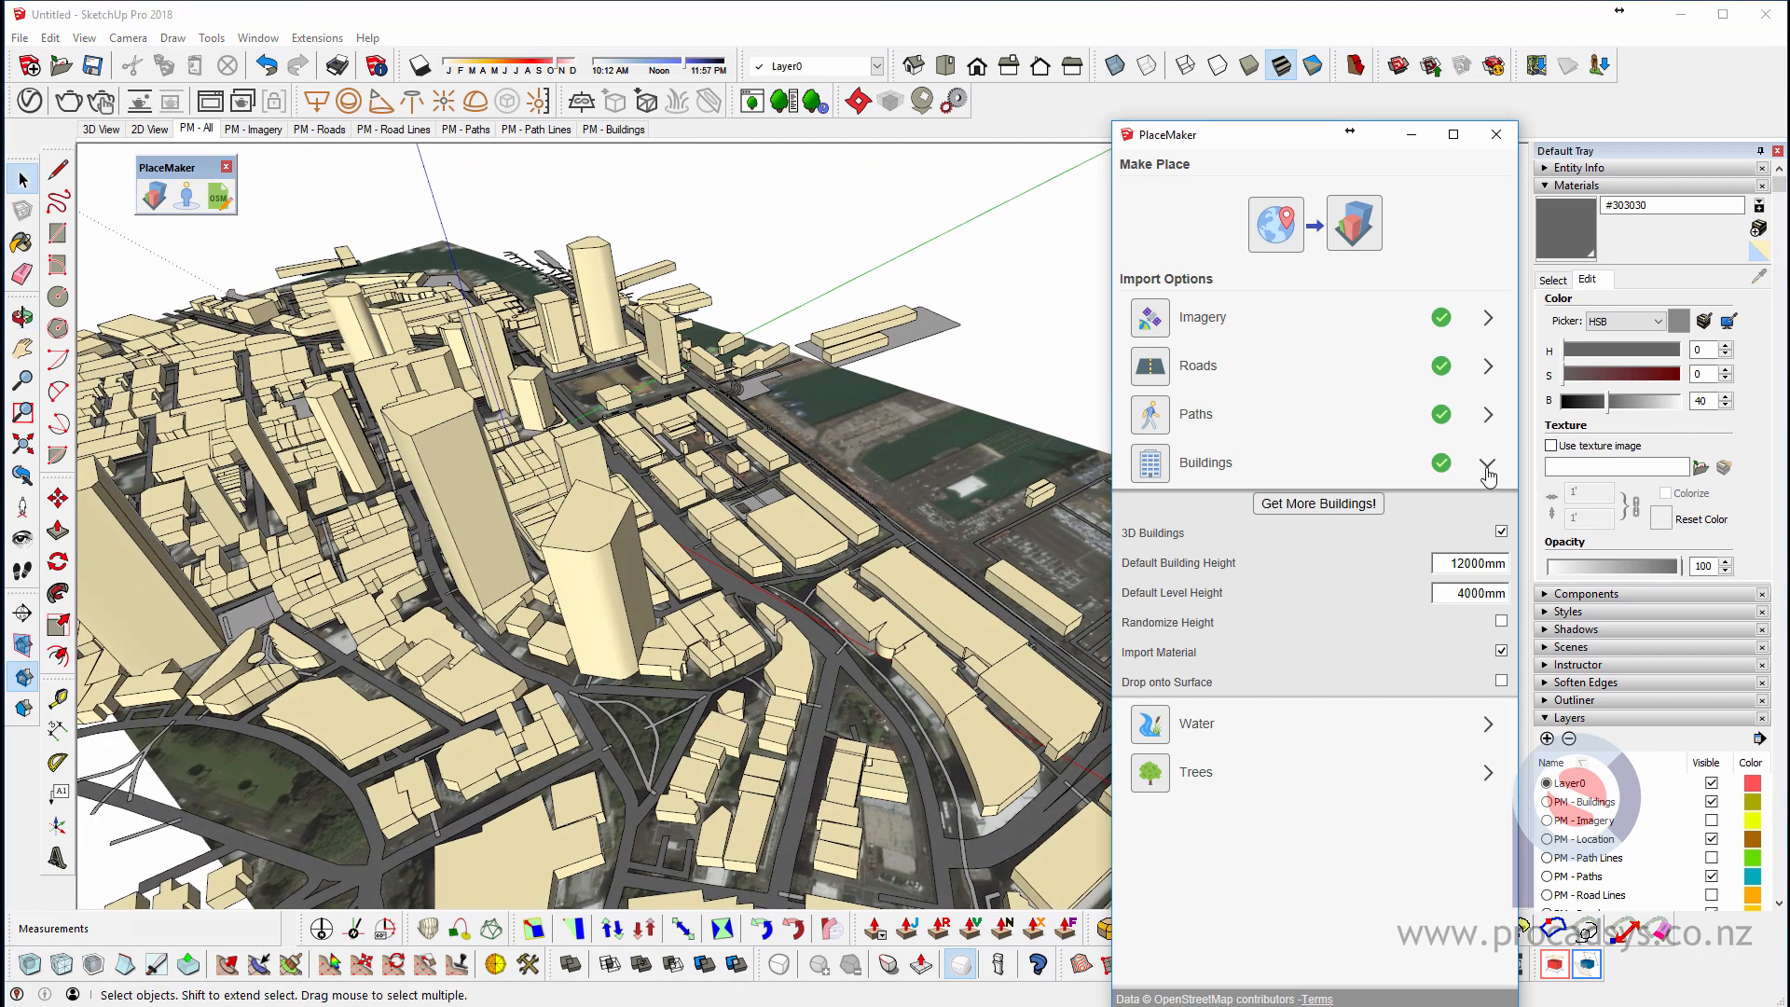
- Import the water bodies and trees to complete all six data layers
left_click(1487, 462)
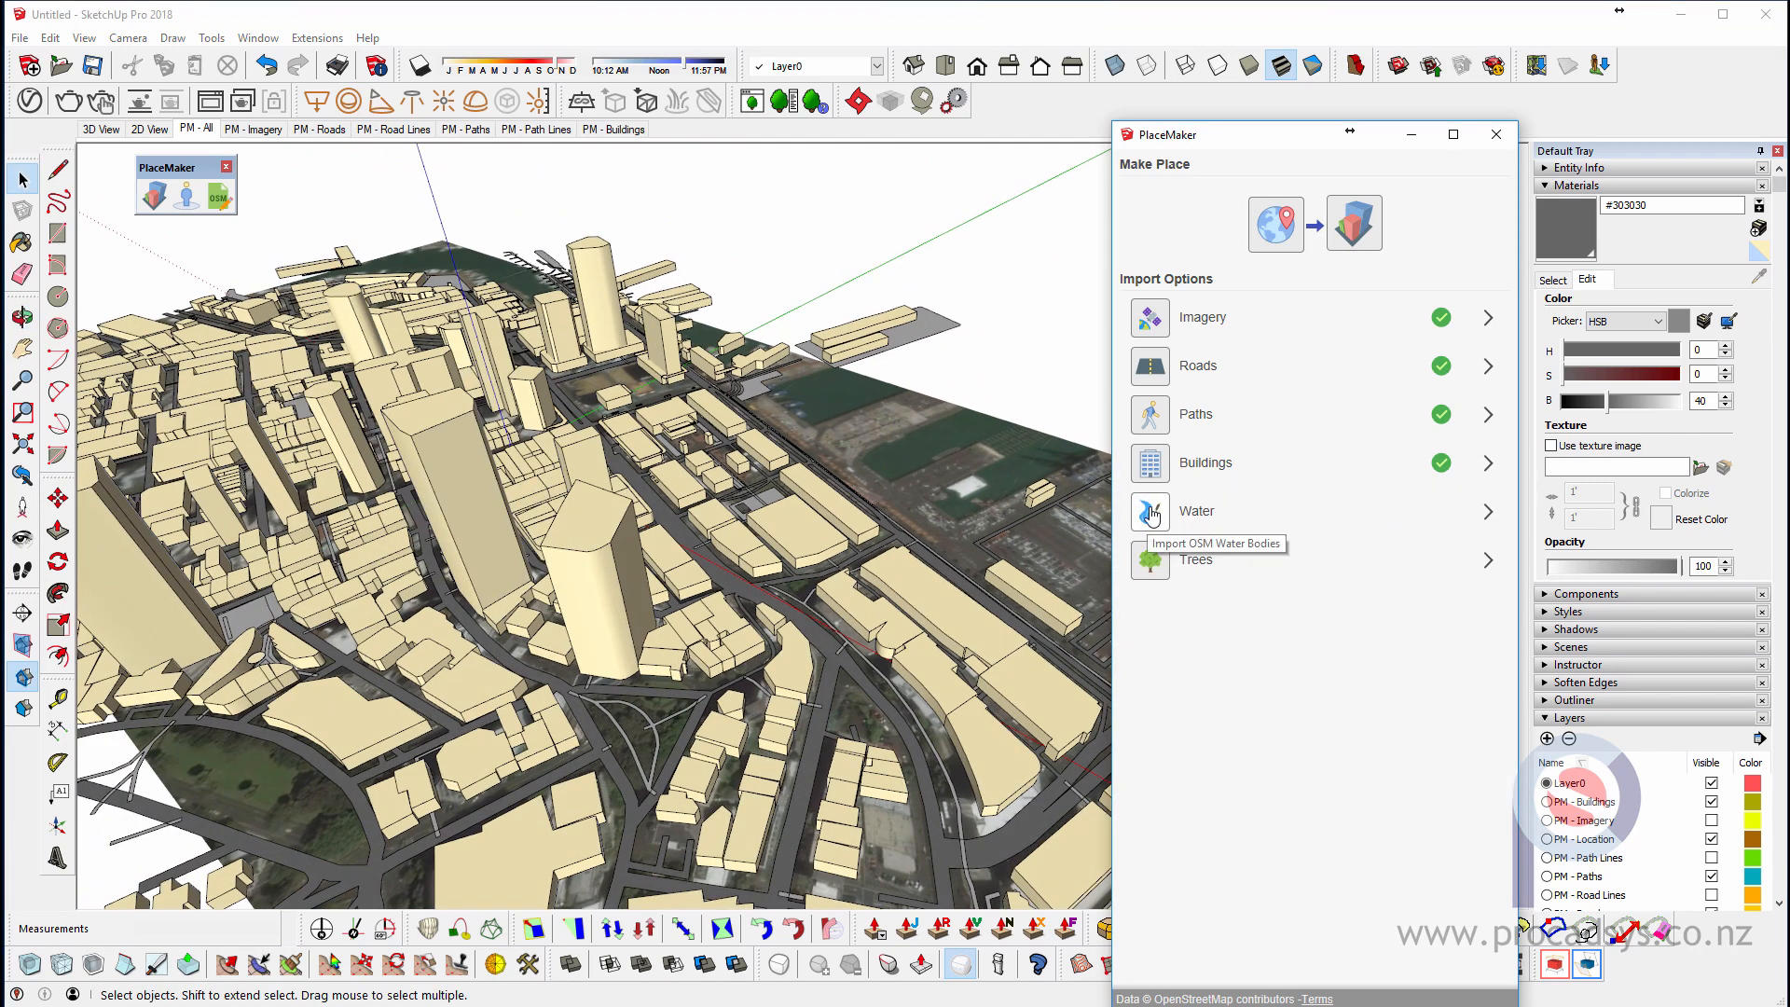
left_click(1197, 510)
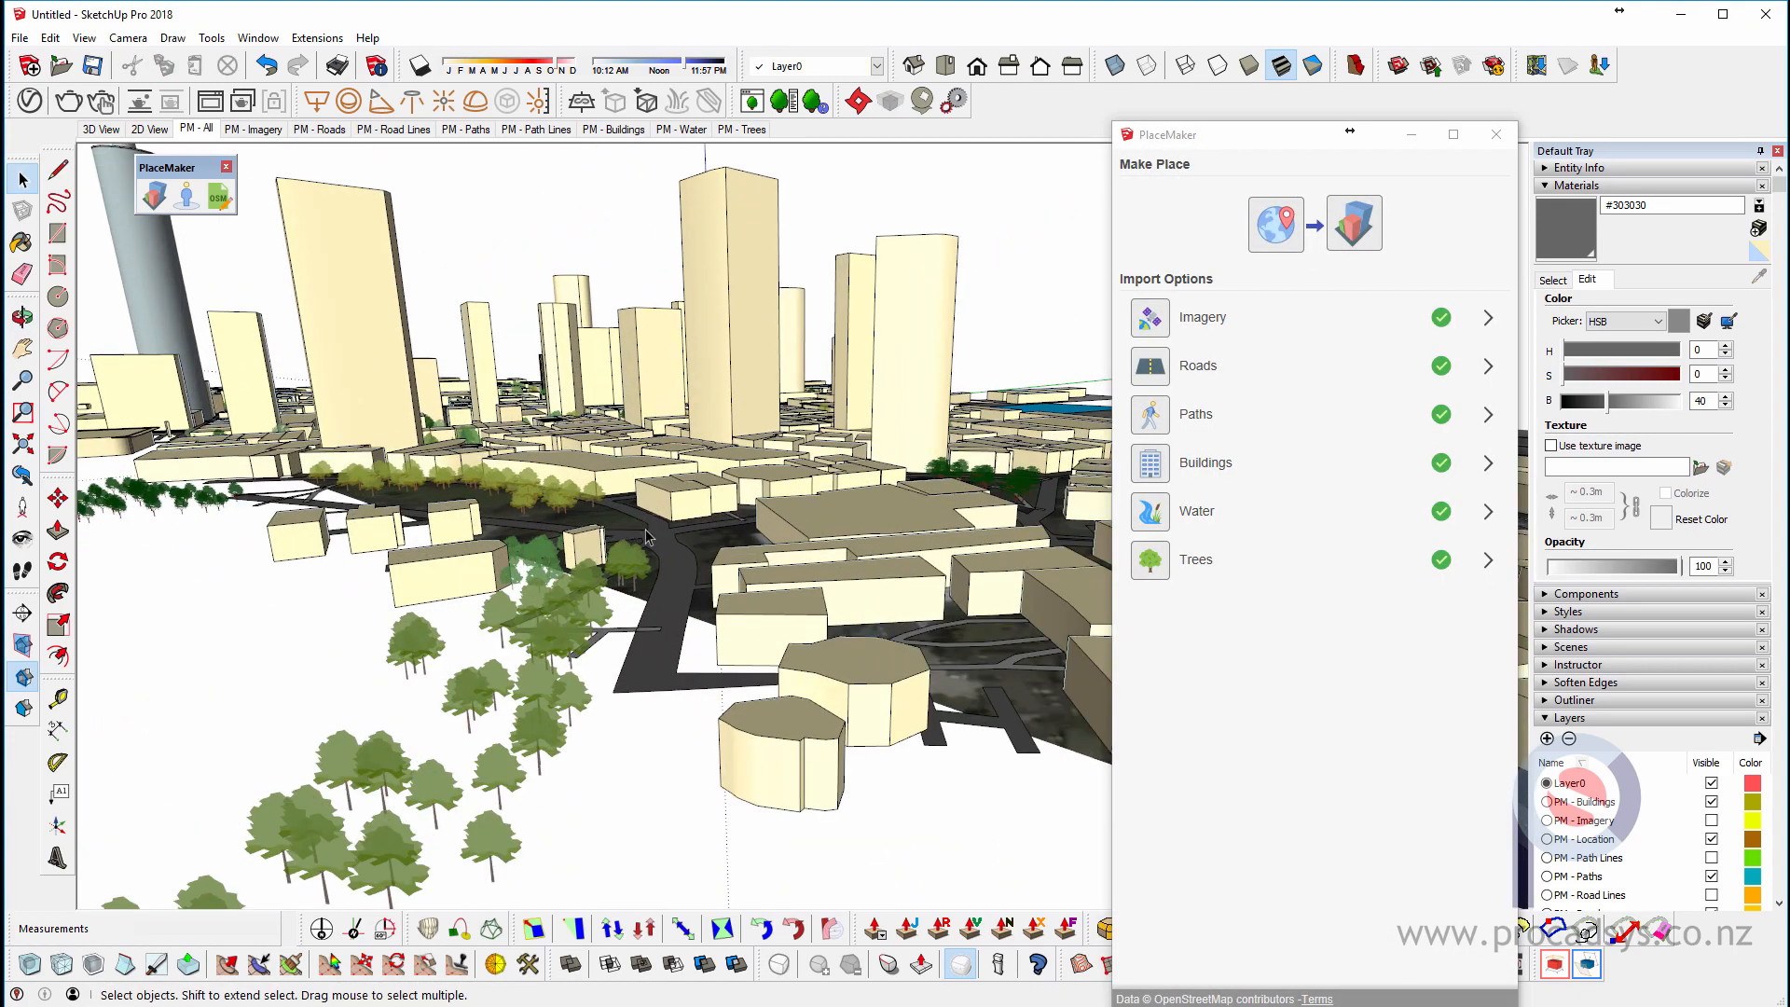
left_click_drag(628, 537, 742, 456)
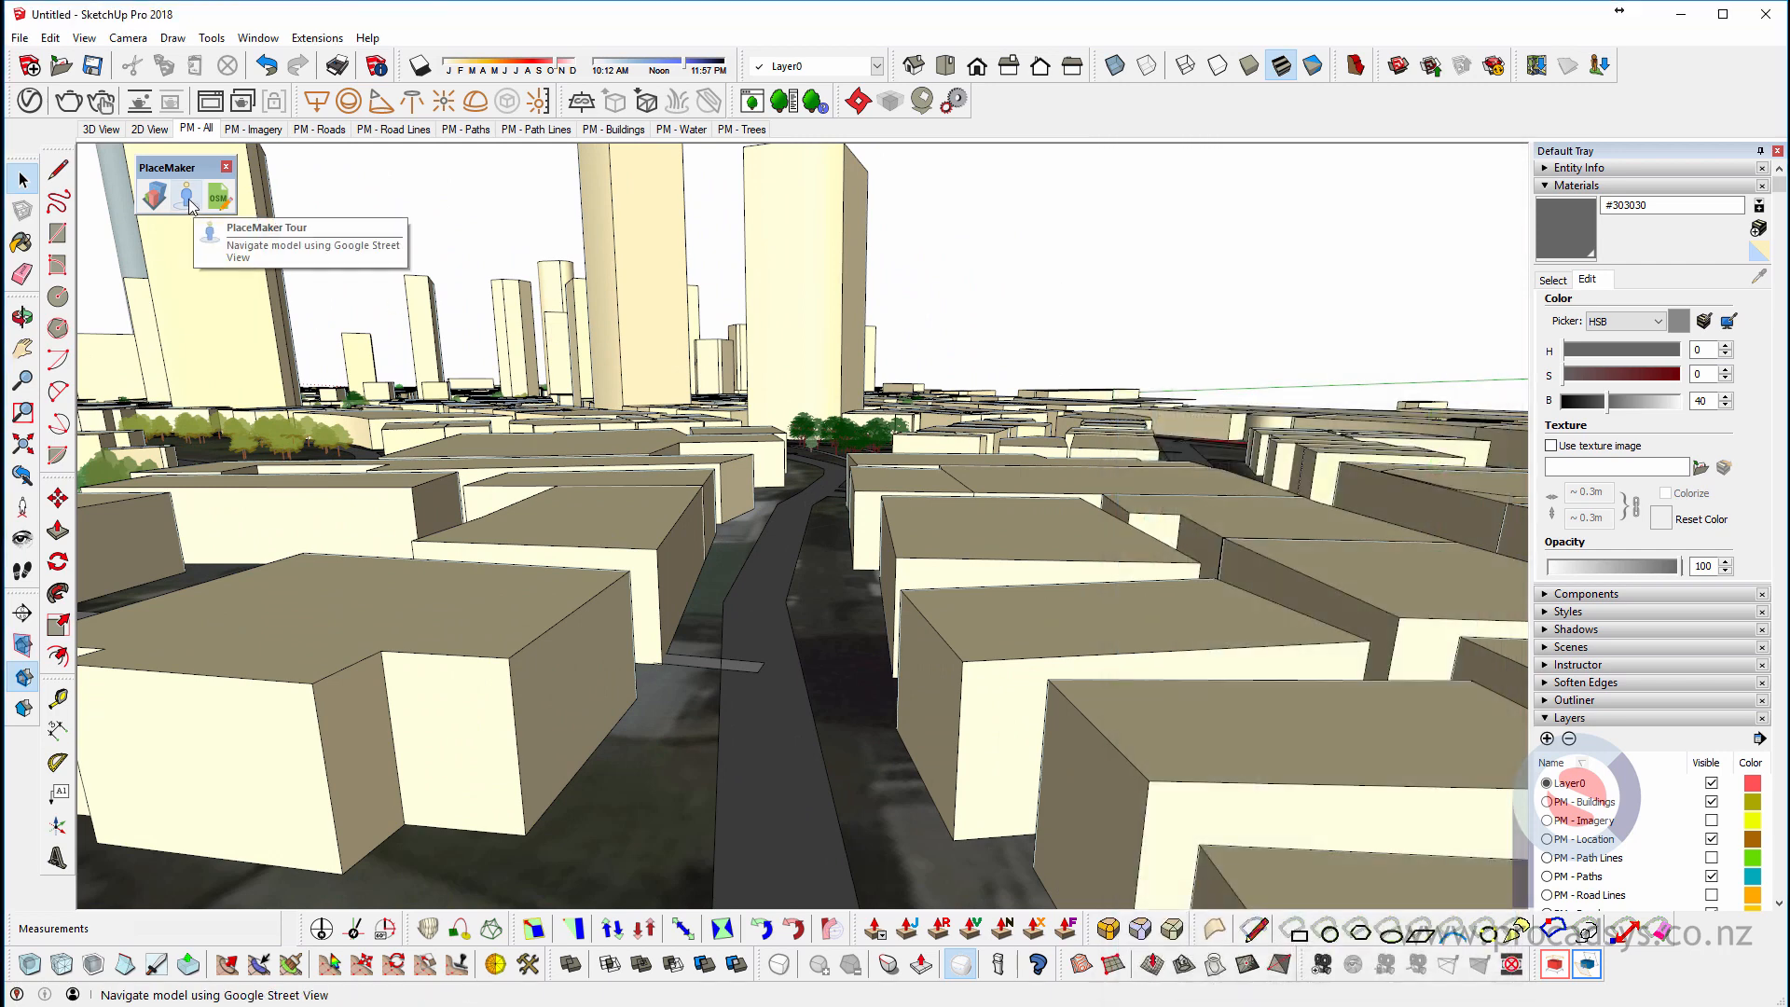
left_click(185, 195)
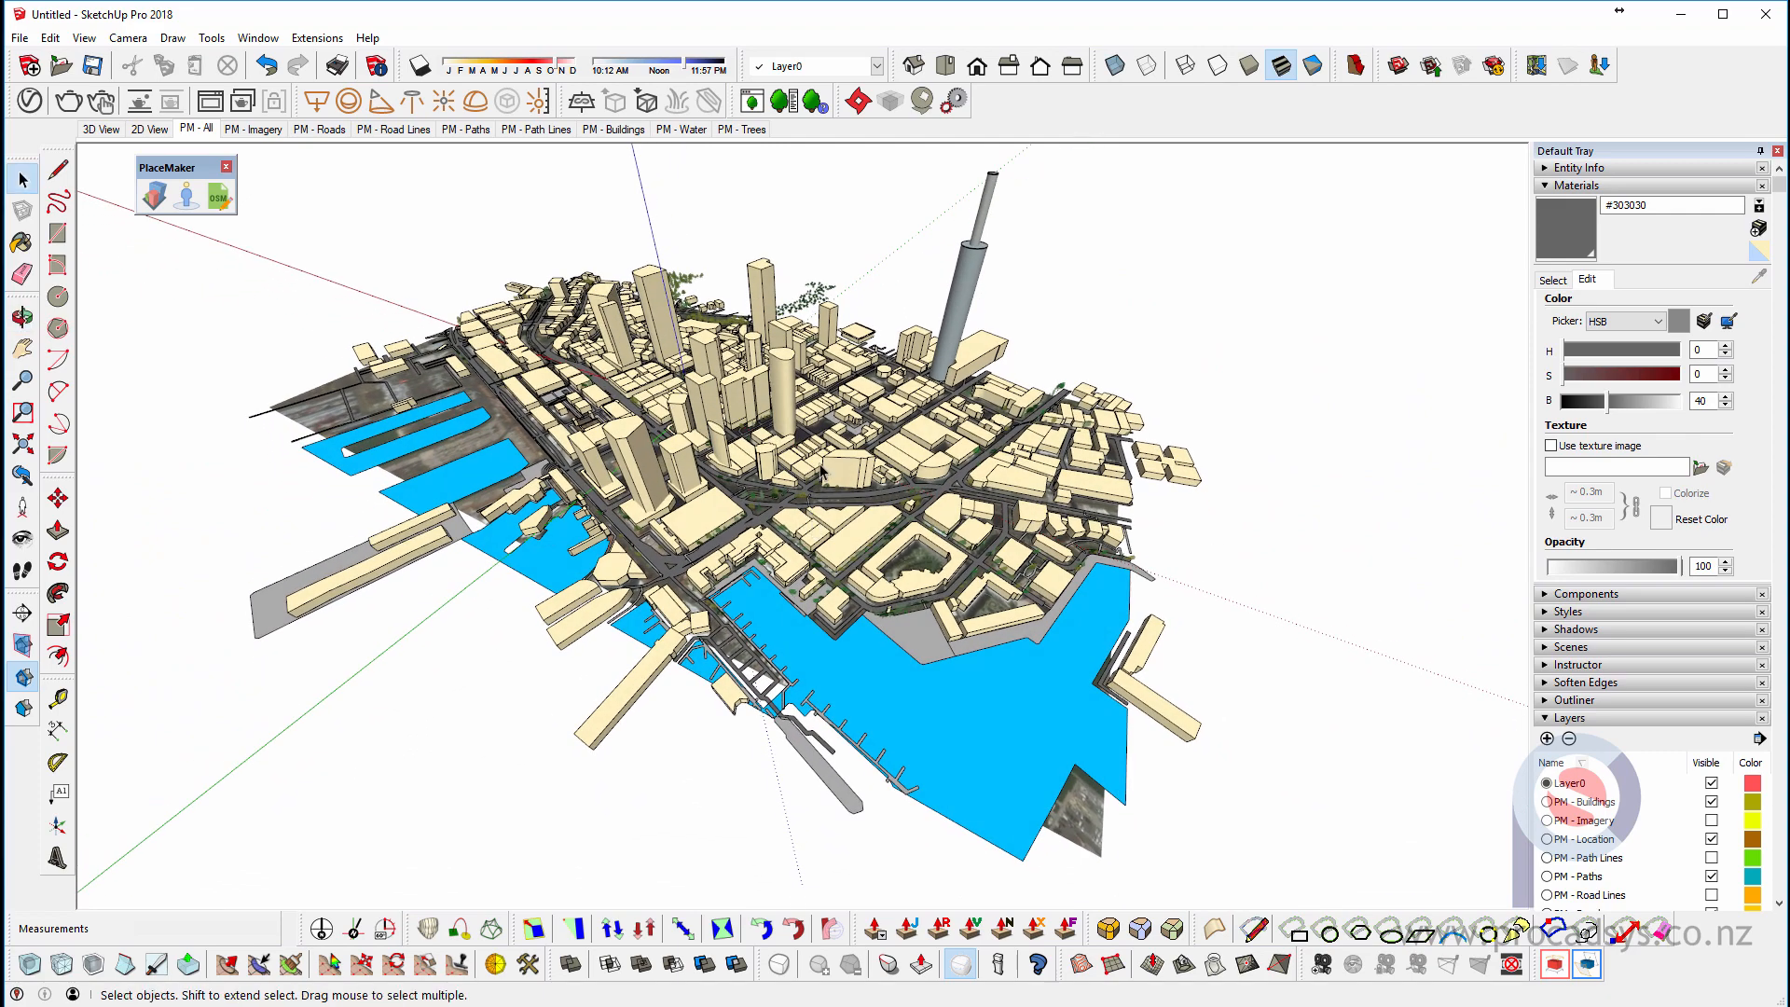
mouse_move(919, 490)
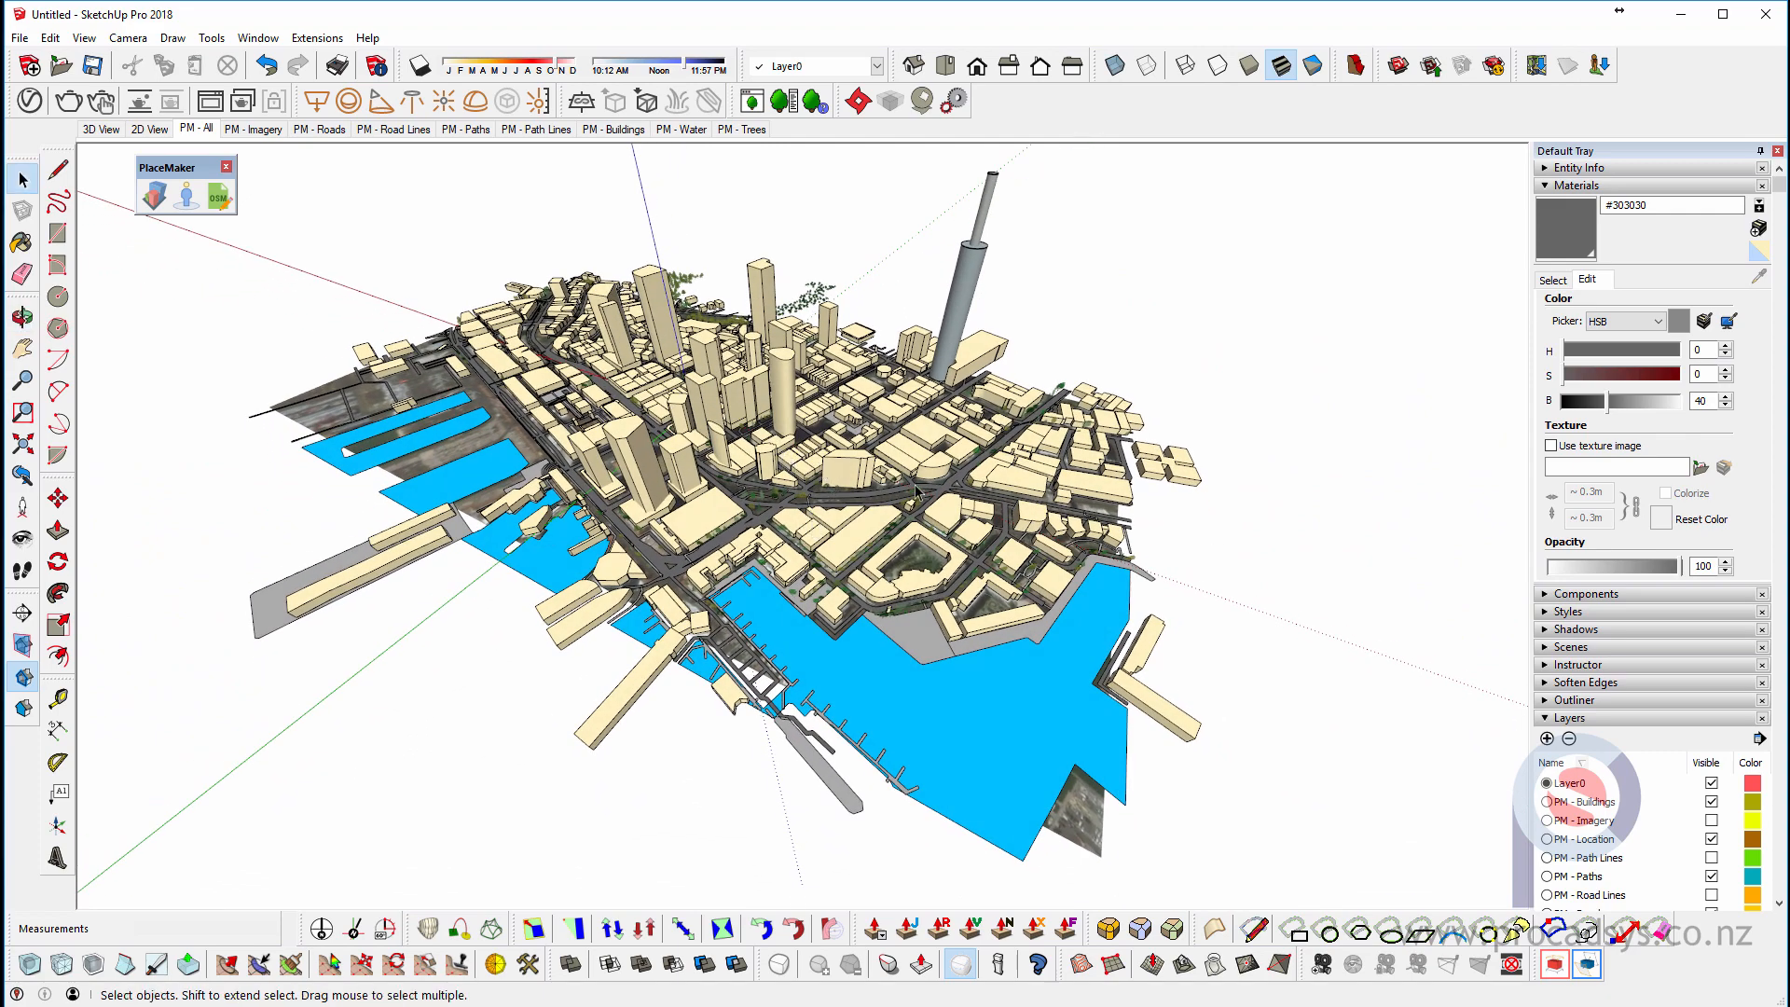